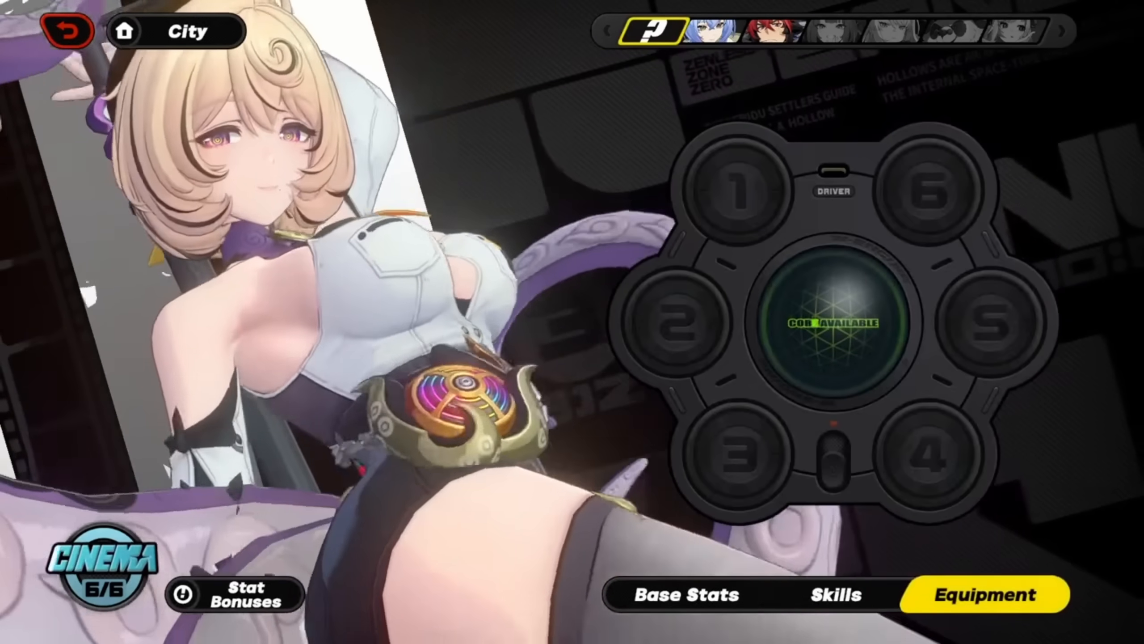
Study the toes by orbiting, then go to the site's Art page of downloadable character models.
left_click(835, 596)
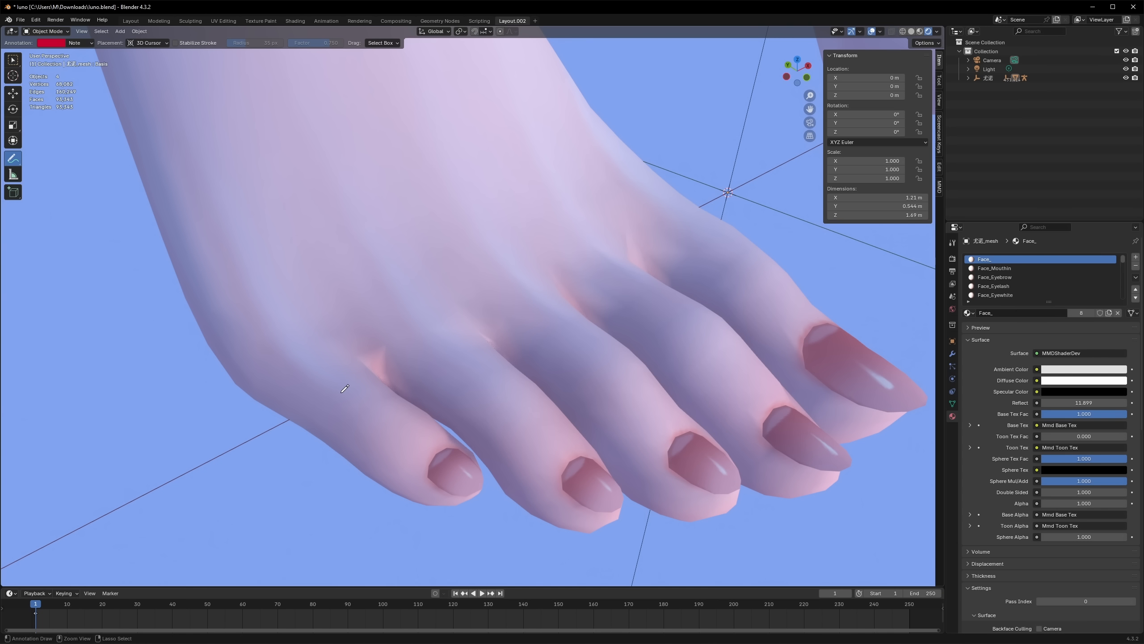
left_click_drag(235, 221, 330, 390)
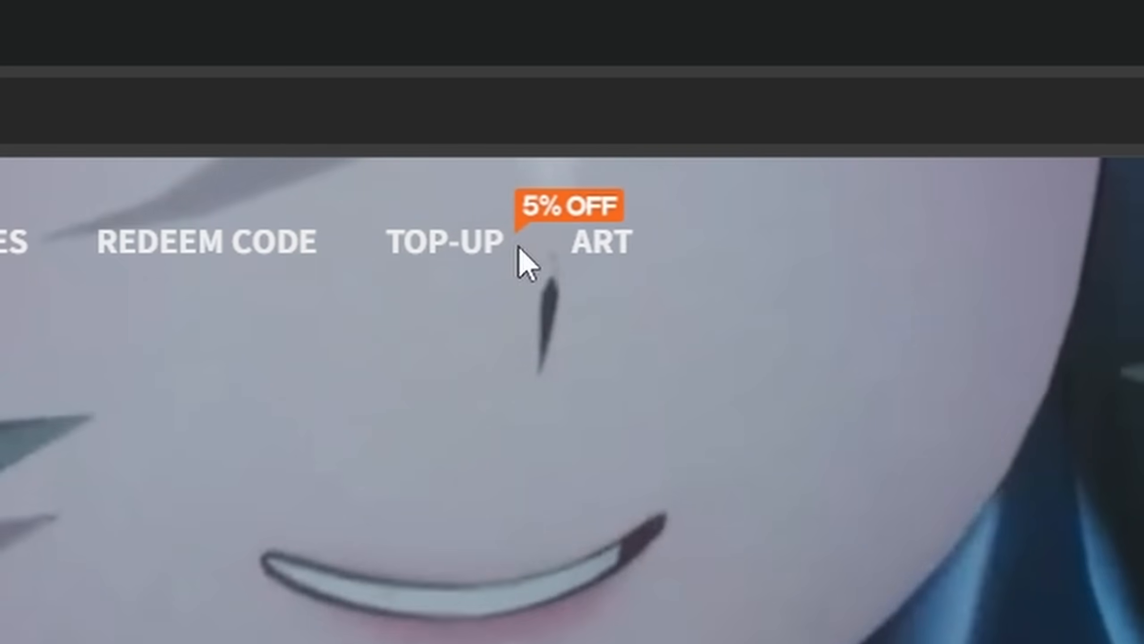
left_click(603, 242)
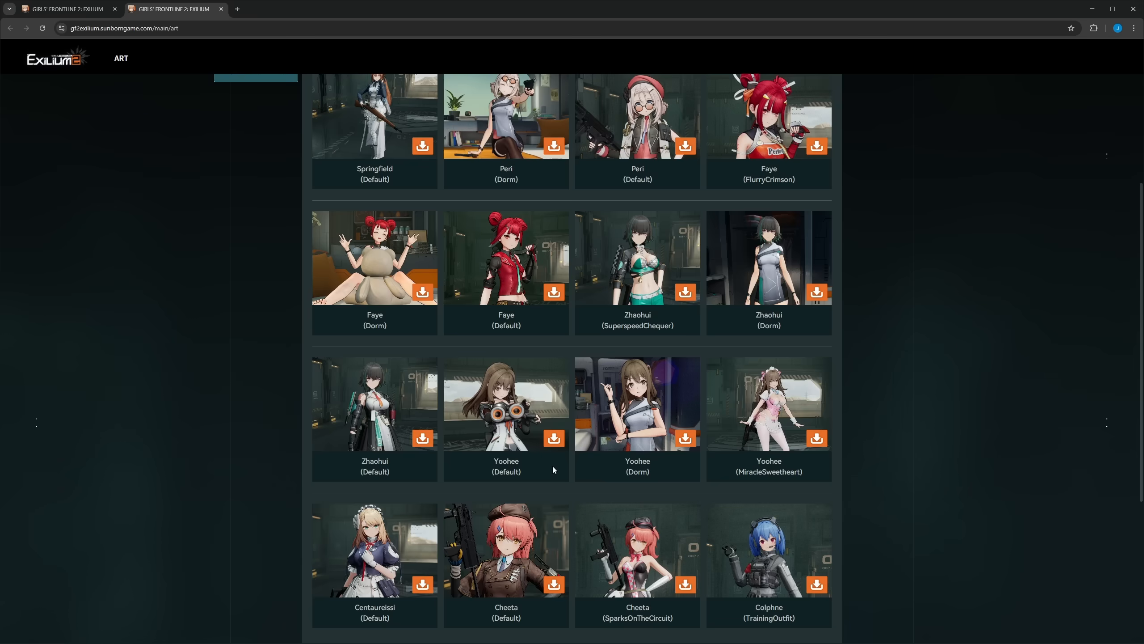
mouse_move(562, 475)
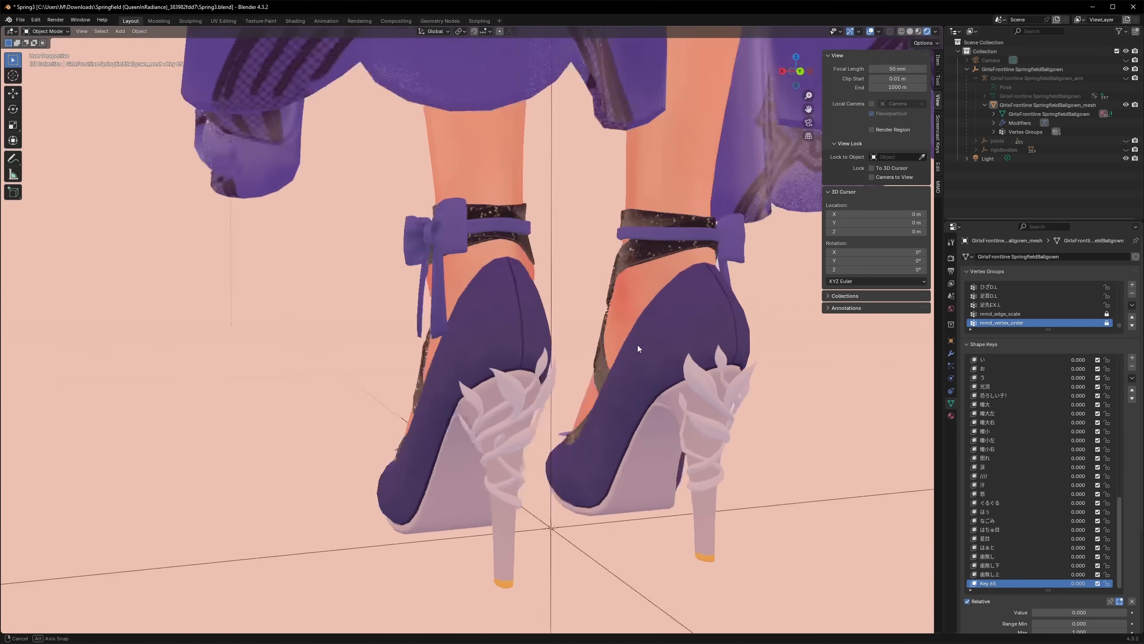
Separate the Springfield foot mesh from its shoes and orbit to view the bare sole.
key("Tab")
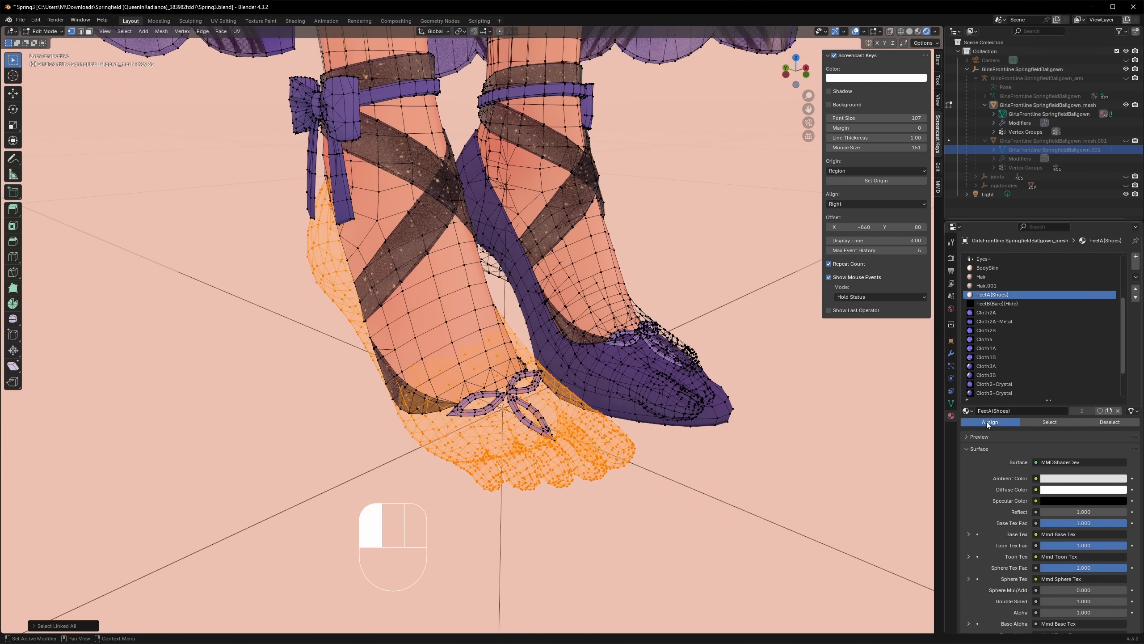
key("H")
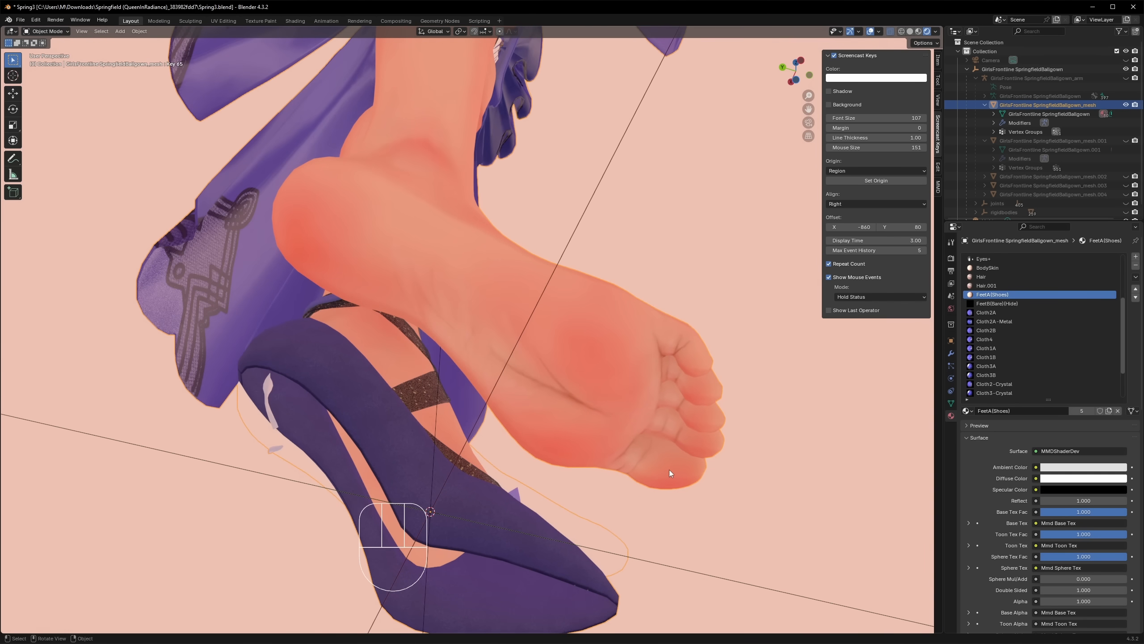
left_click_drag(670, 473, 675, 354)
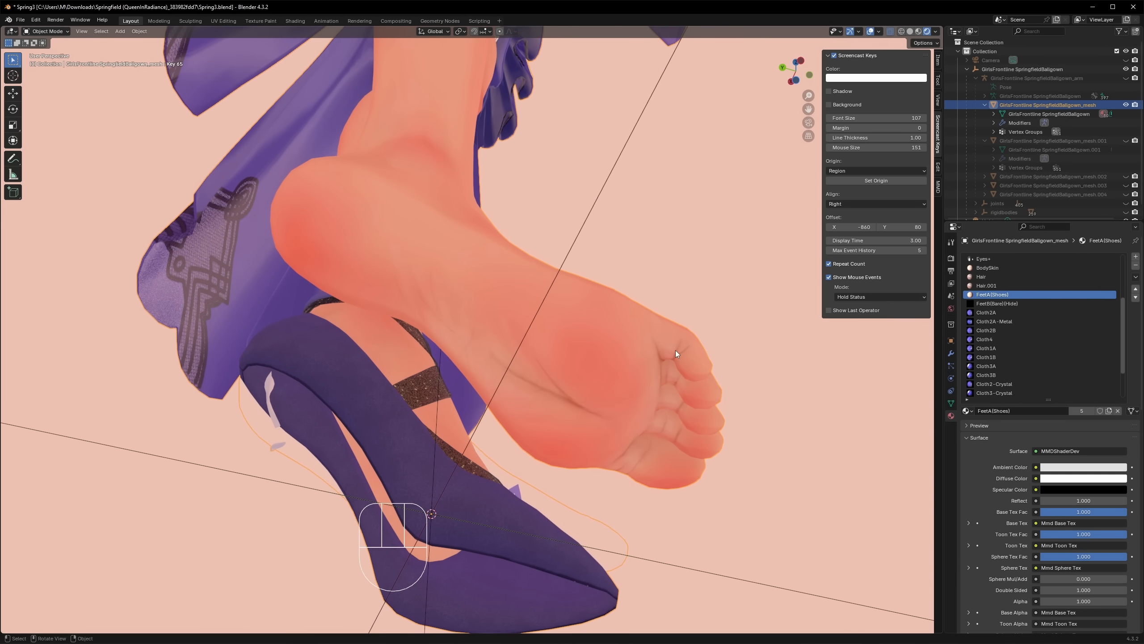
mouse_move(683, 394)
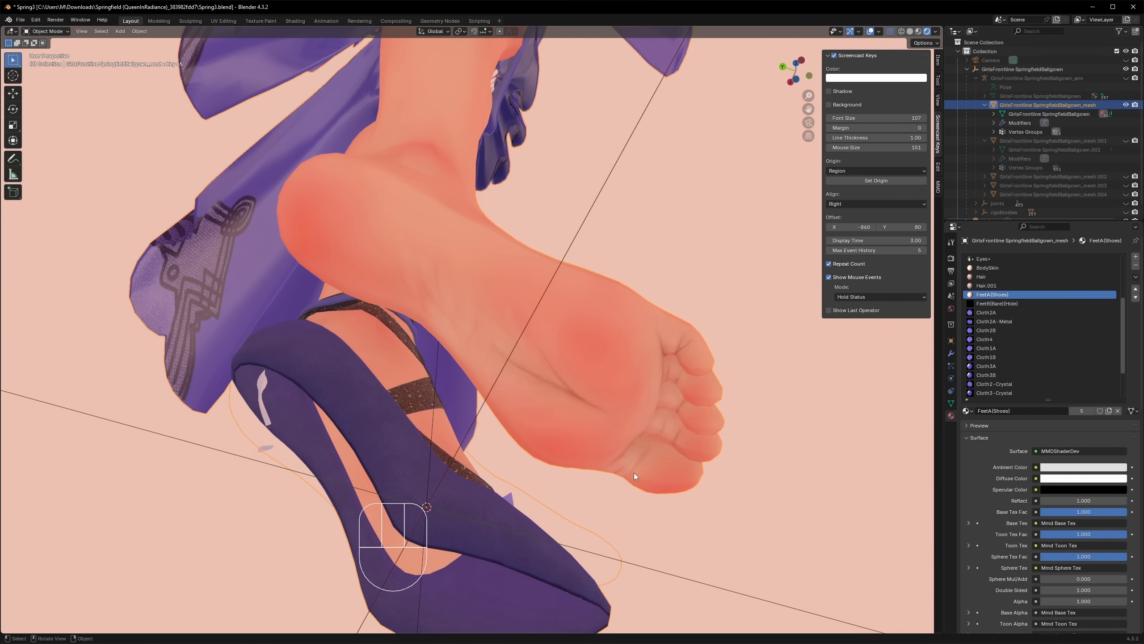
mouse_move(660, 460)
type("wire")
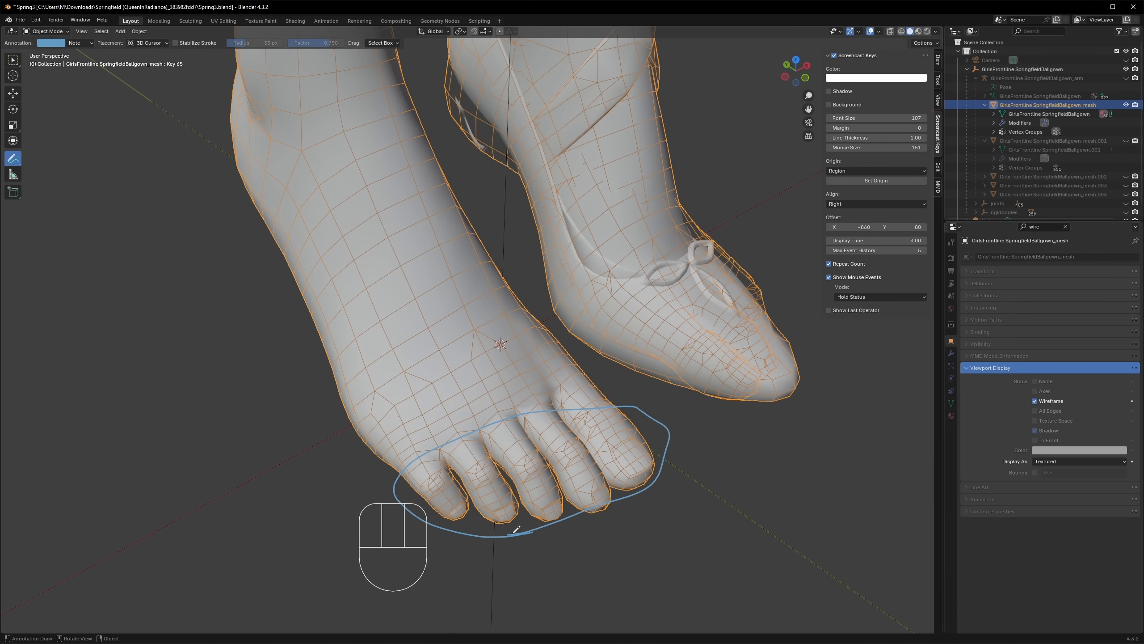
Undo the annotation strokes around the toes and heel, restoring the textured foot view.
key("Ctrl+Z")
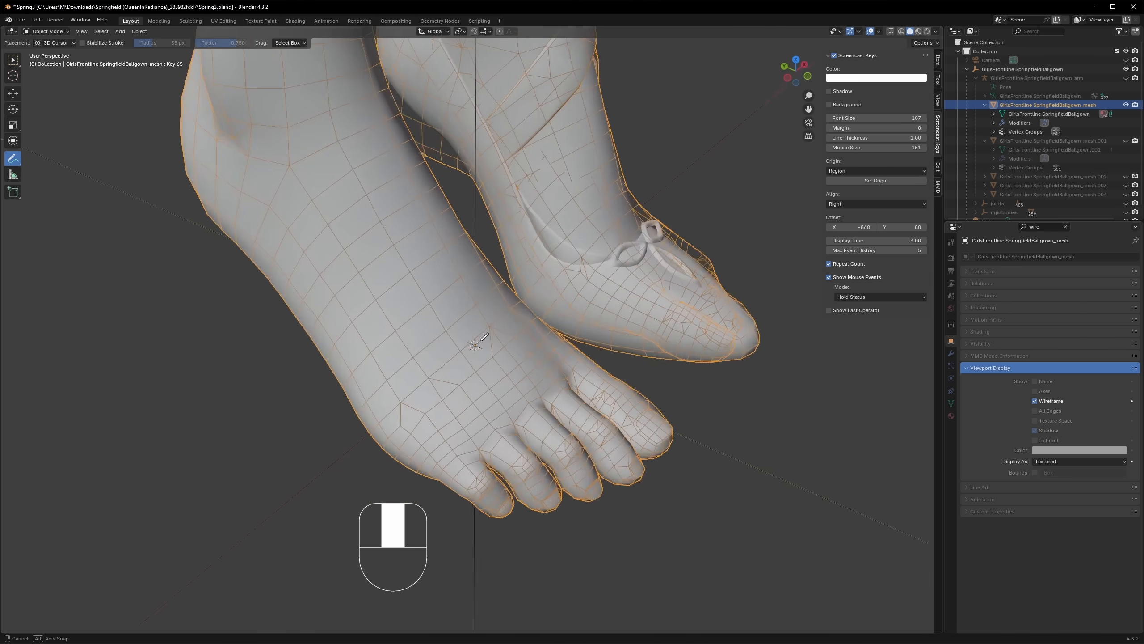
left_click_drag(475, 343, 430, 503)
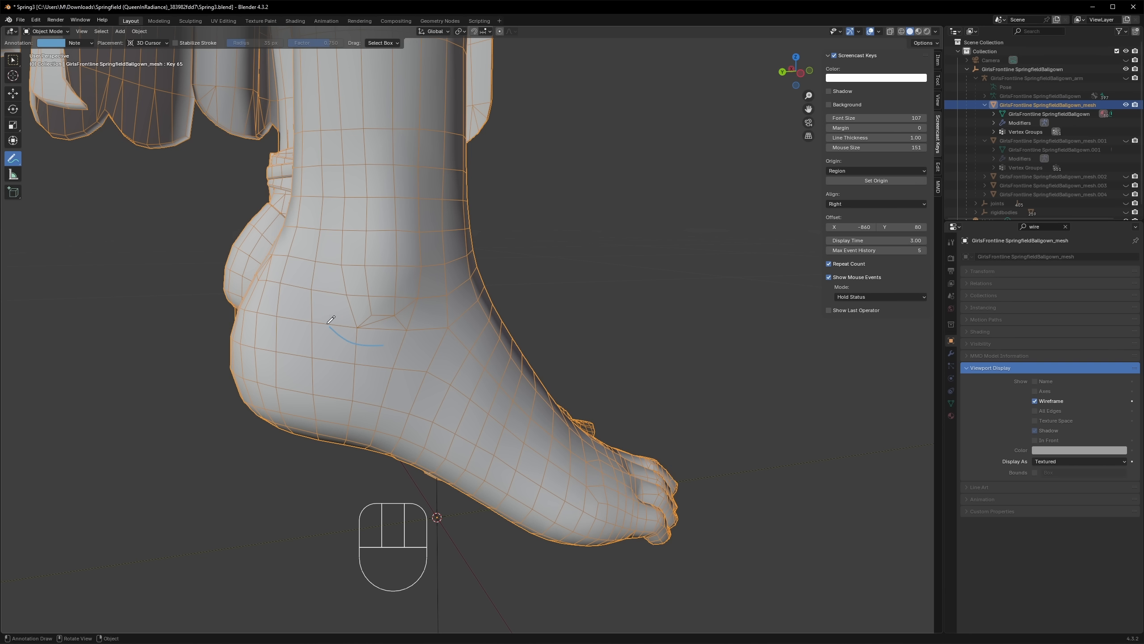
key("ctrl+z")
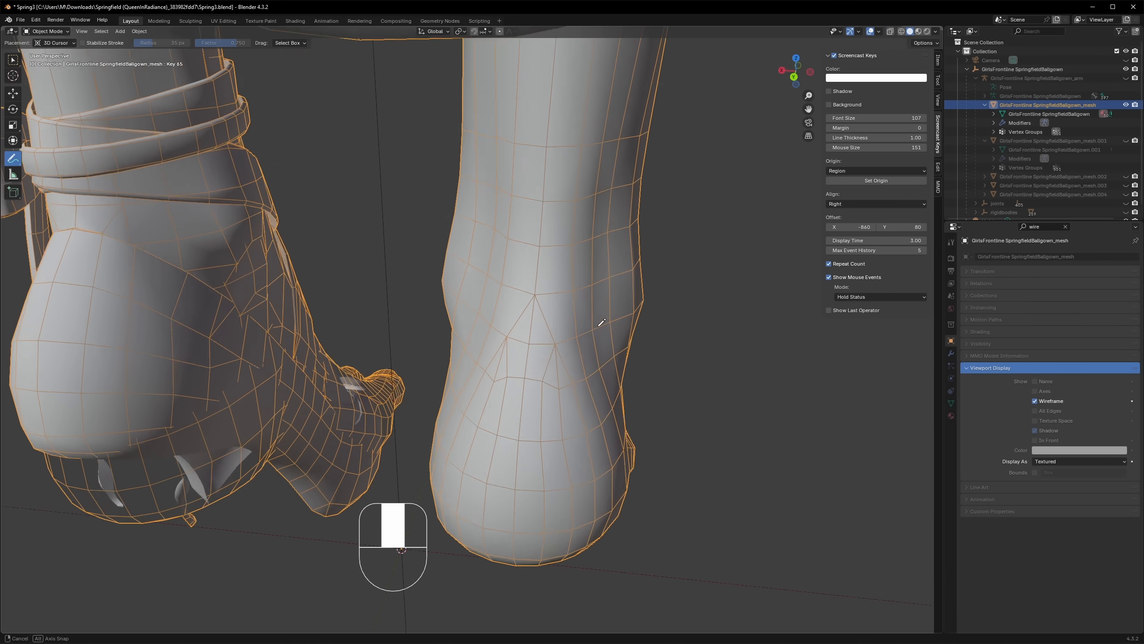
key("ctrl+z")
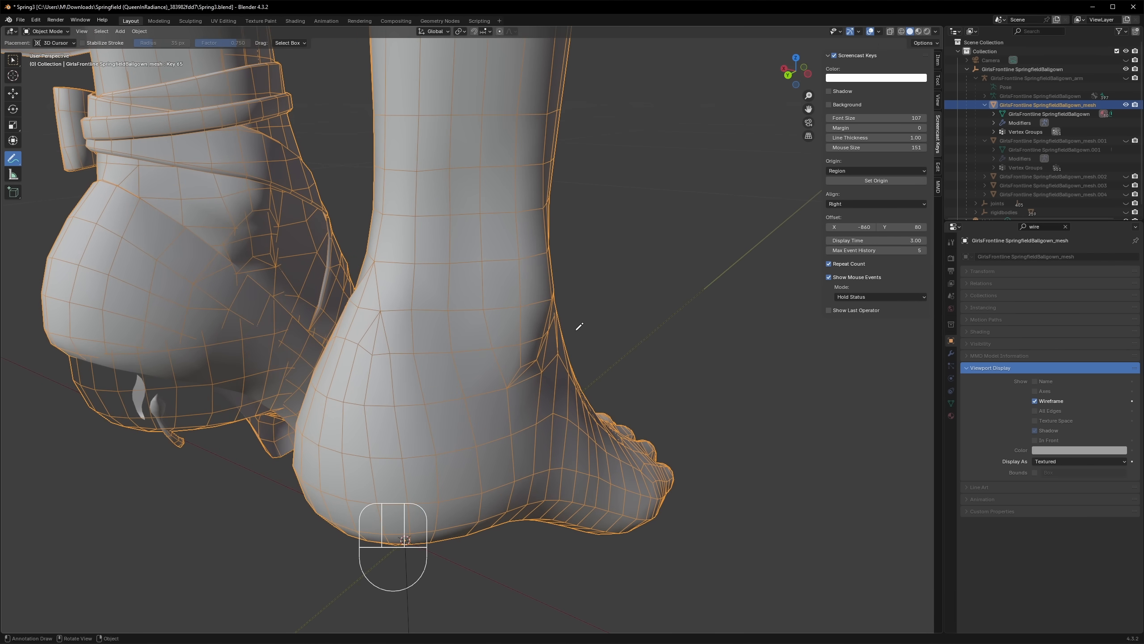
key("ctrl+z")
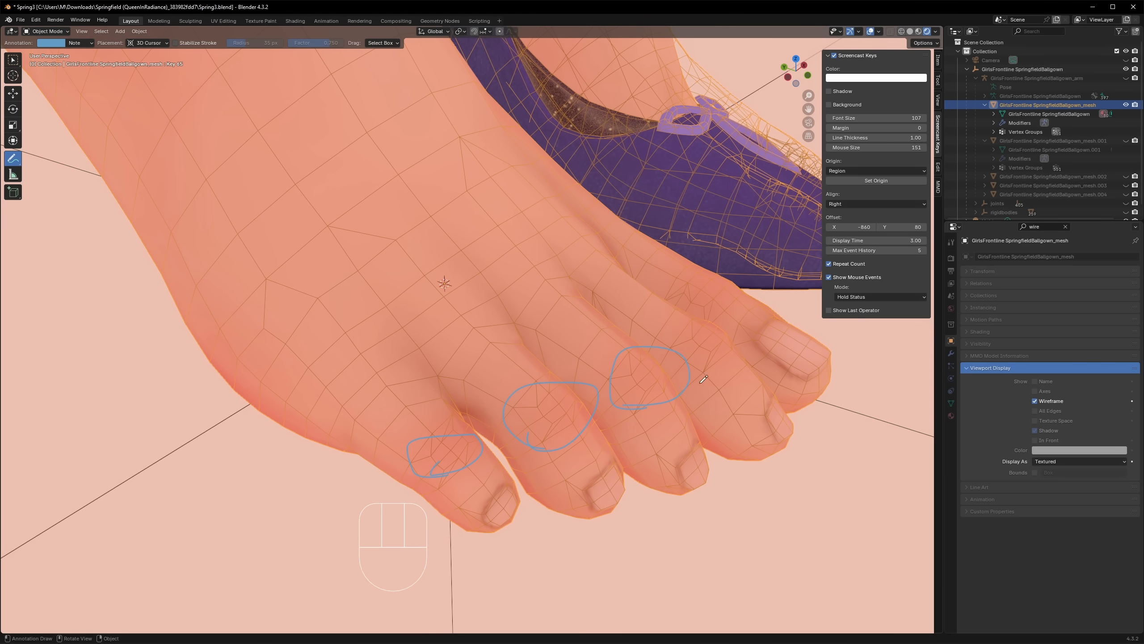
key("ctrl+z")
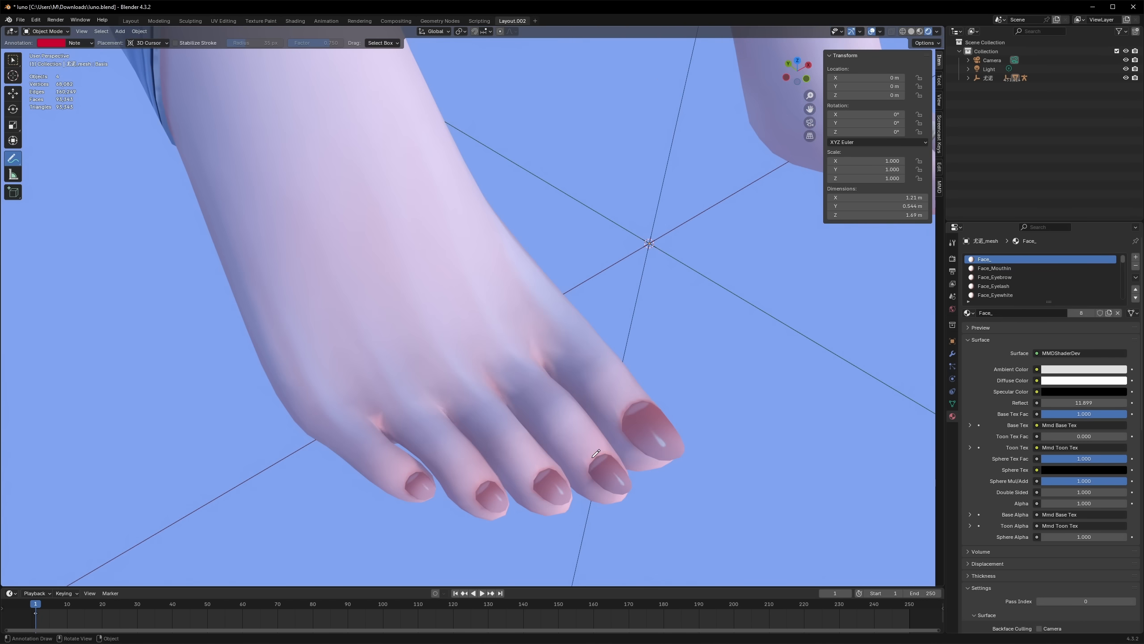
mouse_move(651, 460)
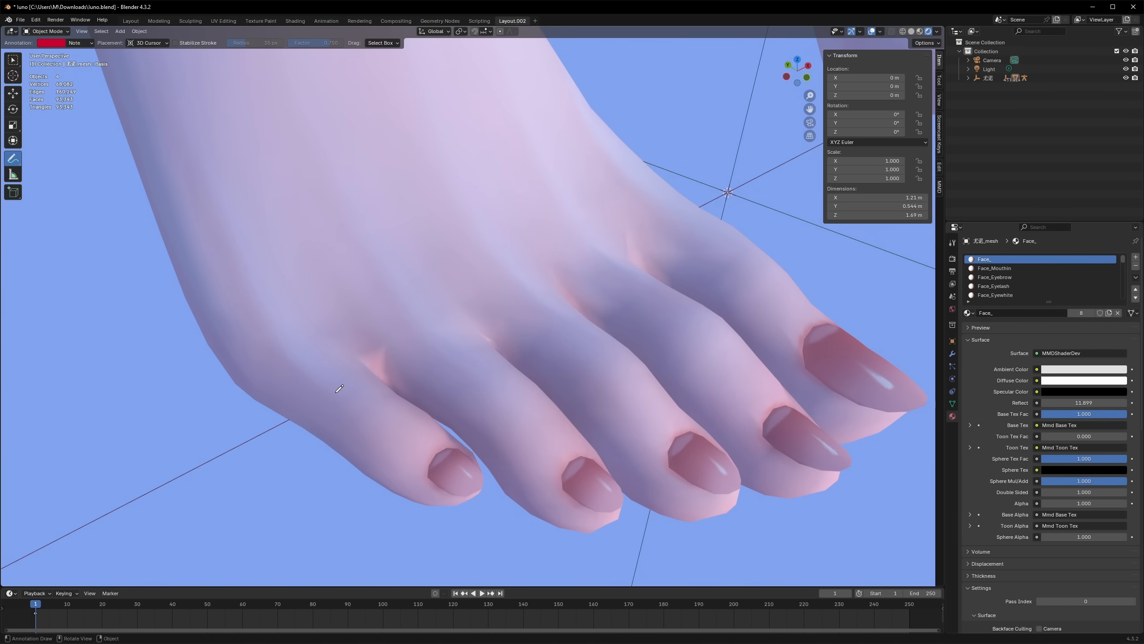
View the juno toes from below and enter mesh editing to reveal the foot topology.
left_click_drag(219, 230, 332, 391)
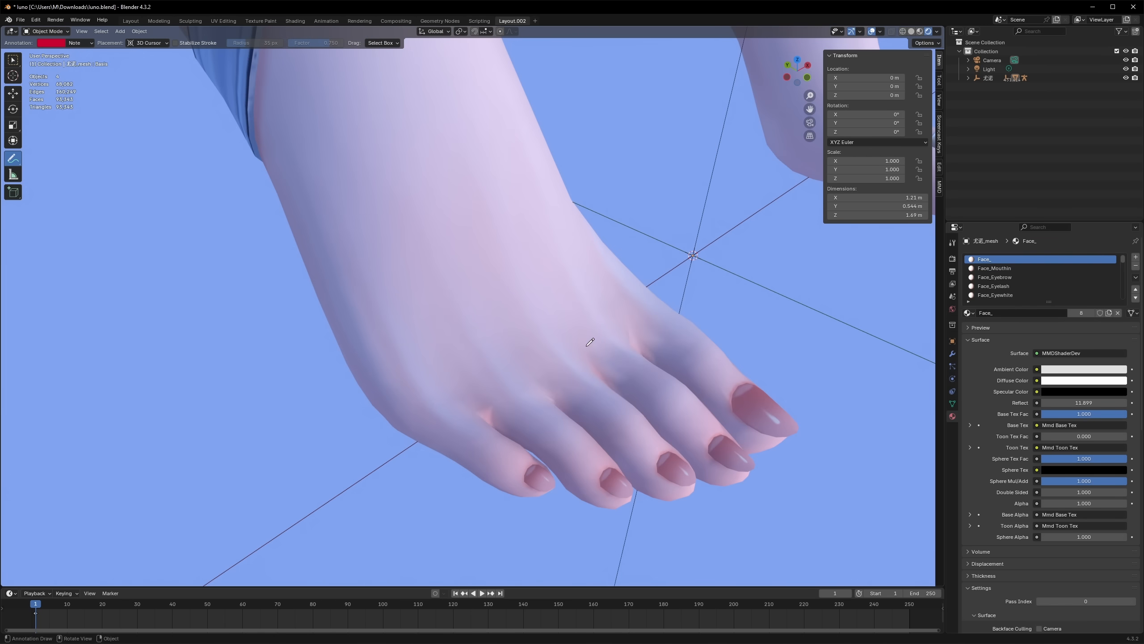
key("Tab")
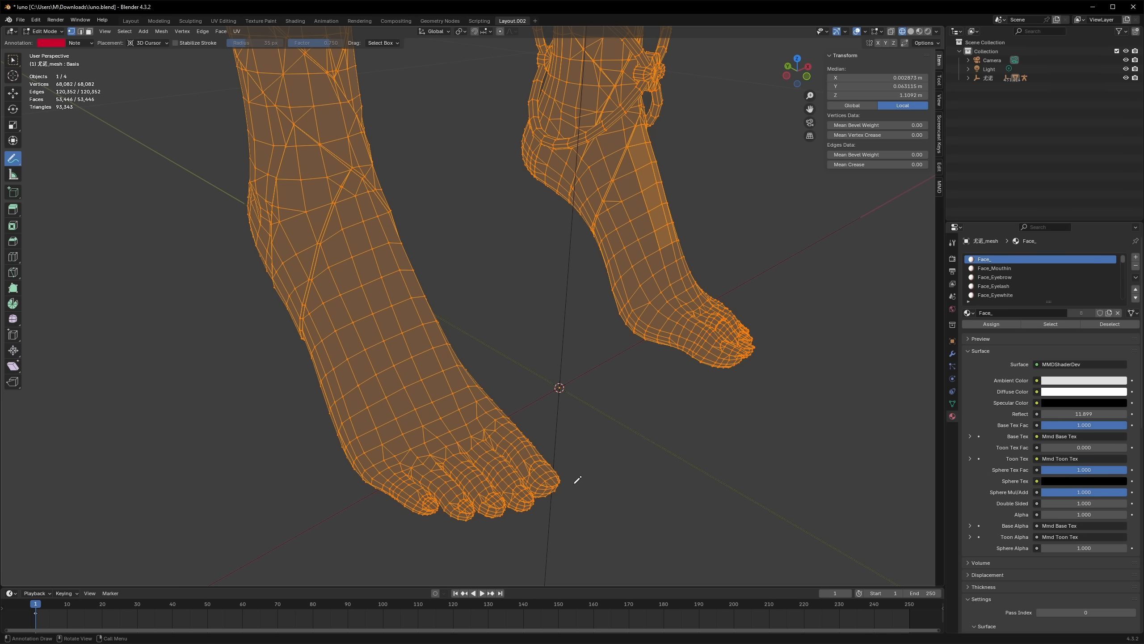
Draw a red annotation stroke at the heel of the juno1 foot in side view.
left_click_drag(416, 513, 456, 522)
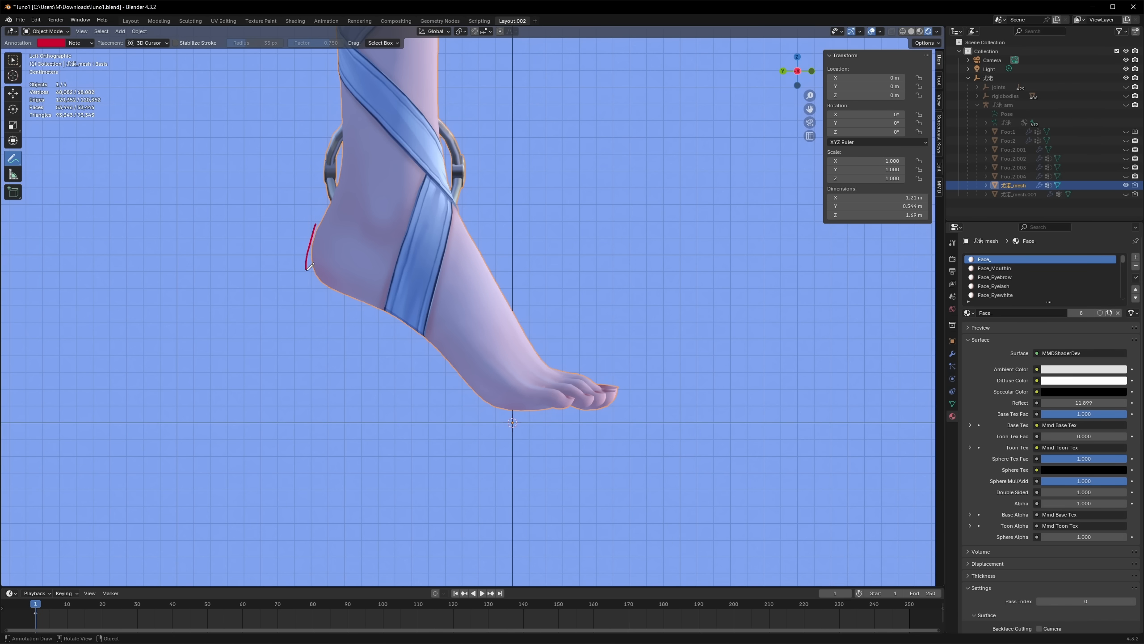
Mark the heel curve, then trace a red line along all toe bases in front view.
left_click_drag(310, 263, 510, 423)
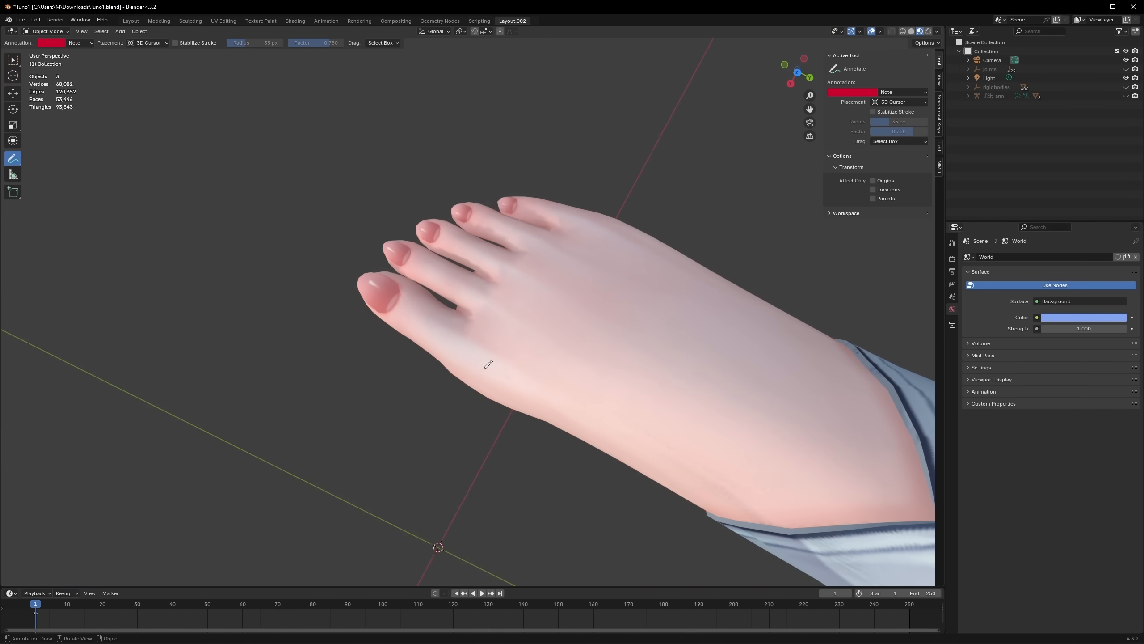
left_click_drag(474, 290, 471, 396)
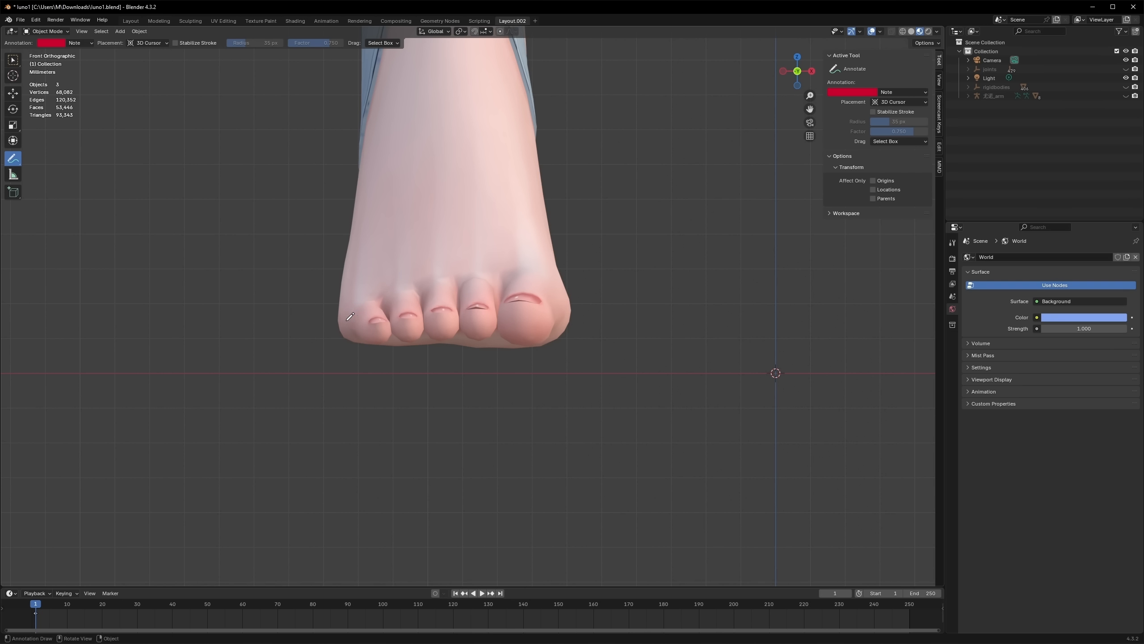
left_click_drag(347, 321, 445, 276)
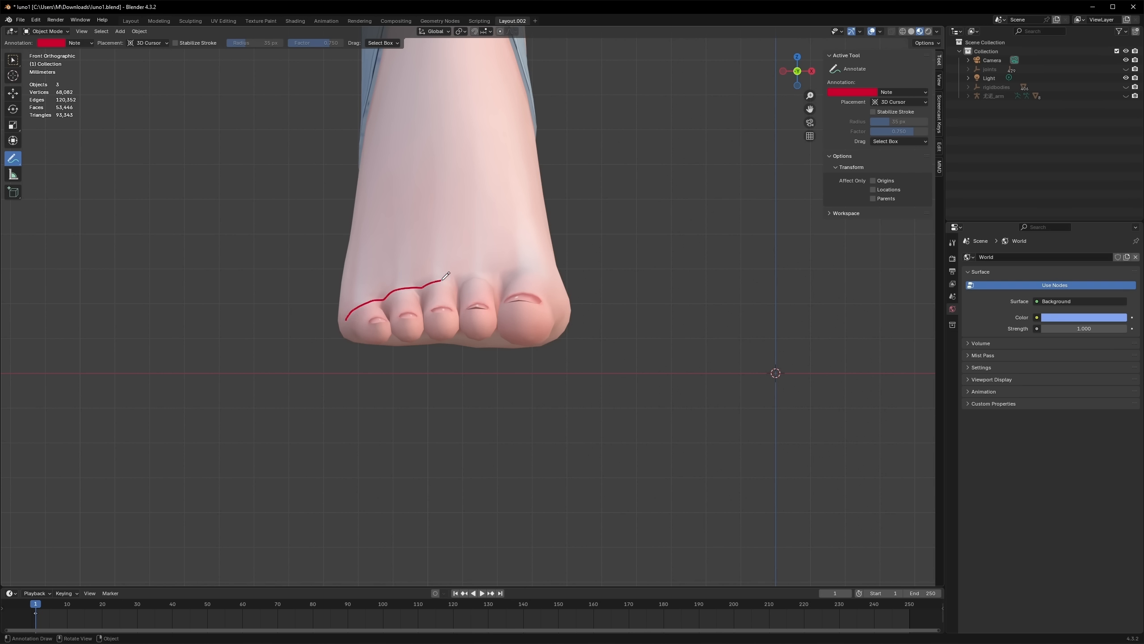
left_click_drag(446, 276, 548, 277)
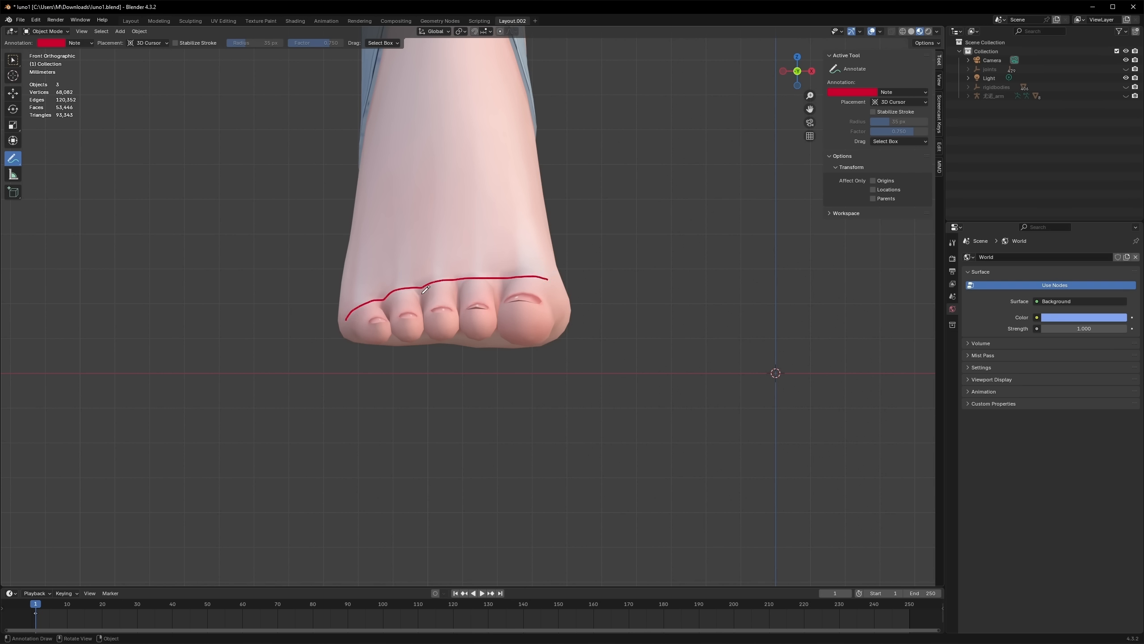
mouse_move(541, 363)
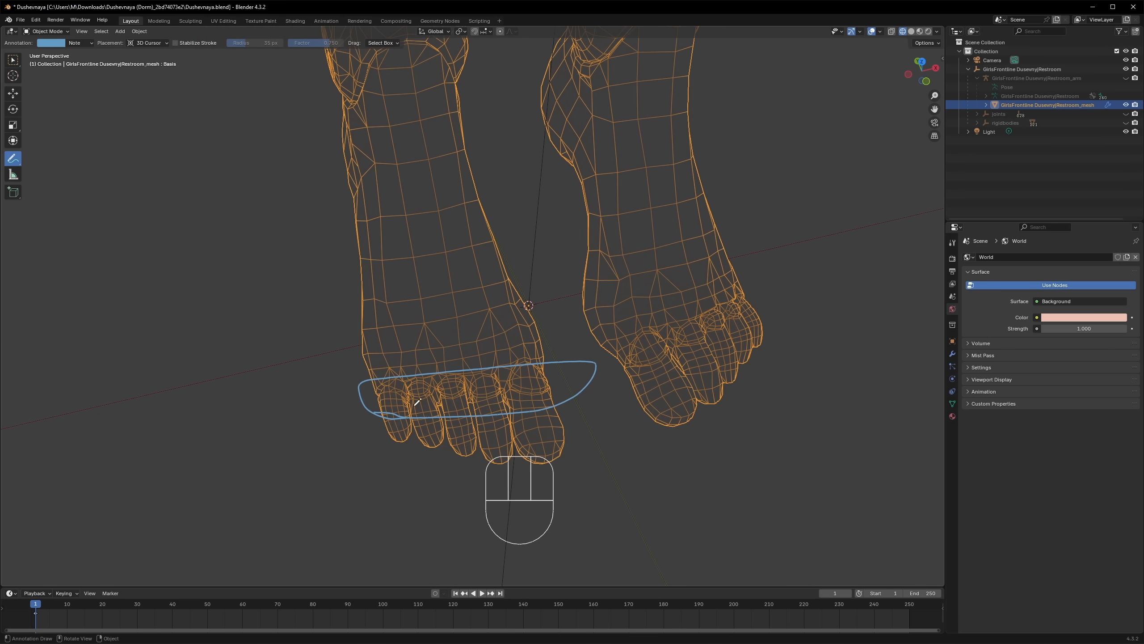
Undo the toe loop annotation and draw a new guide stroke across the top of the foot.
key("Ctrl+Z")
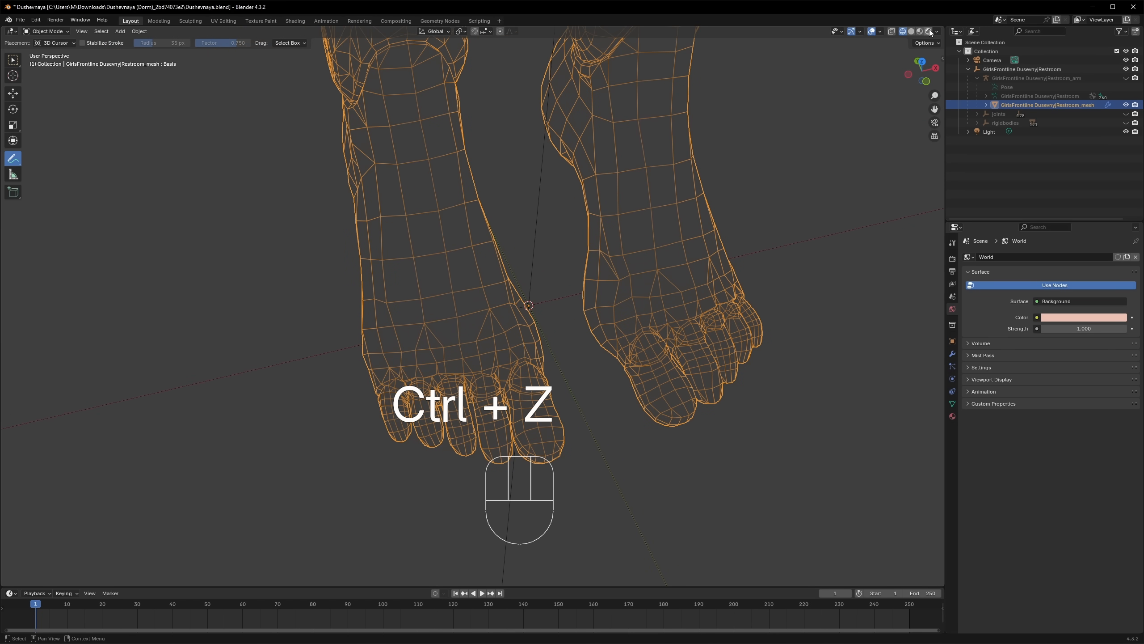
key("ctrl+z")
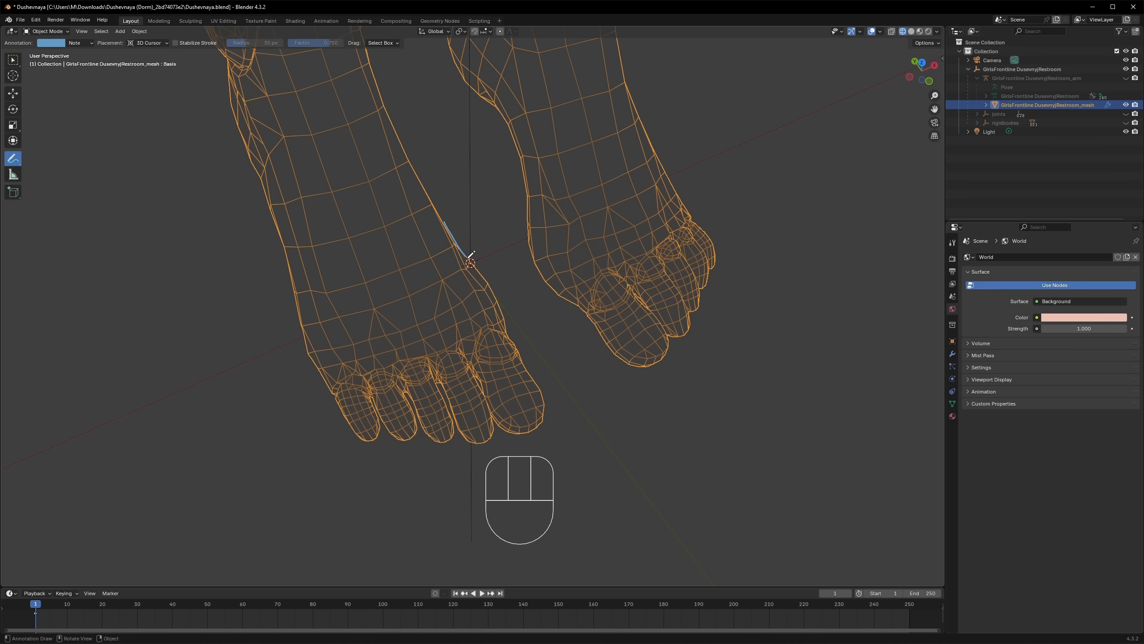
left_click_drag(471, 260, 475, 438)
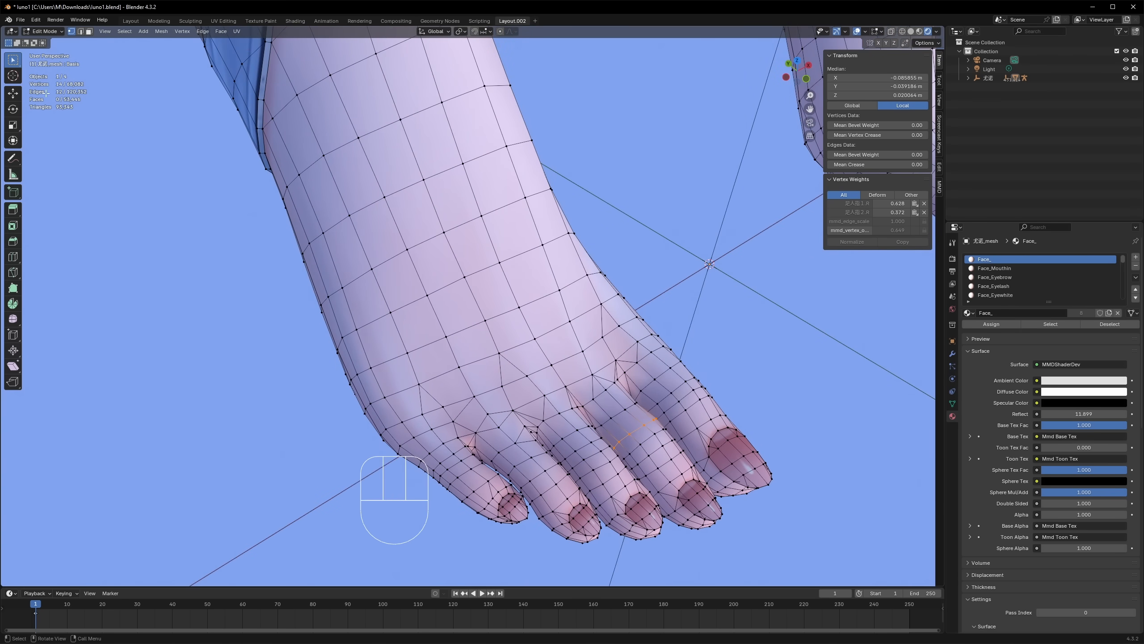
Undo the last two edits on the toe mesh, restoring the five rounded toes.
scroll("down", 3)
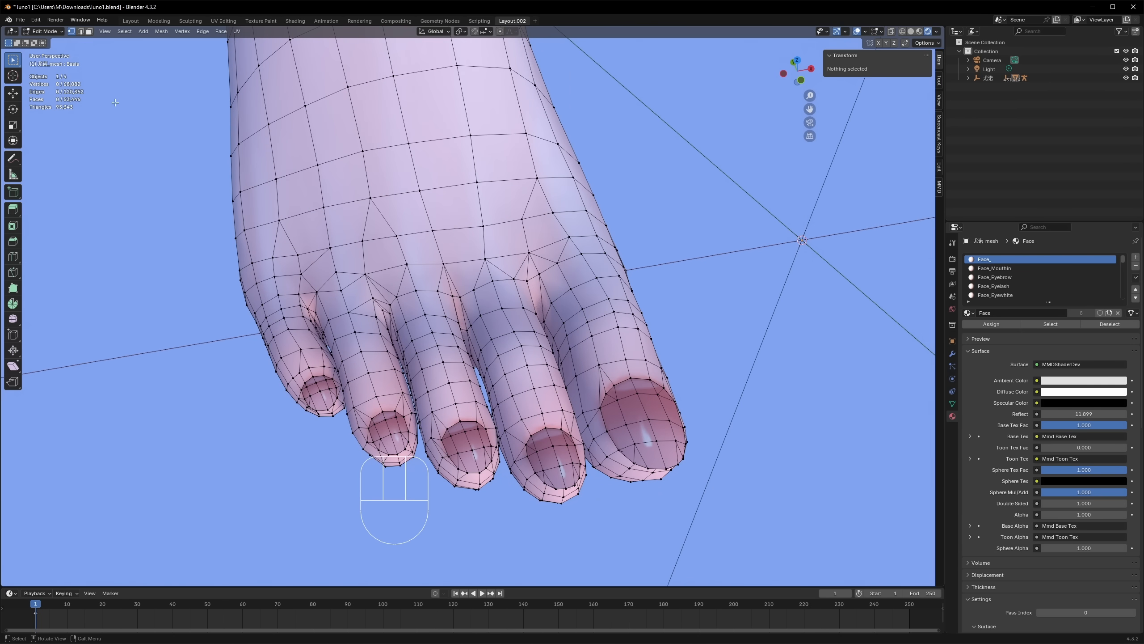
key("ctrl+z")
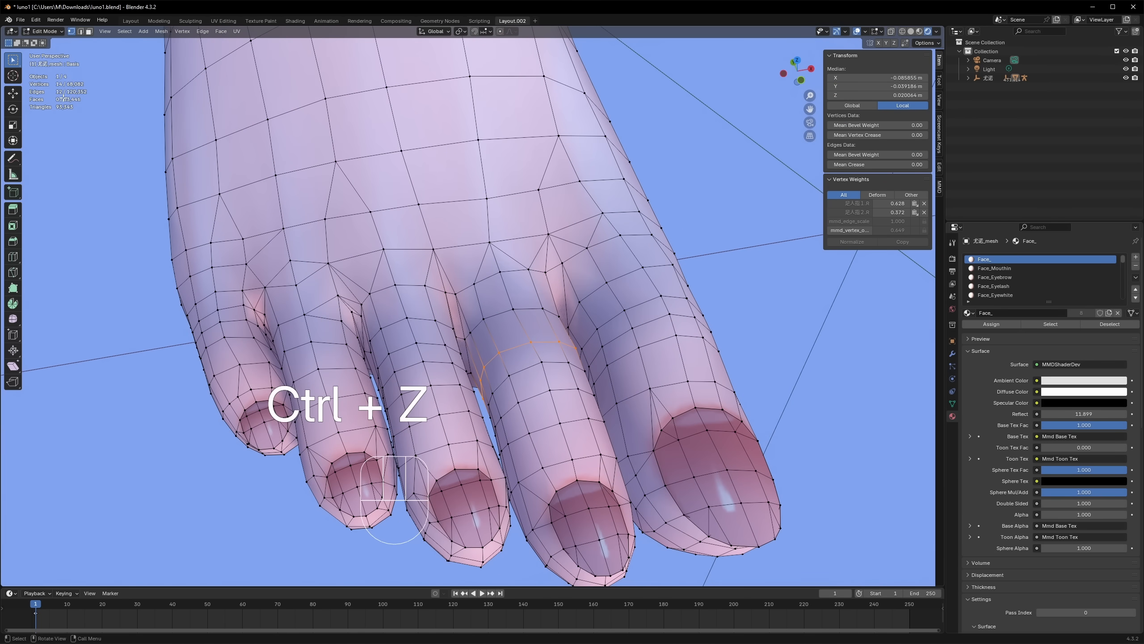
key("ctrl+z")
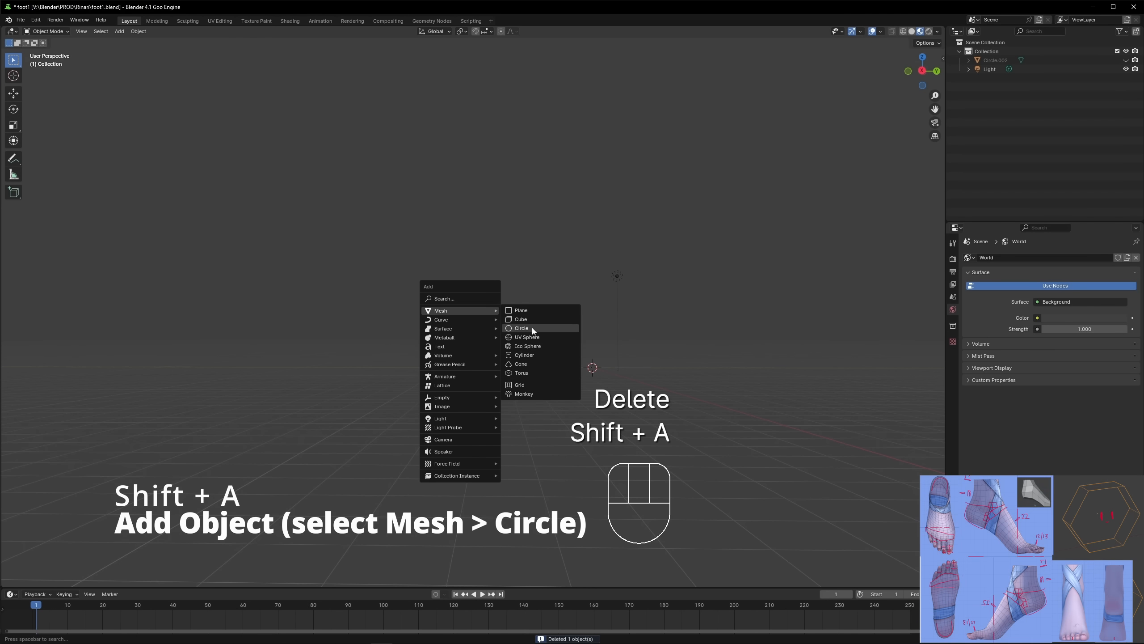
Add a six-vertex circle mesh and select the new Circle.002 object for editing.
left_click(522, 327)
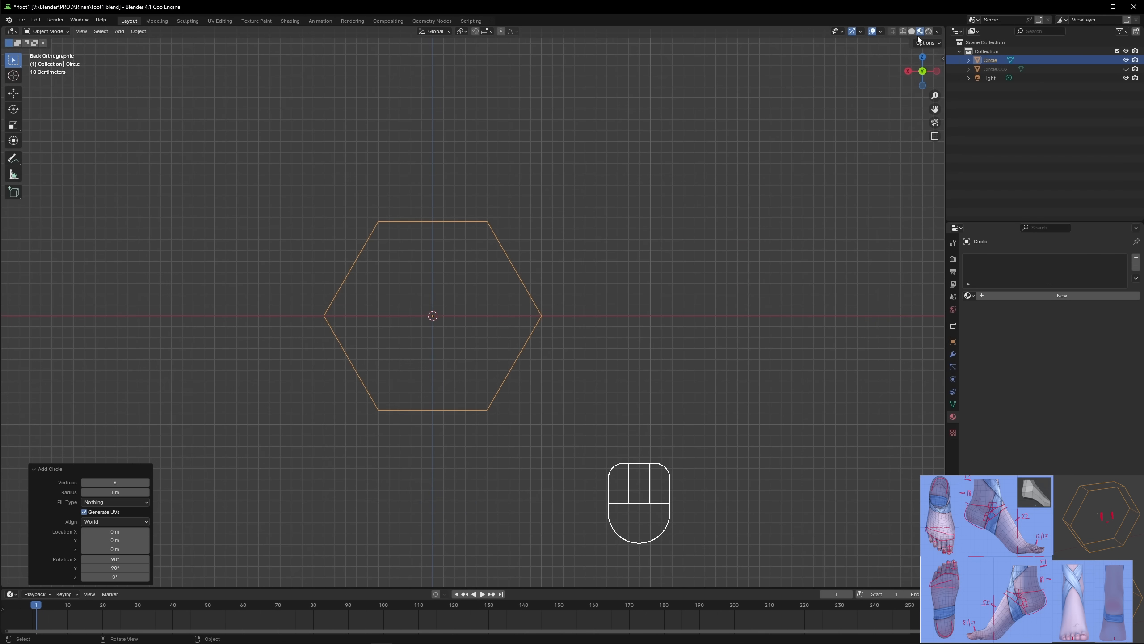
left_click(996, 69)
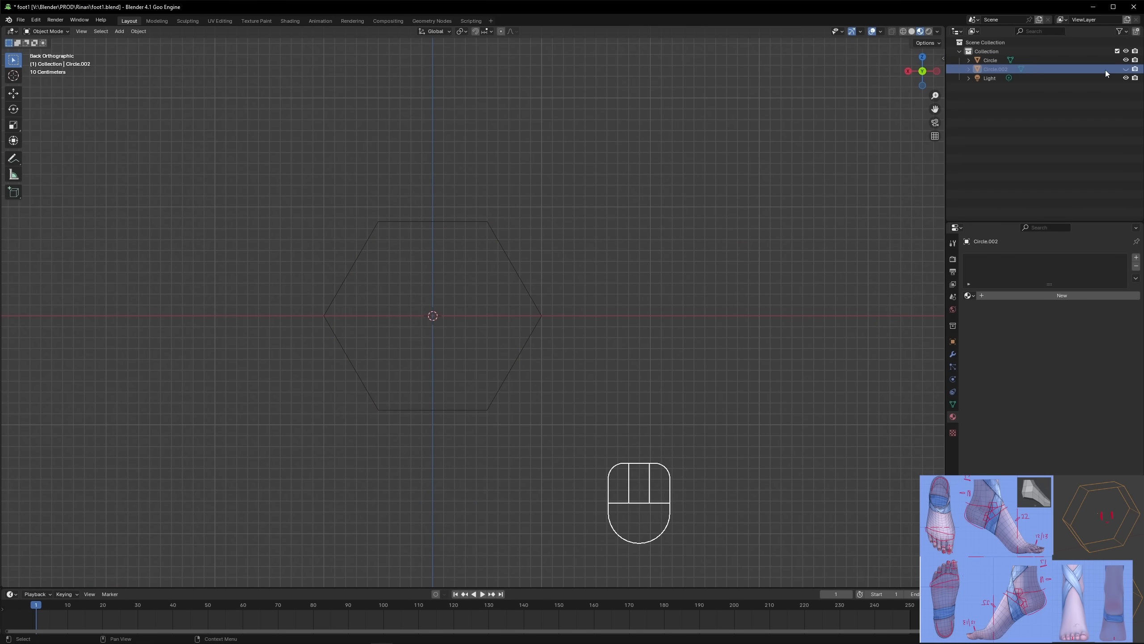
key("shift+d")
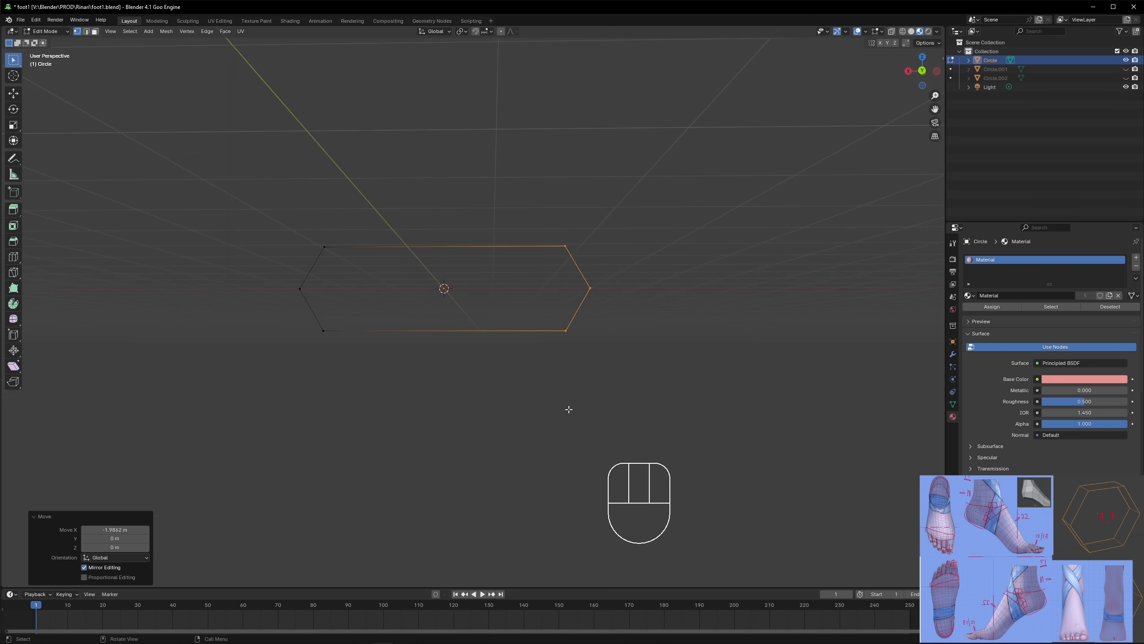
Extrude the hexagon outline into a band and tilt it upward into a wedge.
key("ctrl+r")
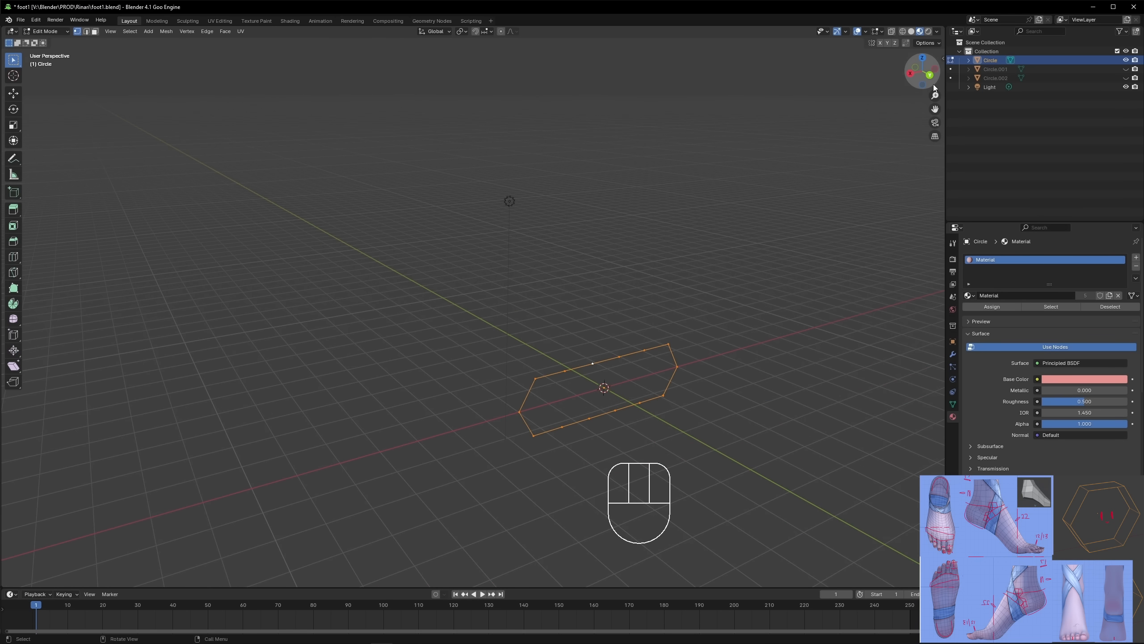
key("e")
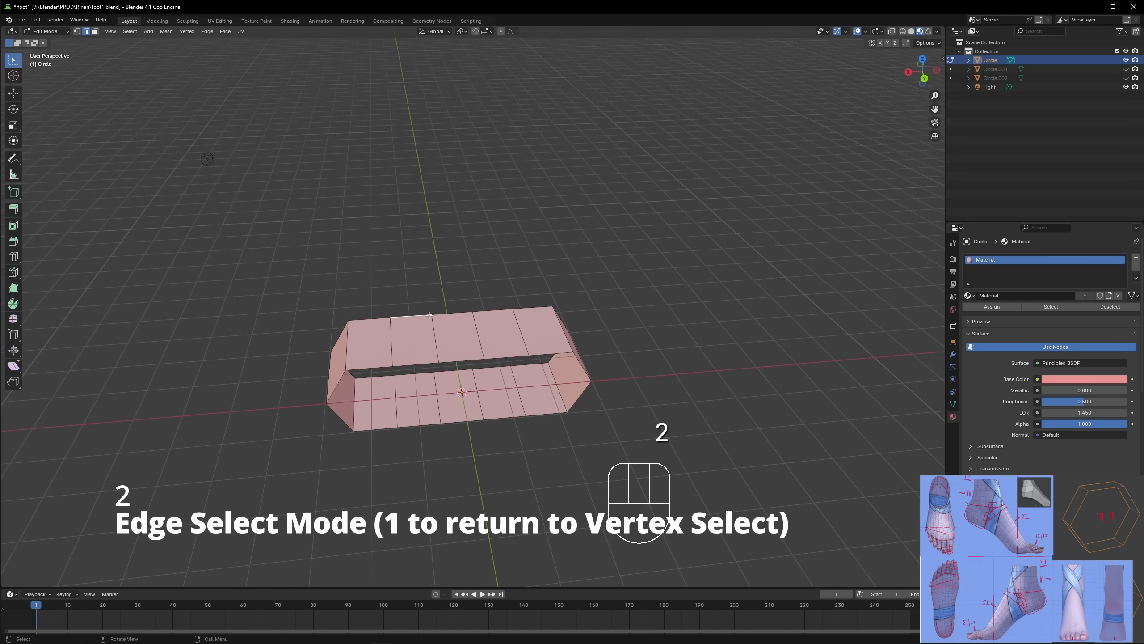
key("m")
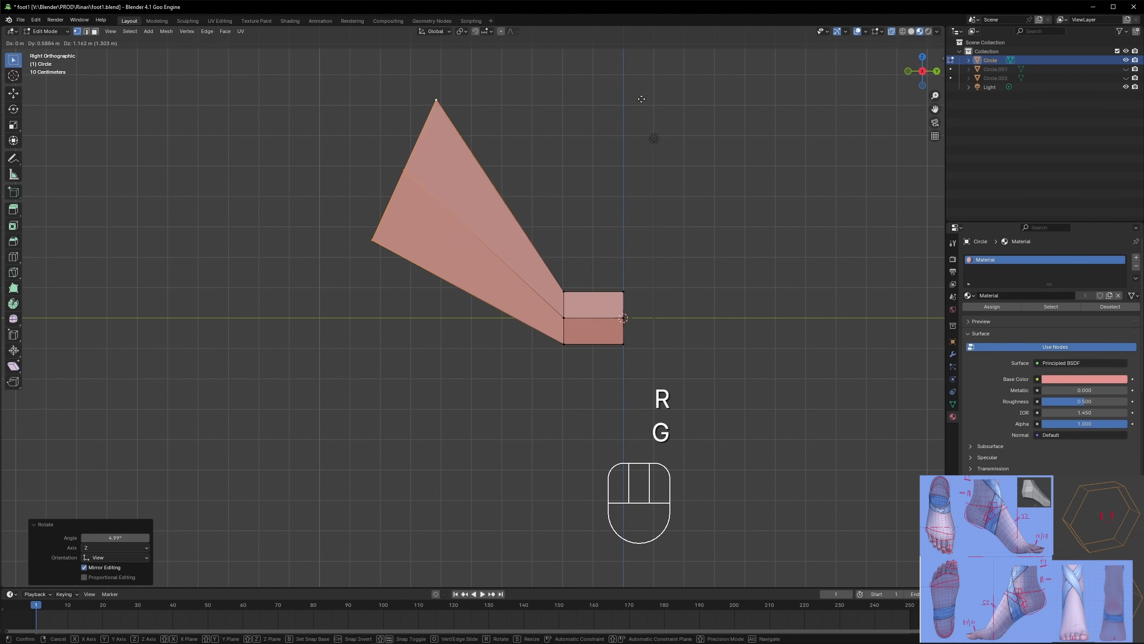
key("G")
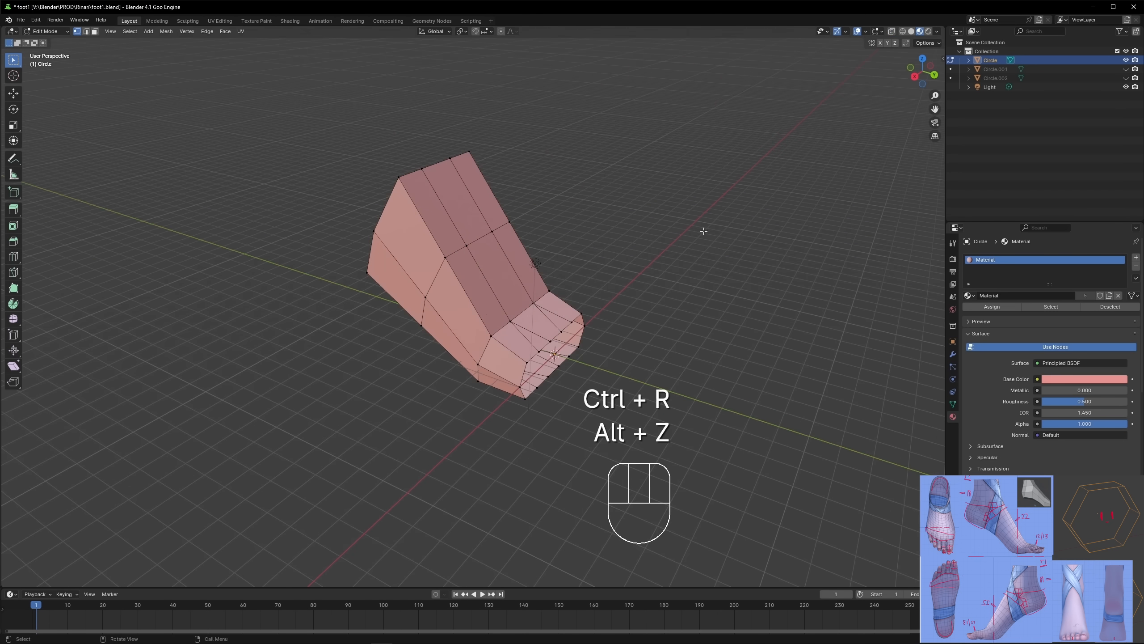
Add an extra edge loop around the block and reposition the top of the foot.
key("3")
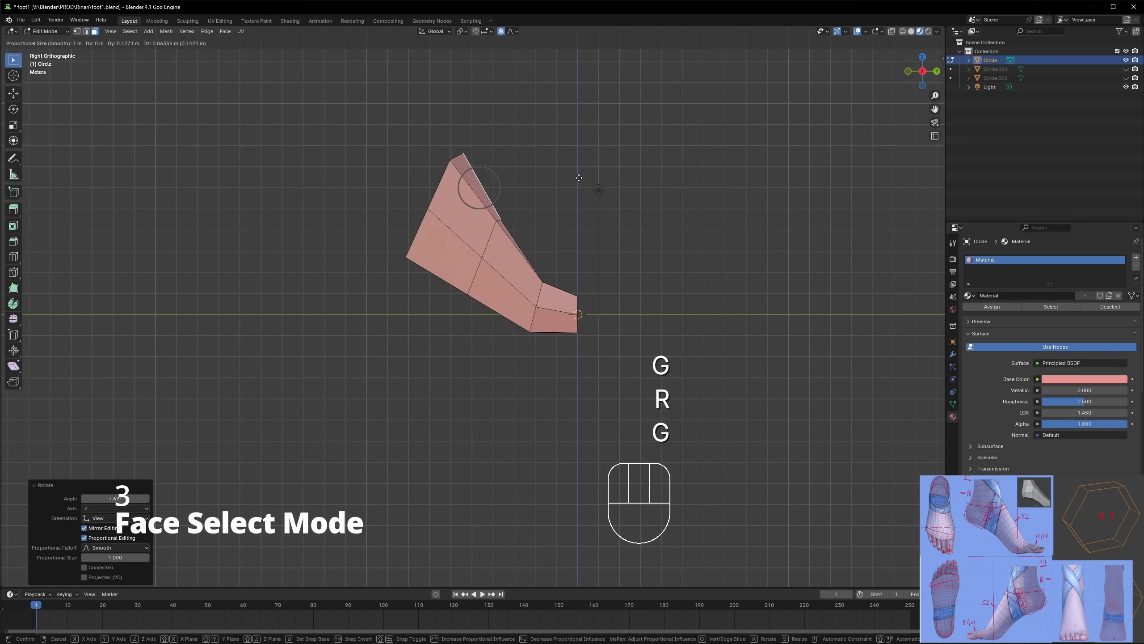
key("2")
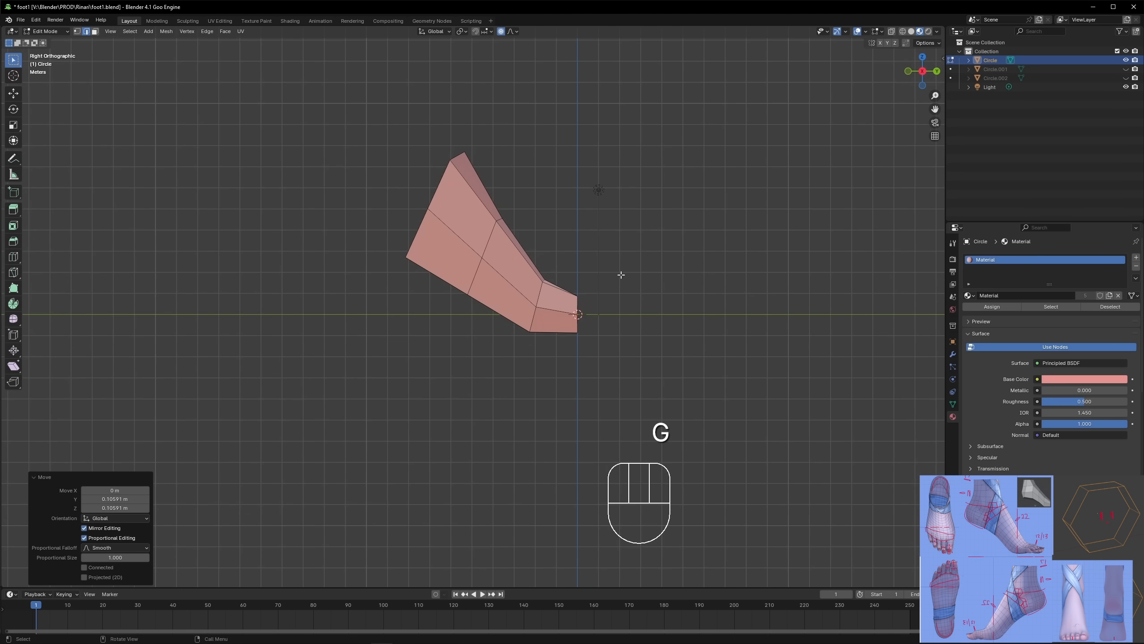
key("3")
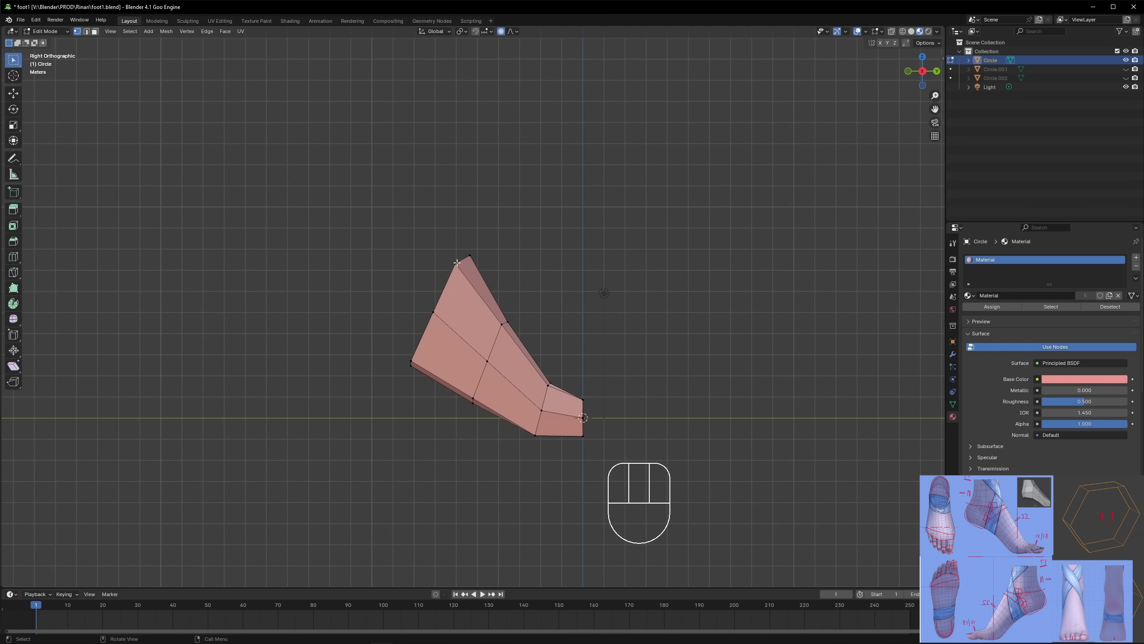
Add an 8-vertex circle above the foot block and scale it up as the ankle ring.
key("shift+a")
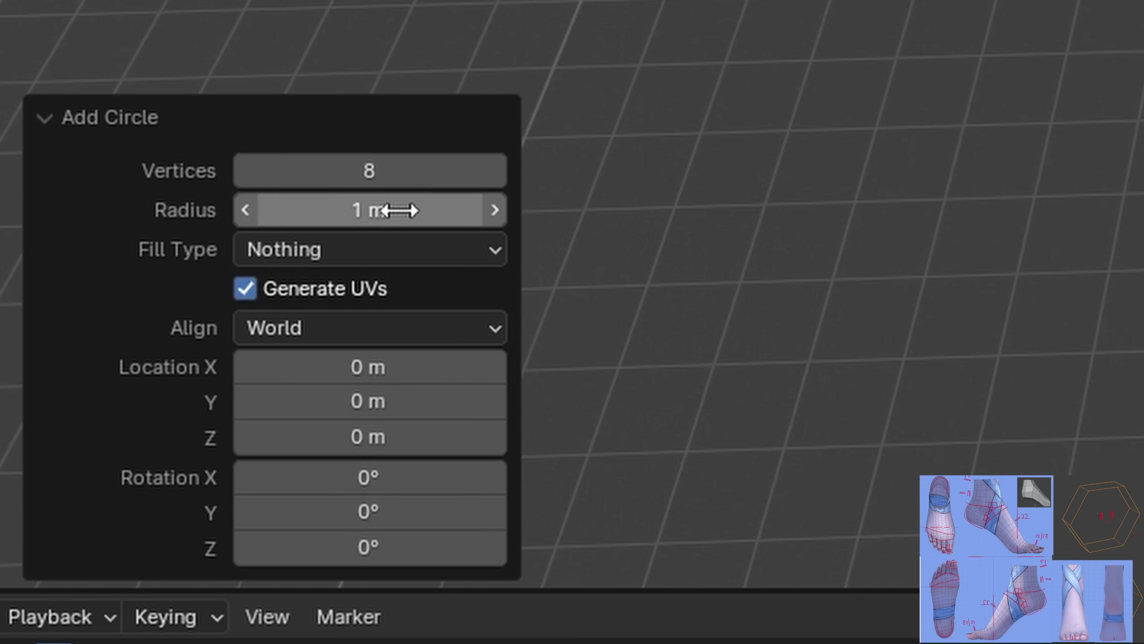
double_click(369, 551)
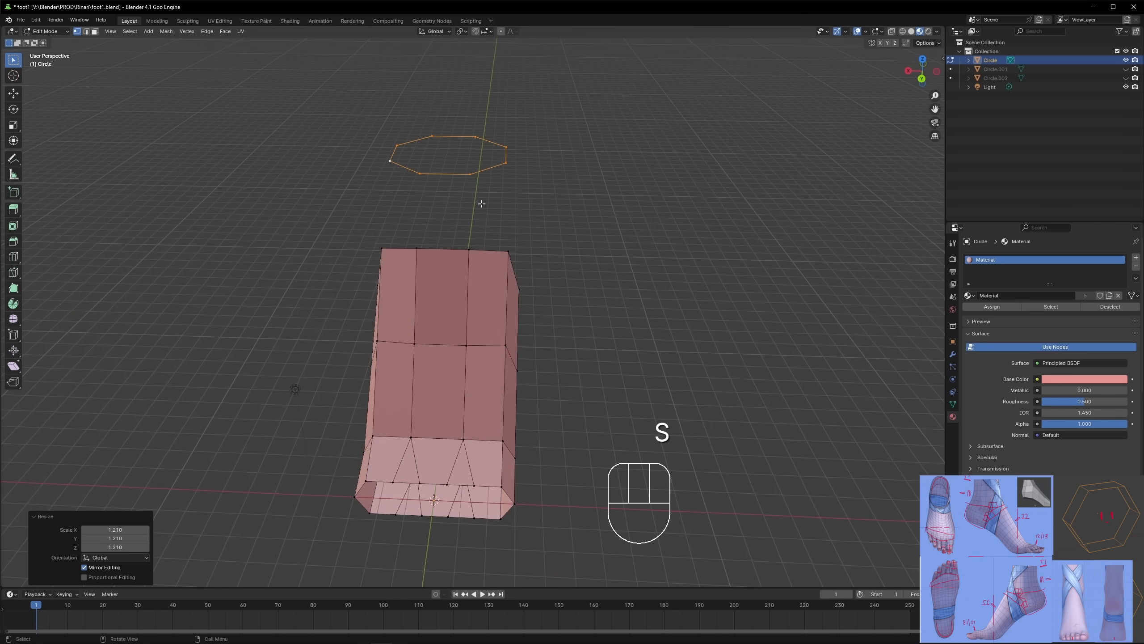
key("f")
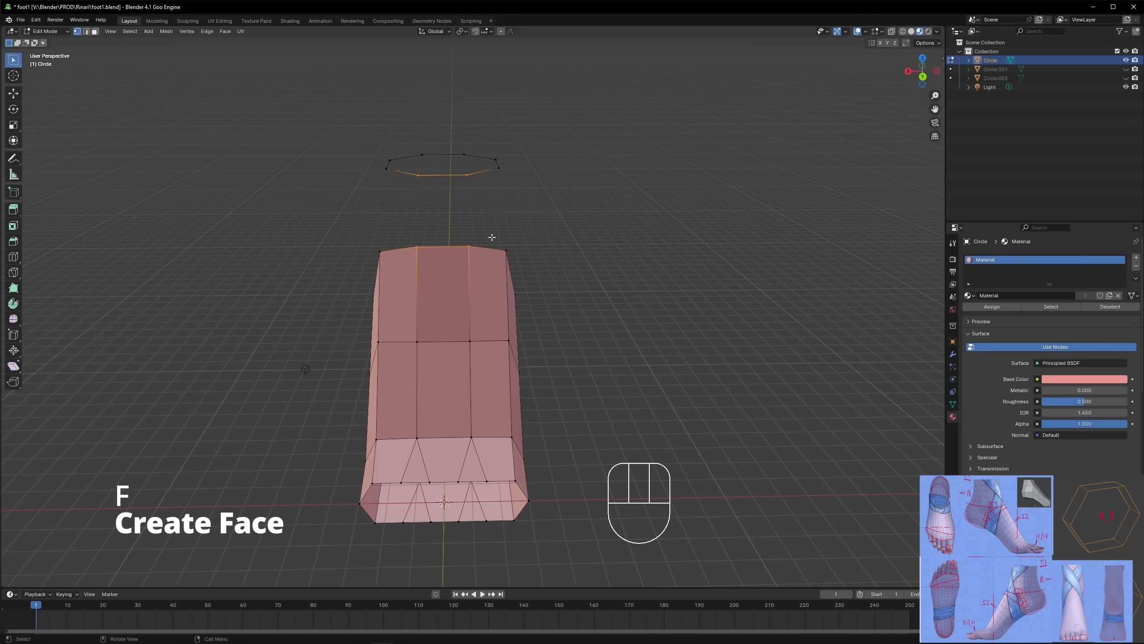
Fill faces bridging the block up to the ankle ring and check them in see-through view.
key("F")
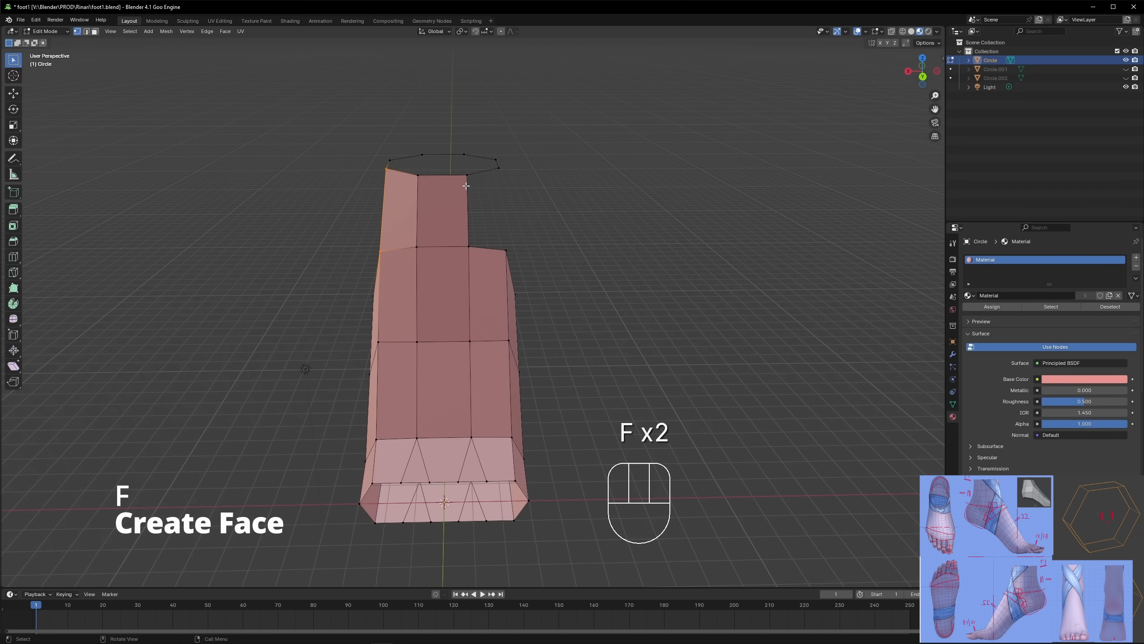
key("F")
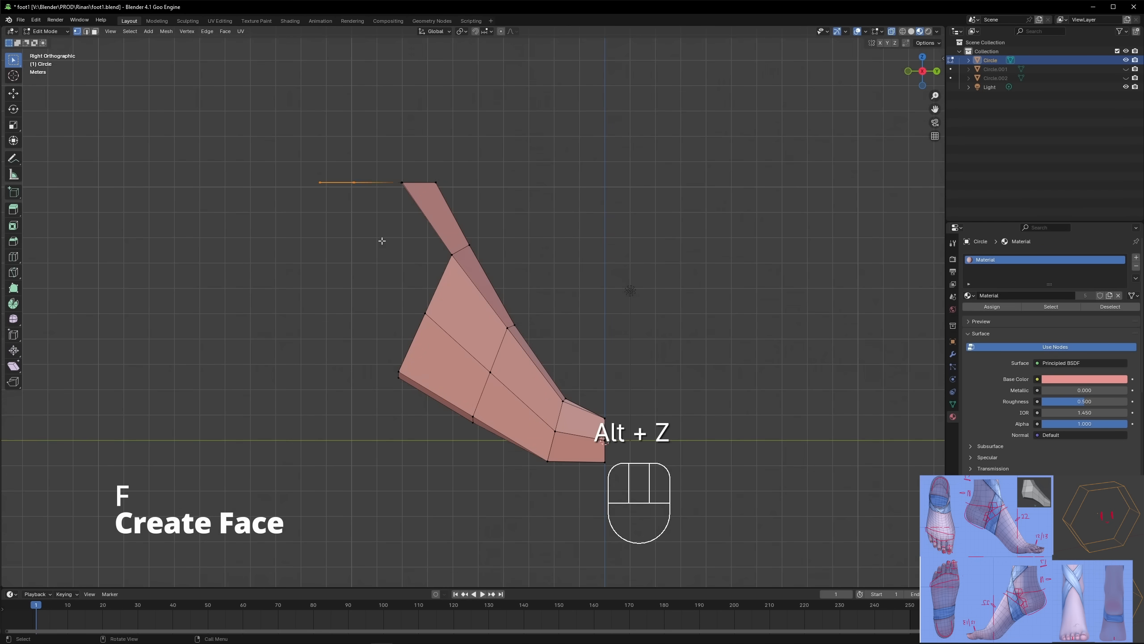
key("E")
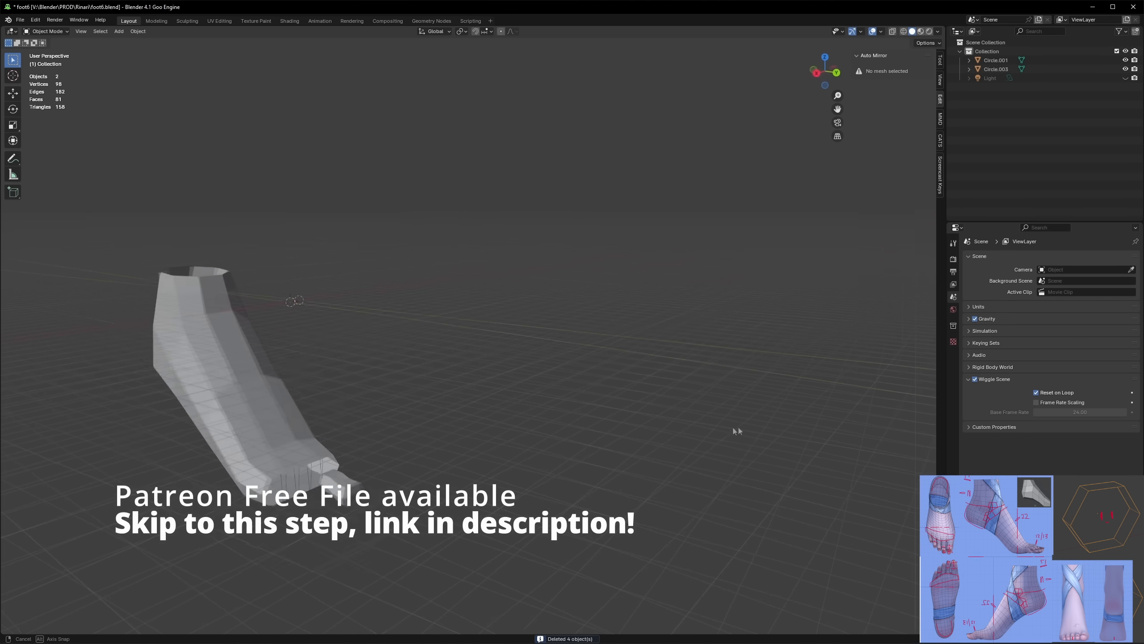
Orbit around the lineup of example foot models in the opened Patreon file.
left_click_drag(737, 431, 577, 412)
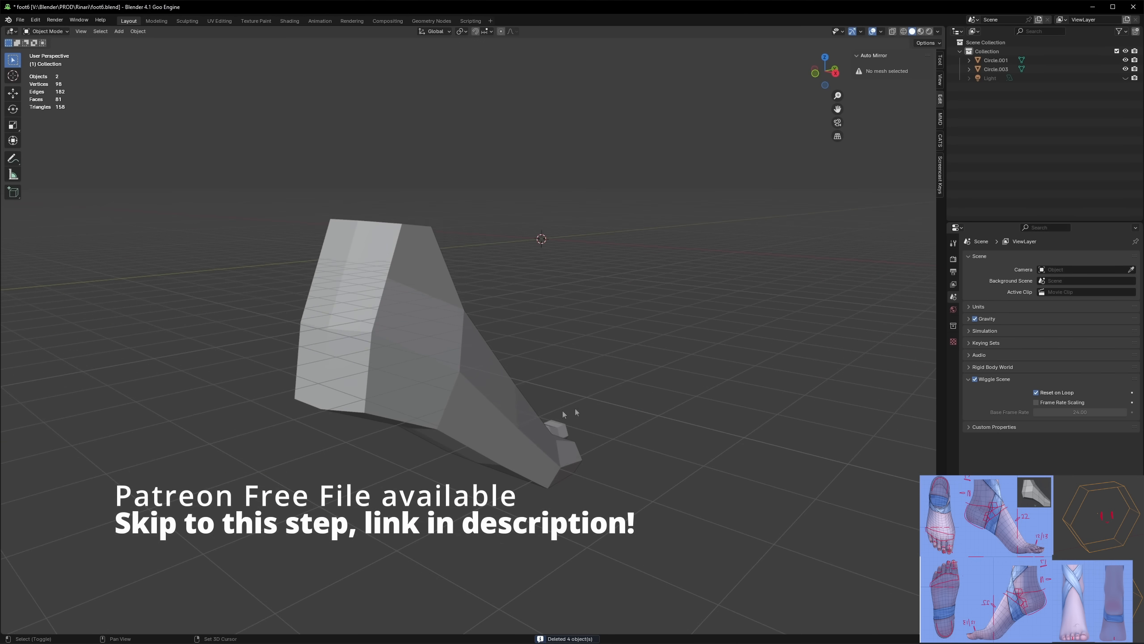
left_click_drag(576, 413, 785, 422)
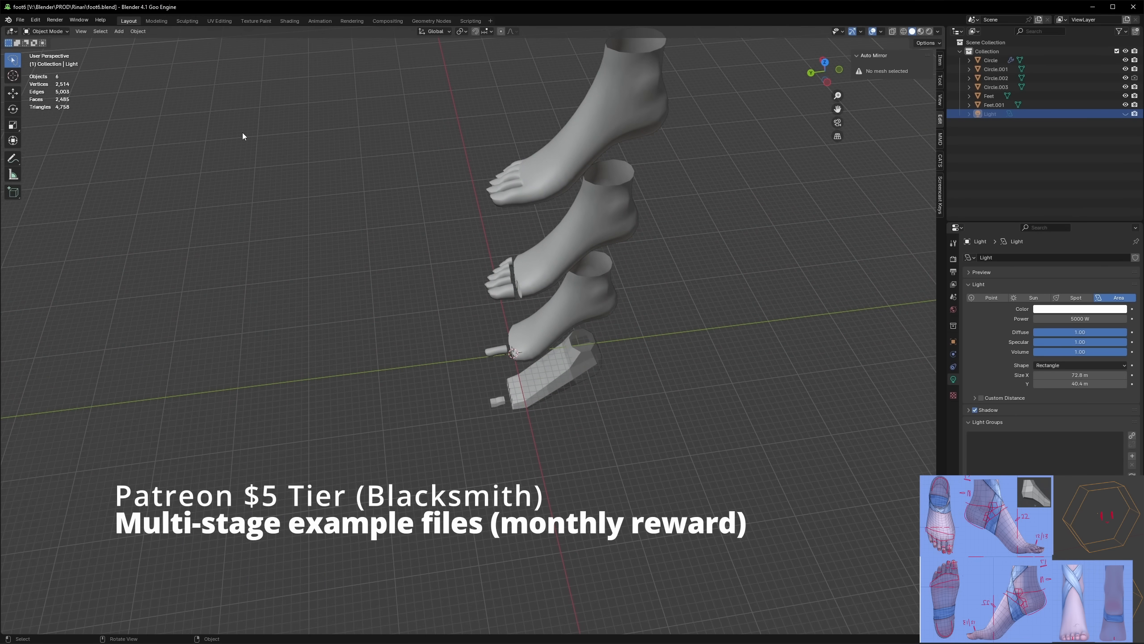
mouse_move(36, 23)
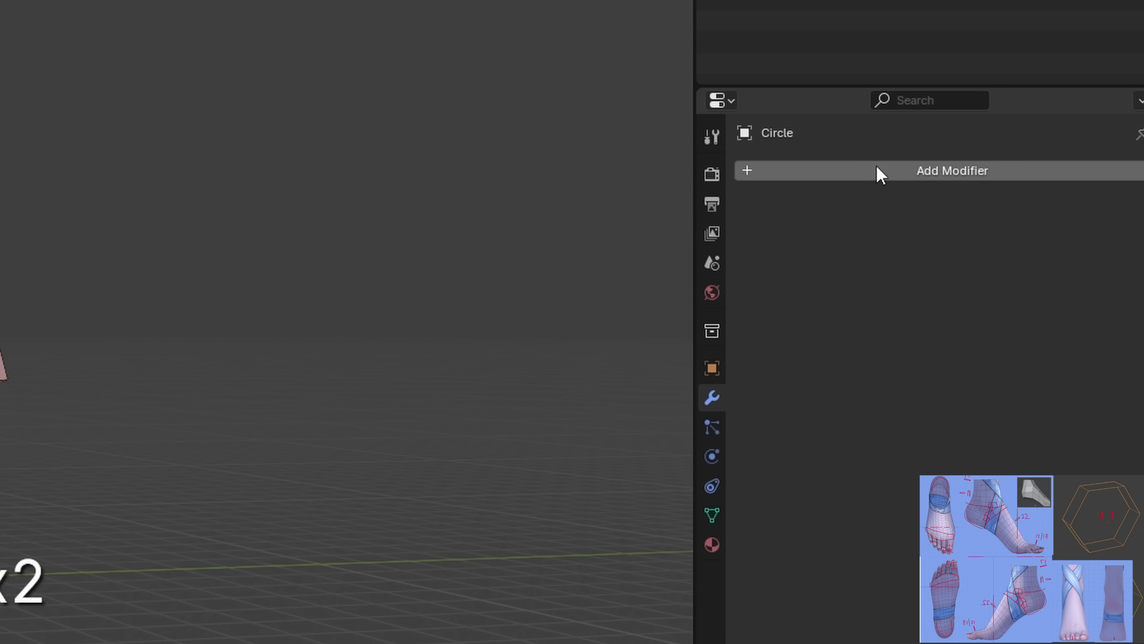
Add a Subdivision Surface modifier to the foot and recalculate its normals outward.
left_click(951, 171)
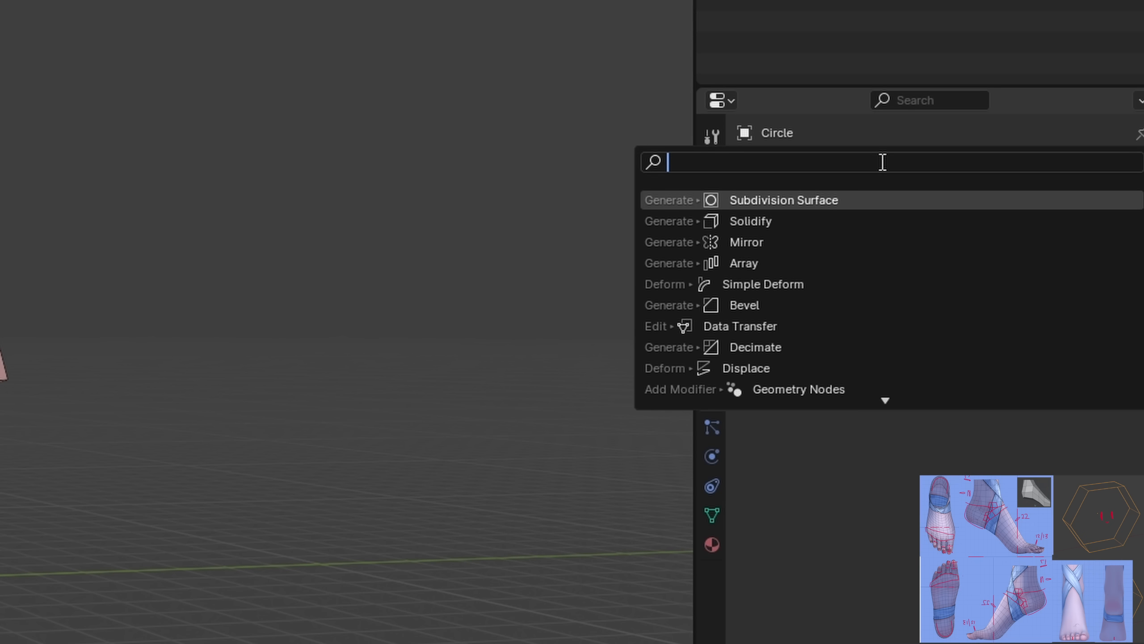
left_click(785, 200)
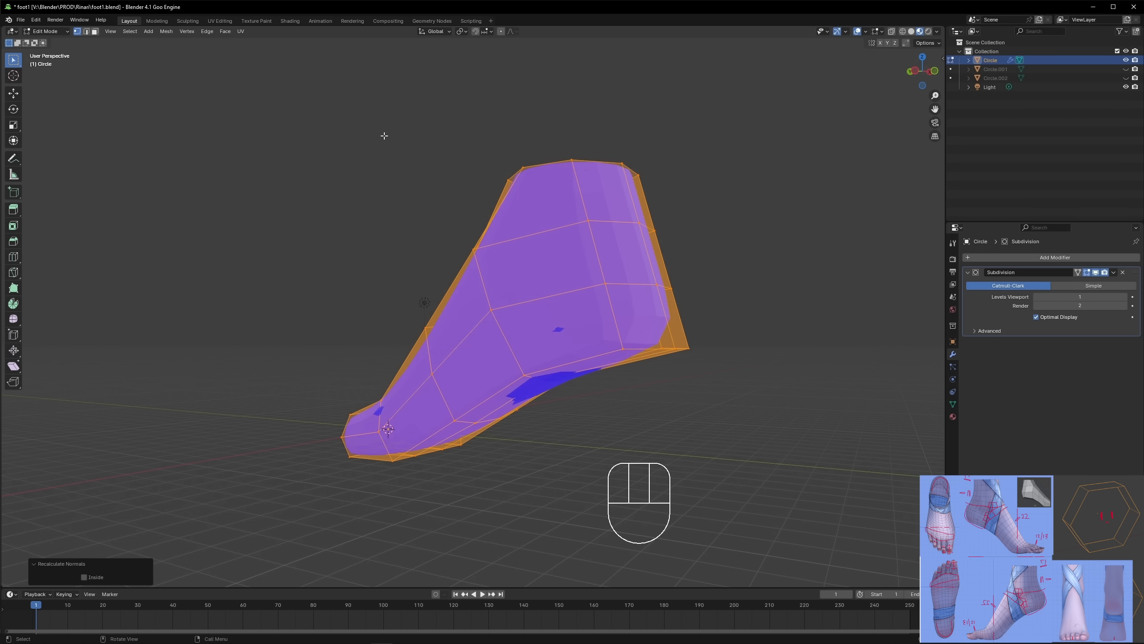
left_click(225, 32)
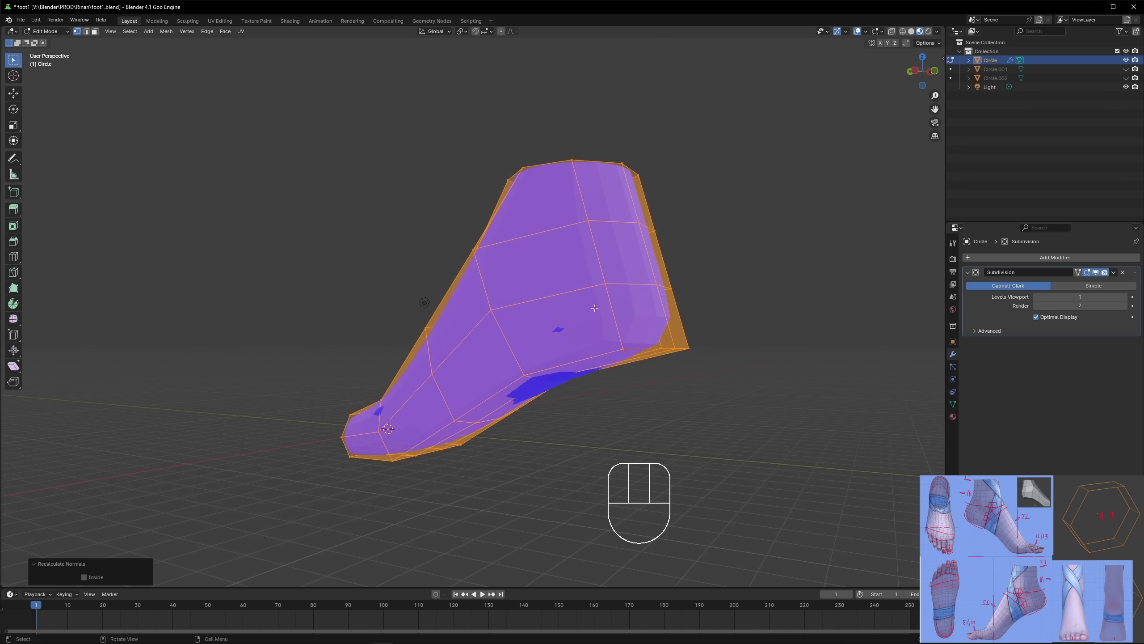
key("Ctrl+Tab")
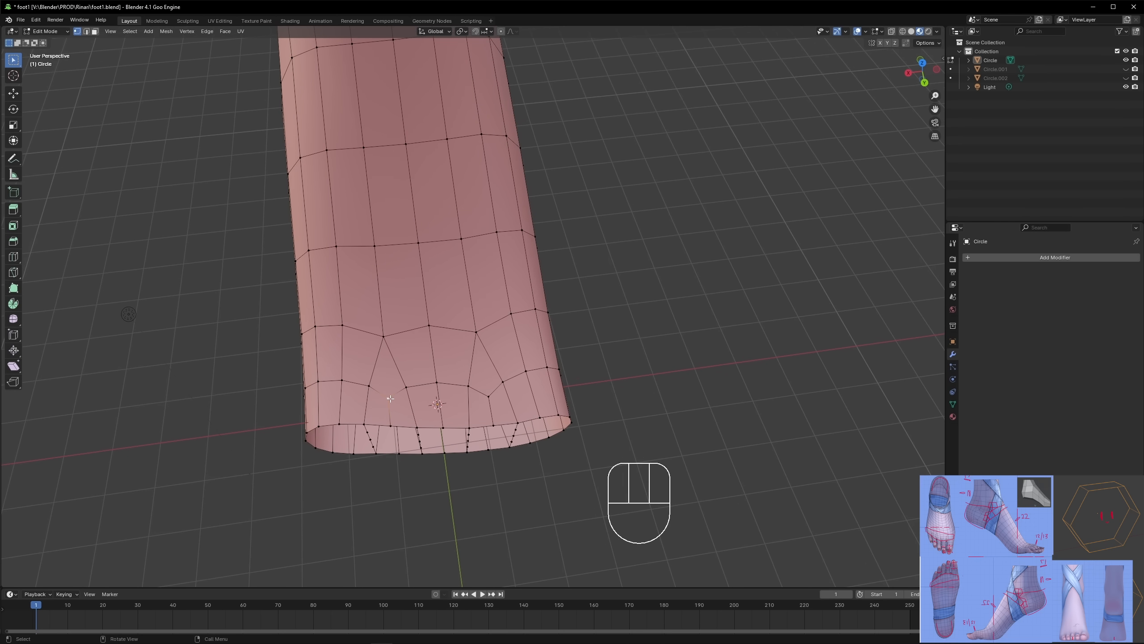
Merge and slide vertices on the shin to tidy the ankle topology.
key("M")
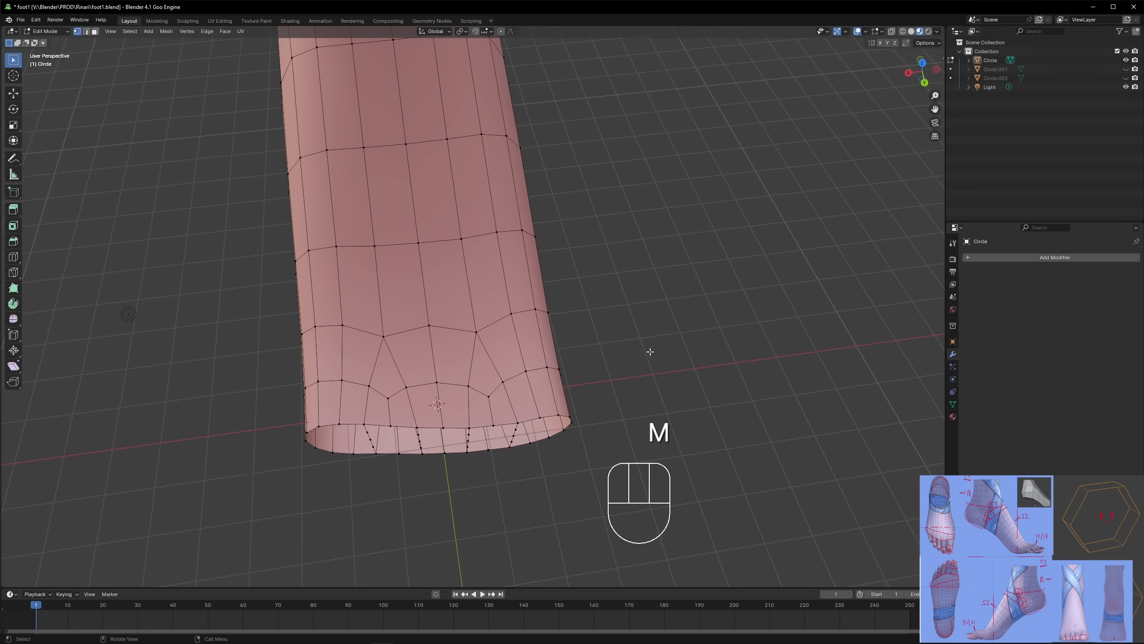
key("g")
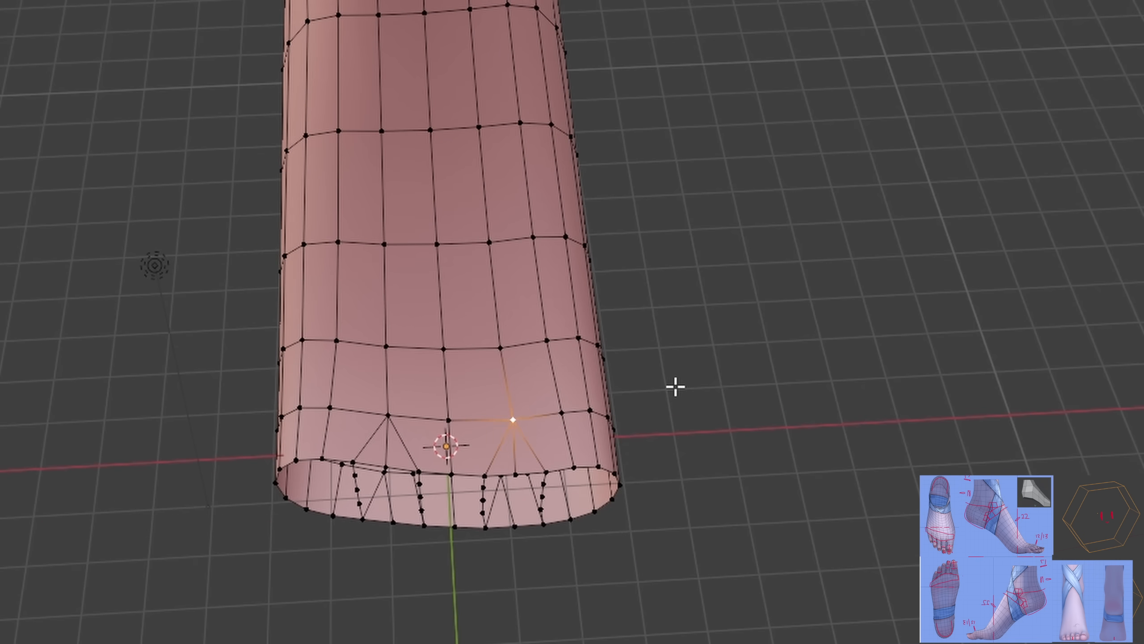
key("Tab")
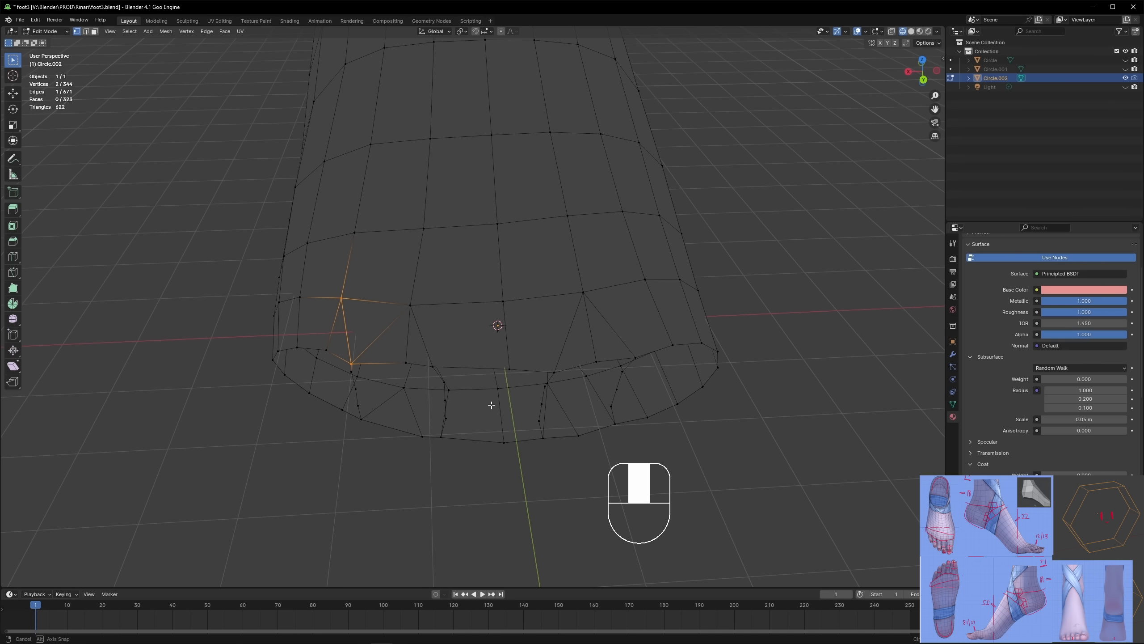
In side view, box-select the upper foot and shift it with proportional falloff.
key("K")
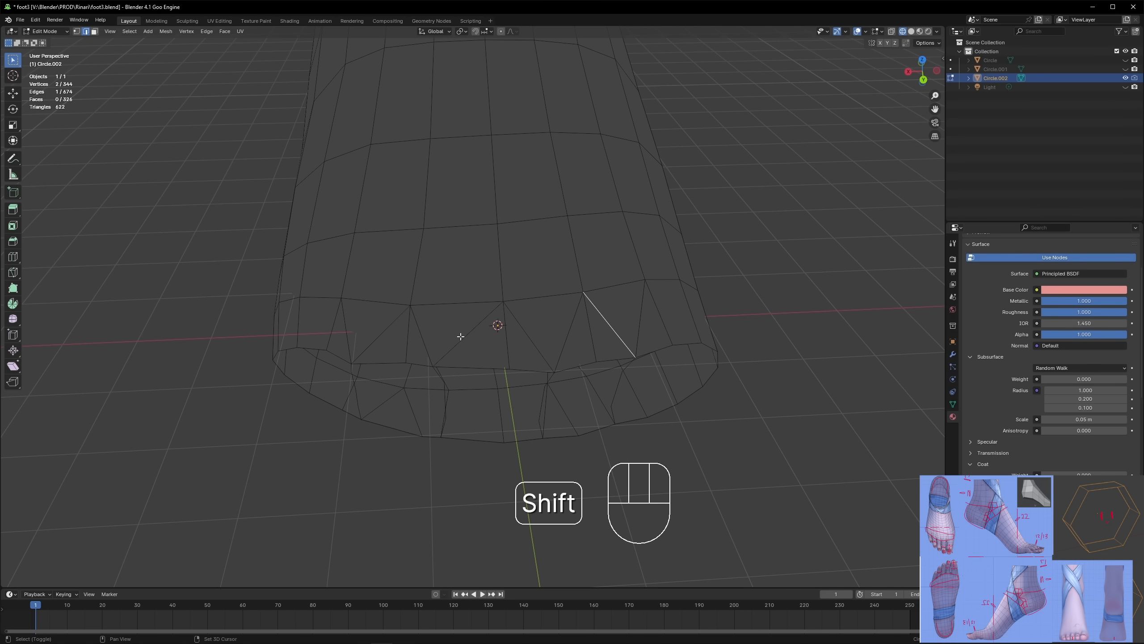
key("Delete")
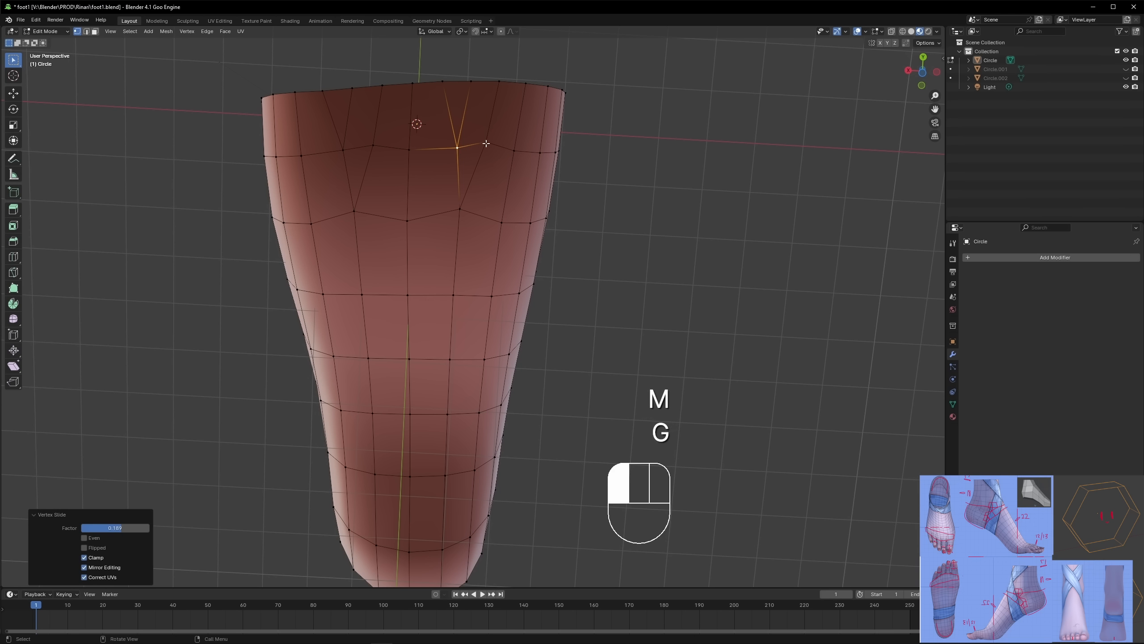
key("G")
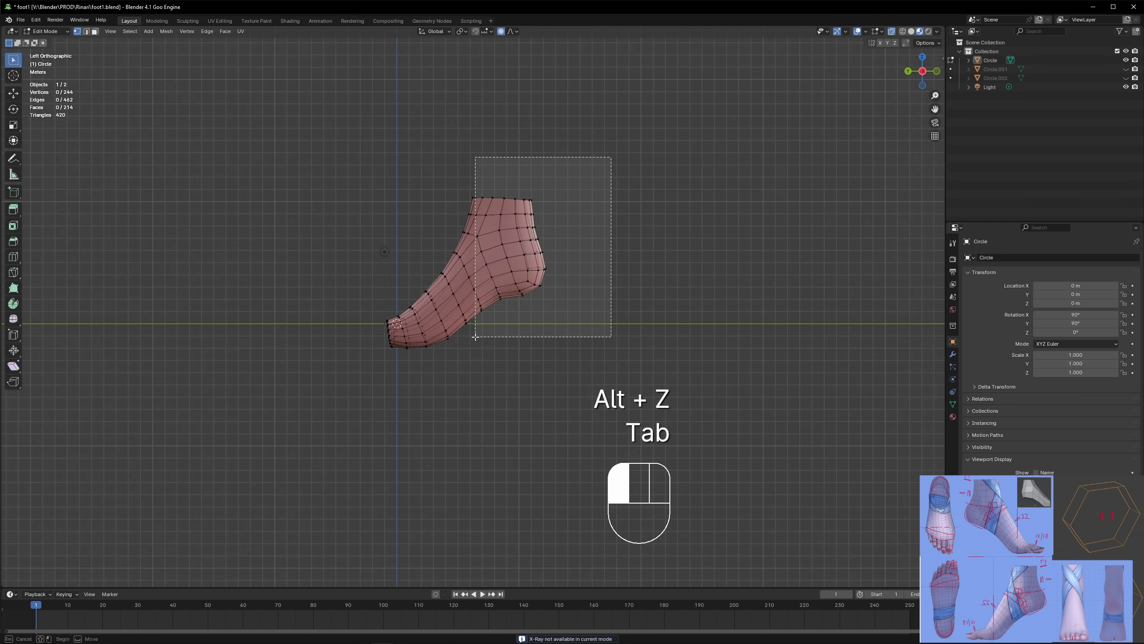
Knife a new cut across the instep from front view, then review the side profile.
key("g")
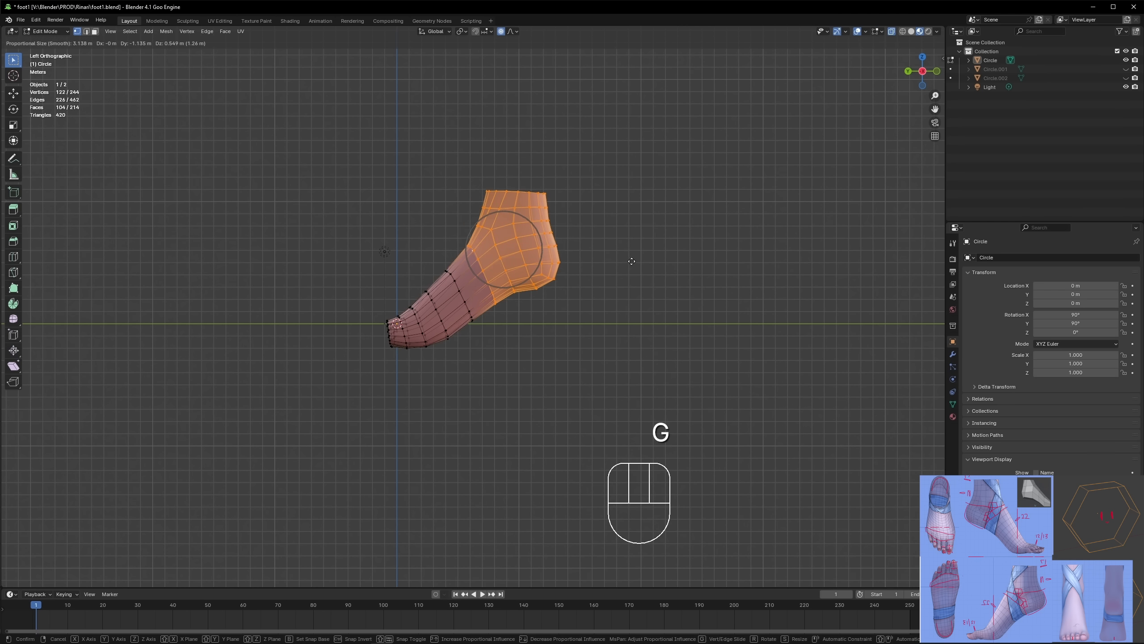
key("O")
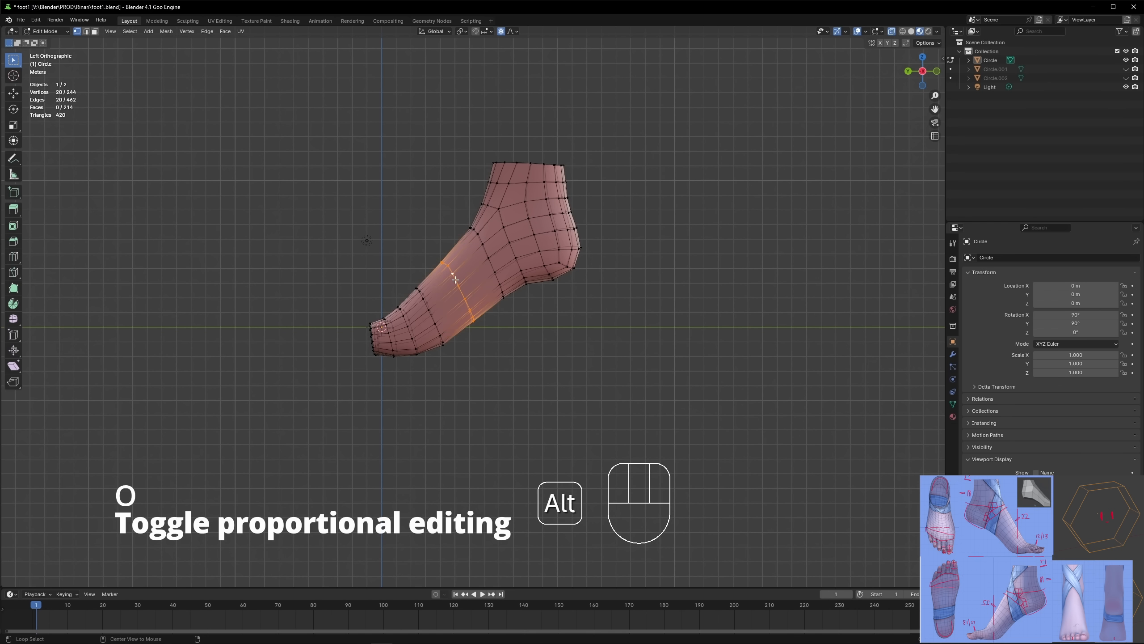
key("ctrl+r")
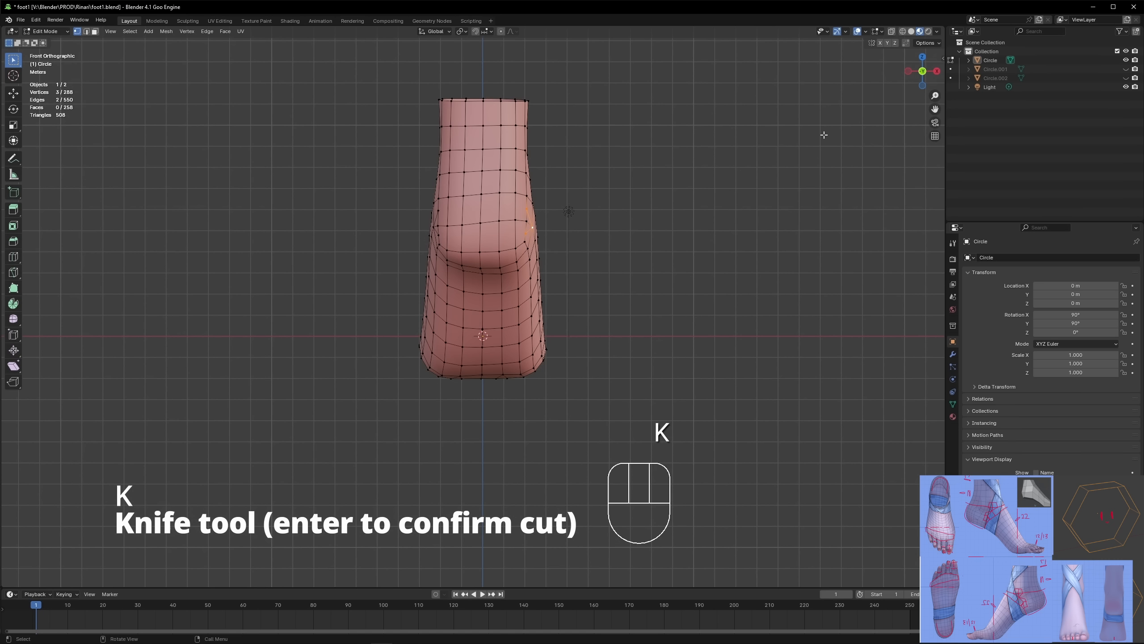
key("Return")
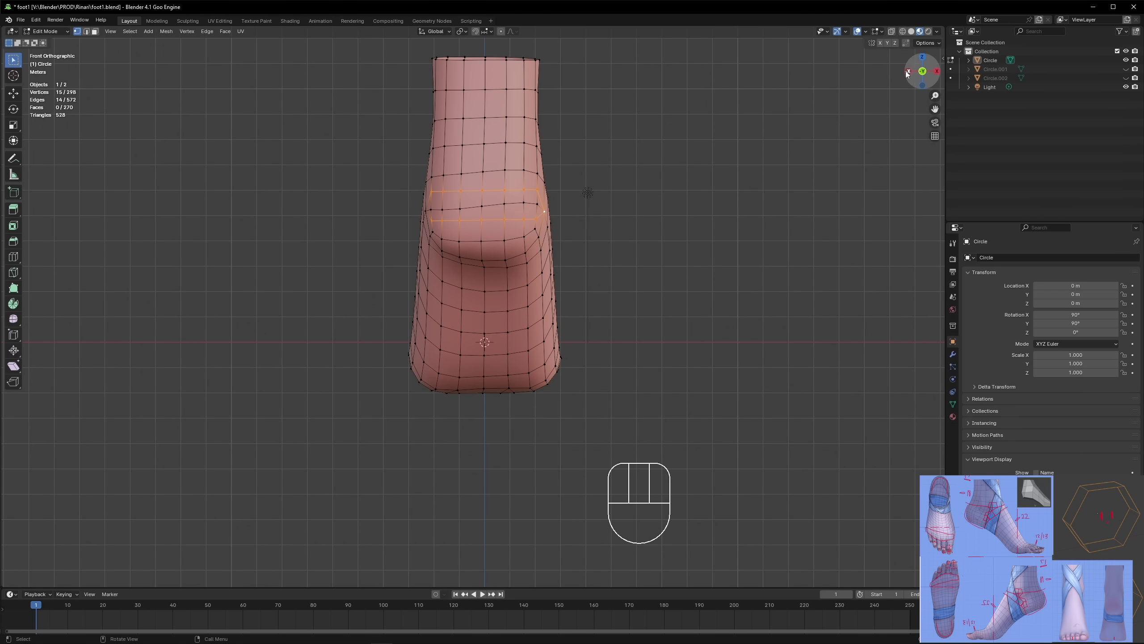
key("g")
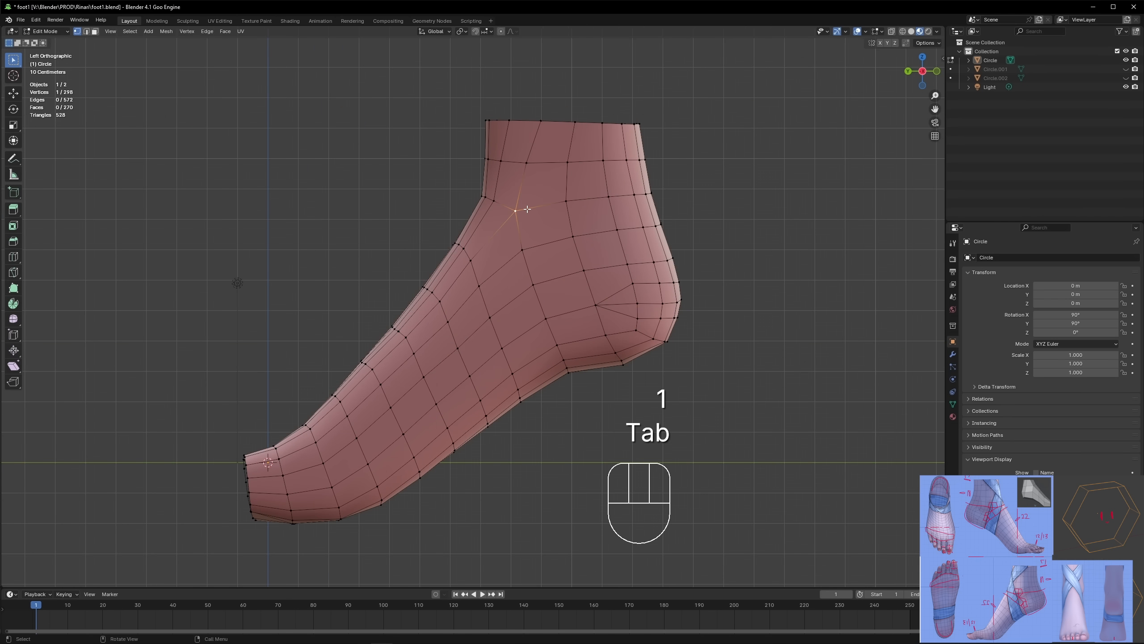
Knife extra edges on the ankle side and merge stray vertices together.
key("k")
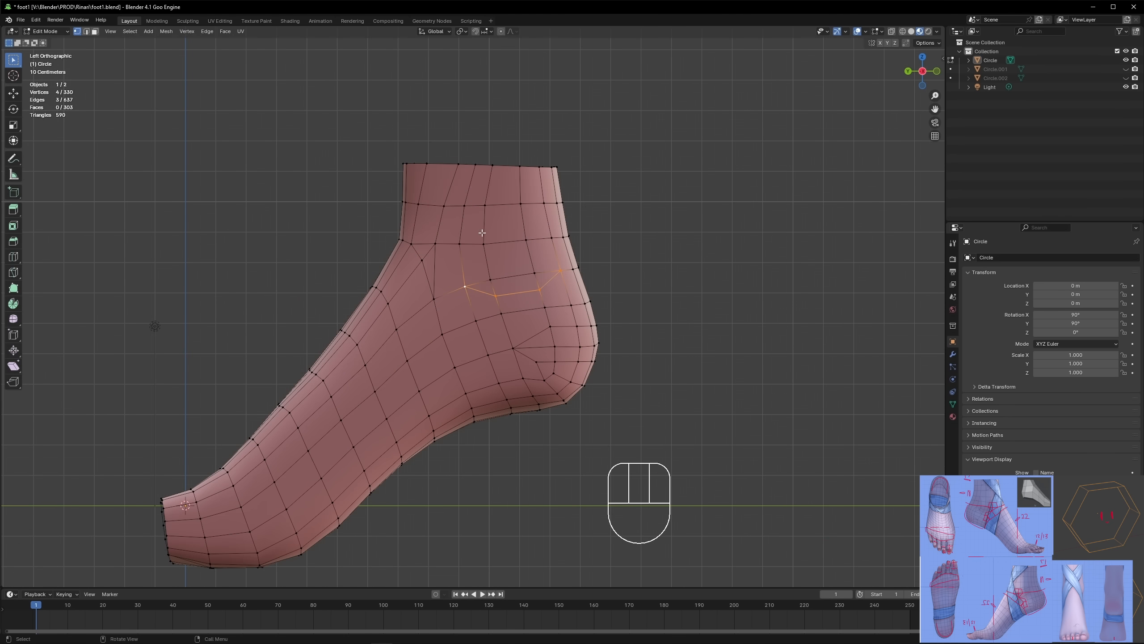
key("M")
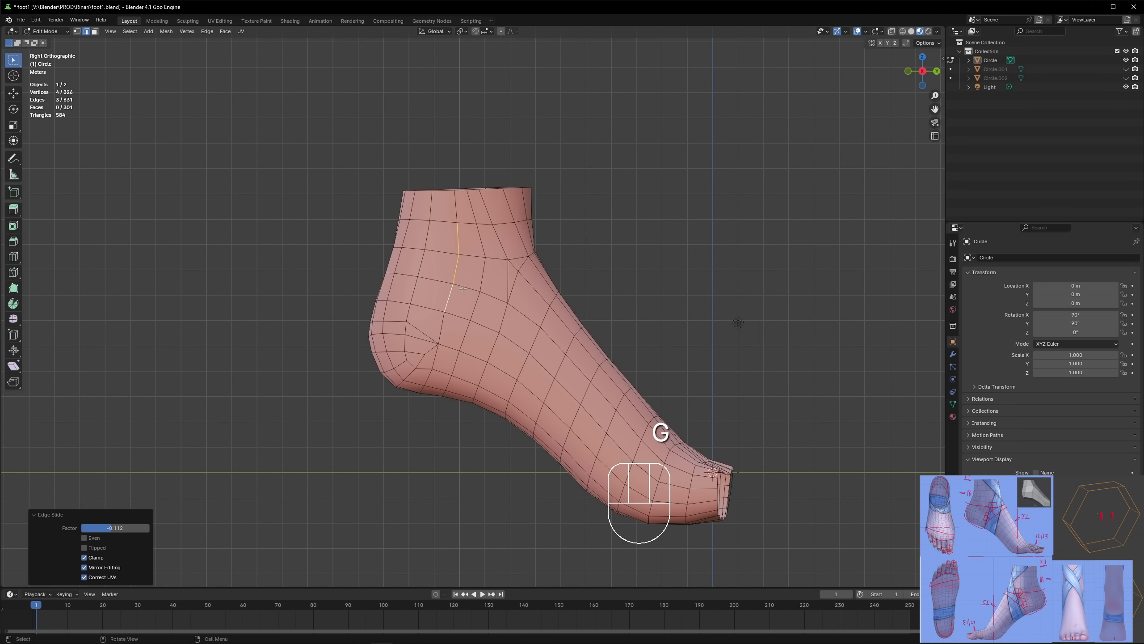
key("M")
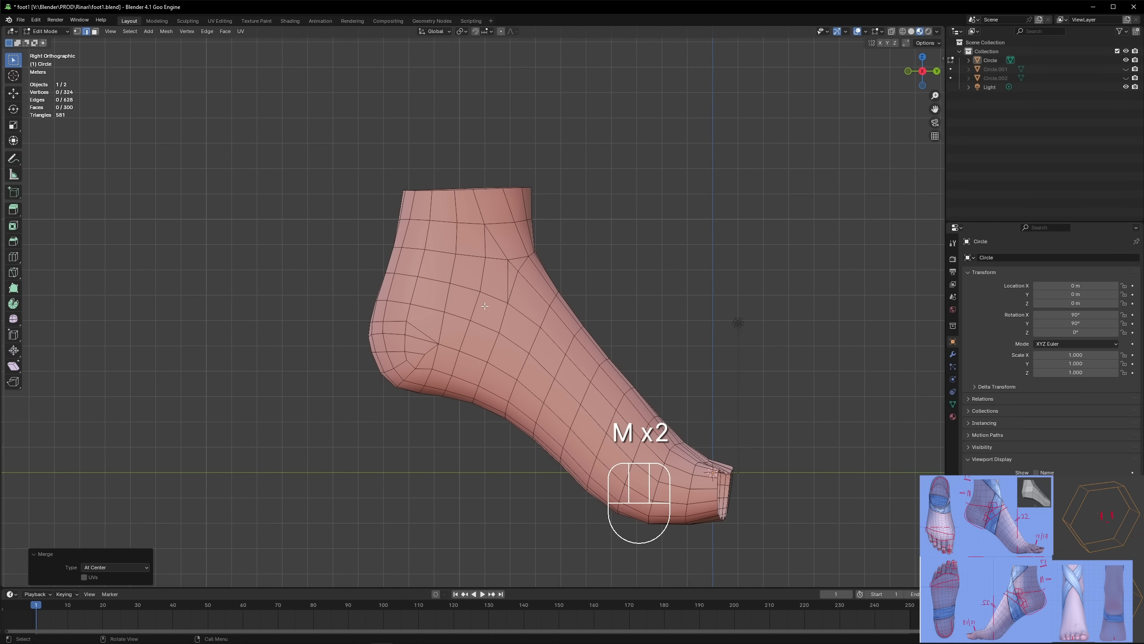
key("k")
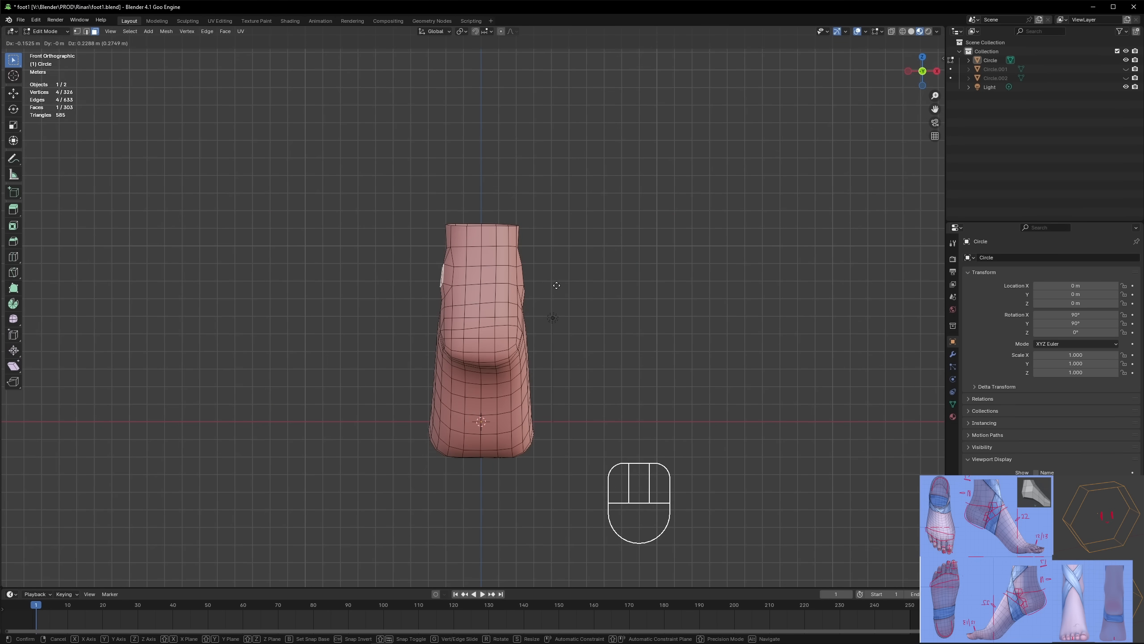
Edit the denser Circle.002 foot mesh and reshape its ankle with proportional falloff.
key("Tab")
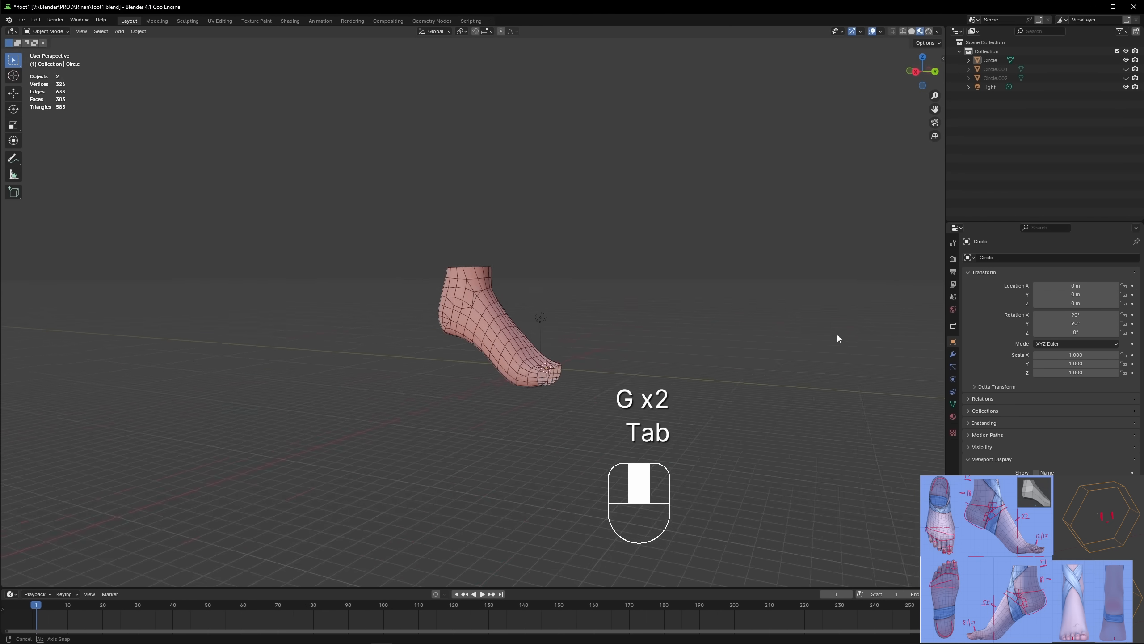
key("o")
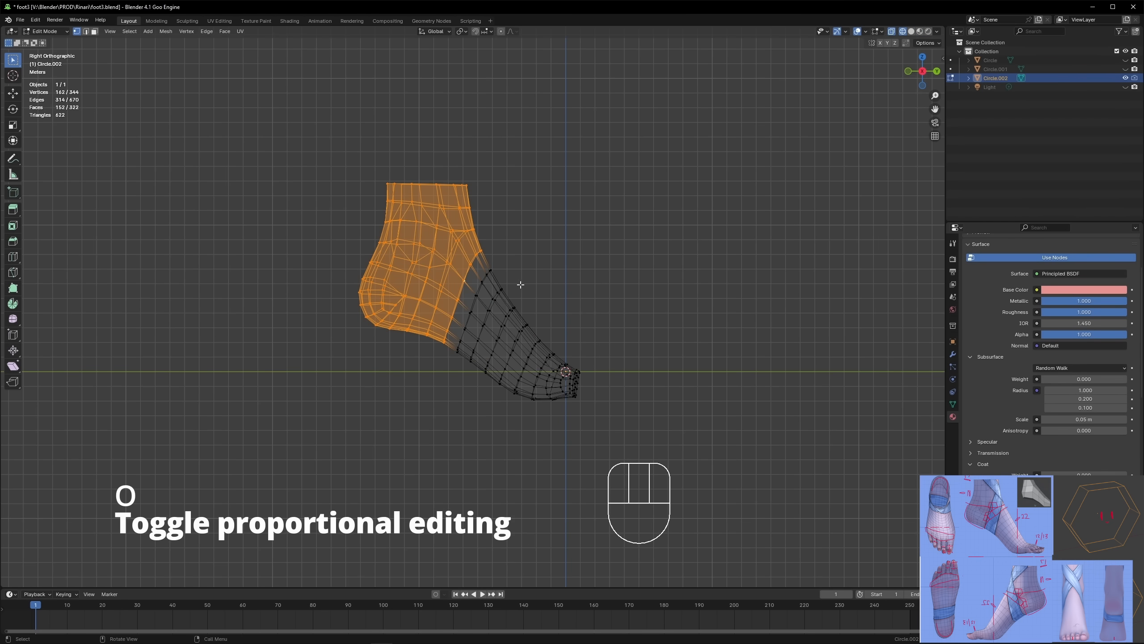
key("G")
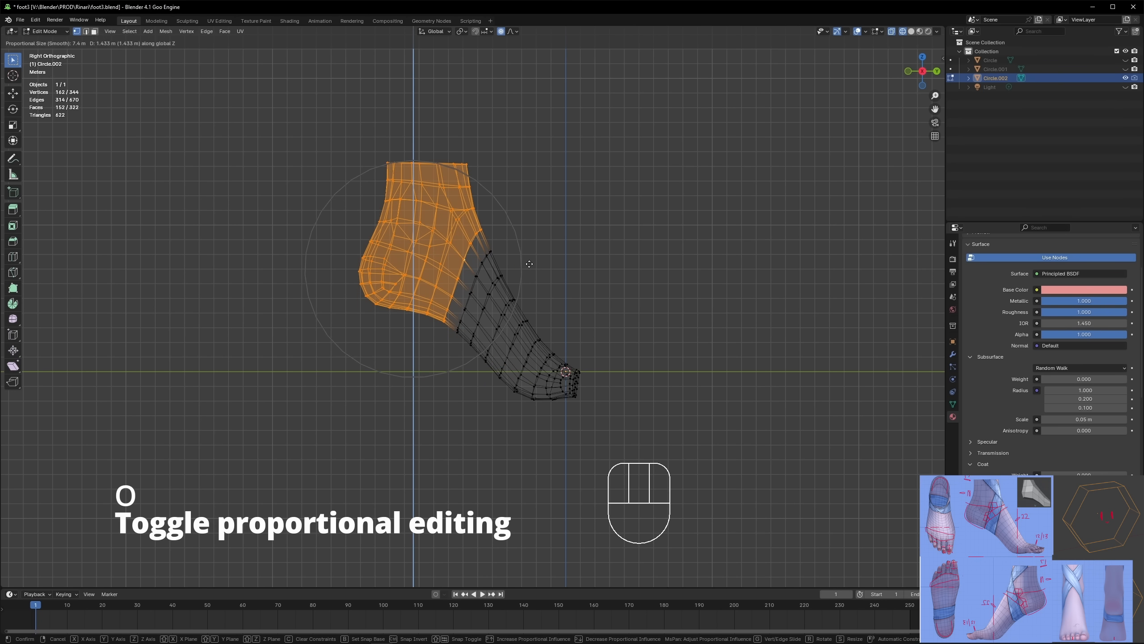
key("r")
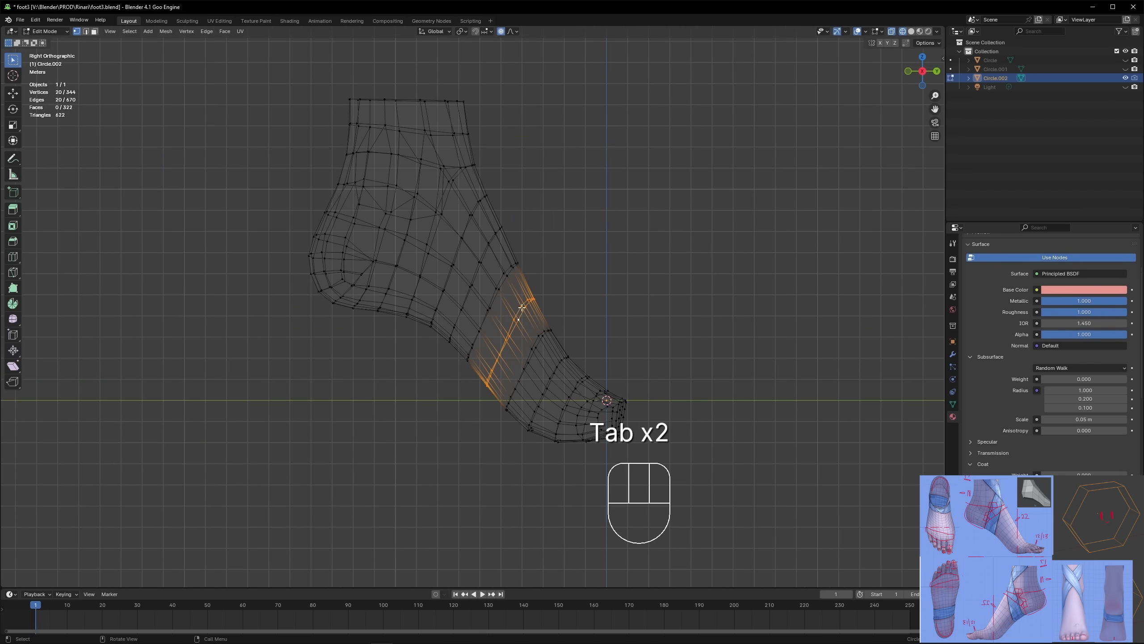
key("r")
type("refr")
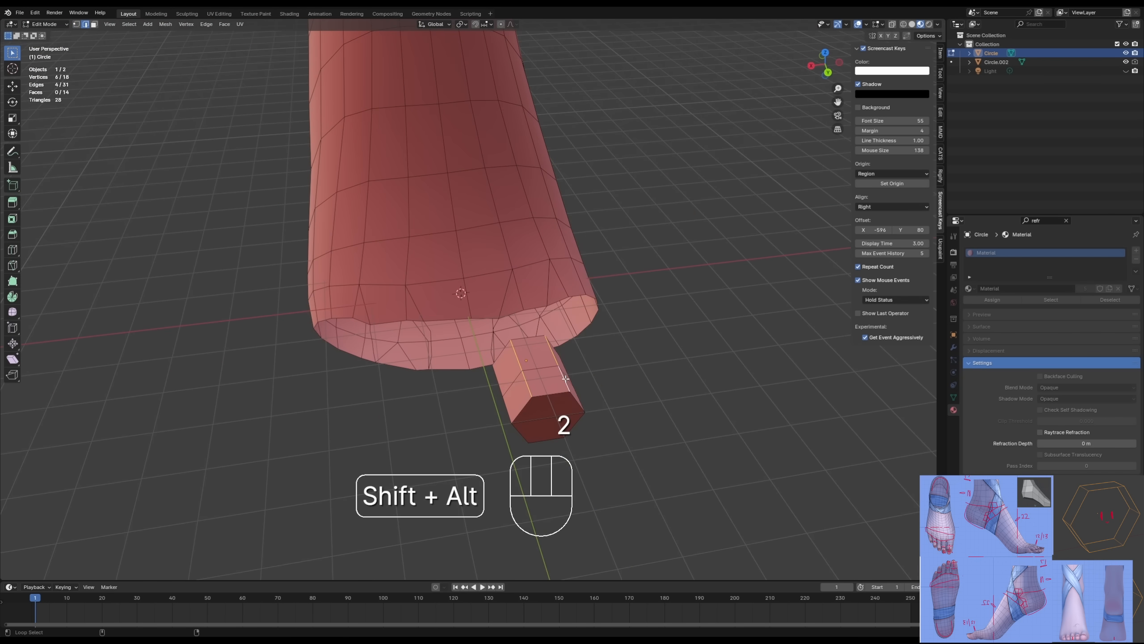
Stretch the extruded toe block, add loop cuts and bend its tip downward.
key("s")
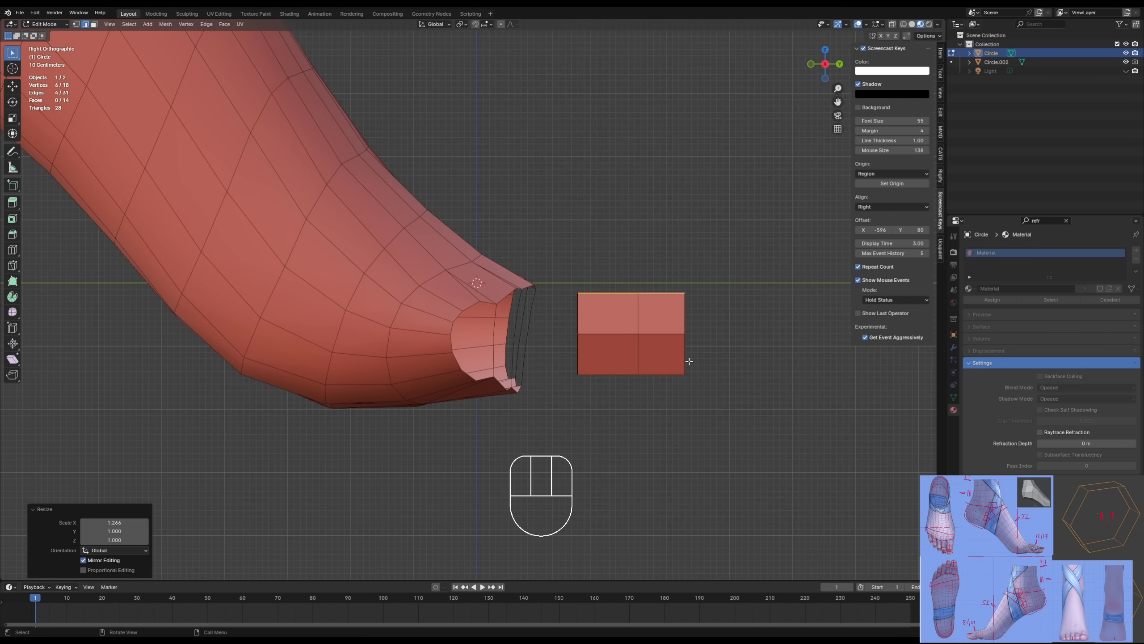
key("G")
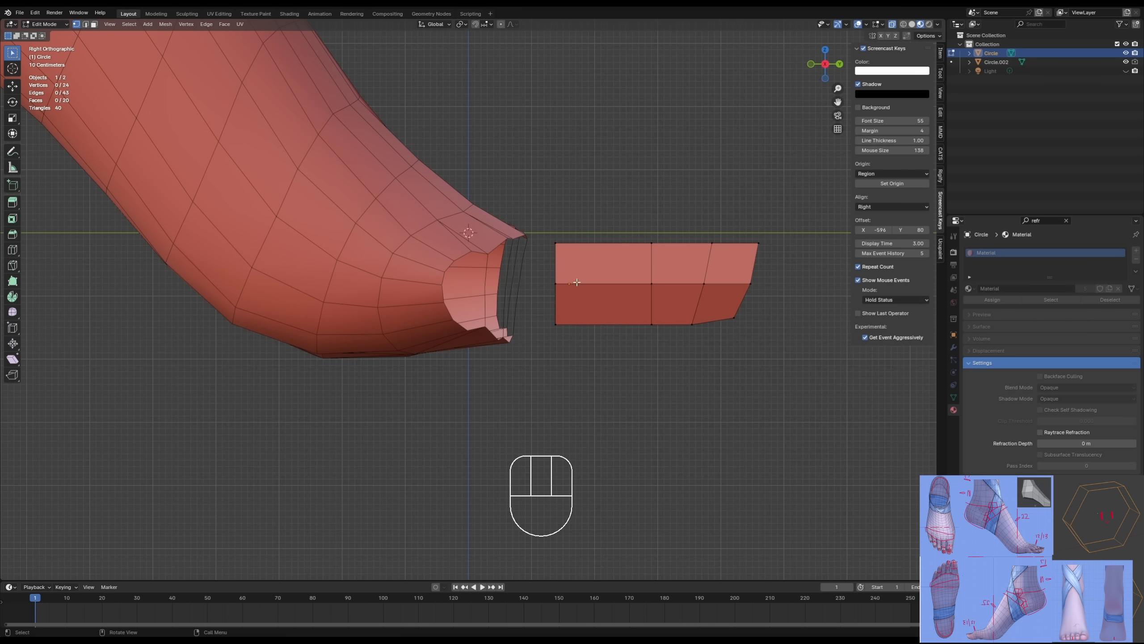
key("G")
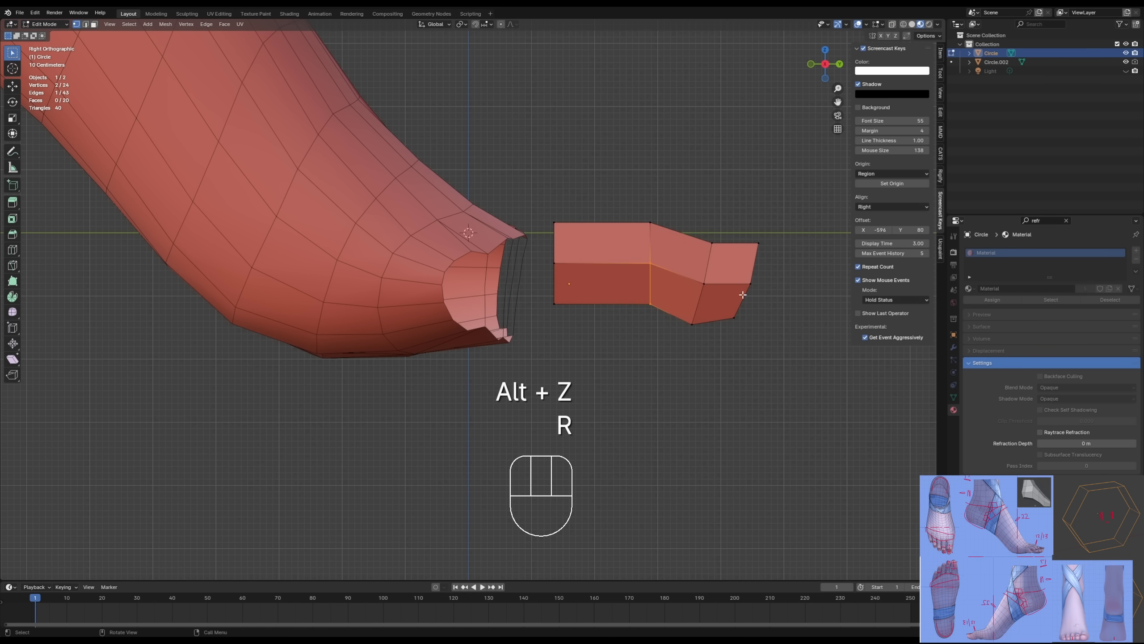
key("g")
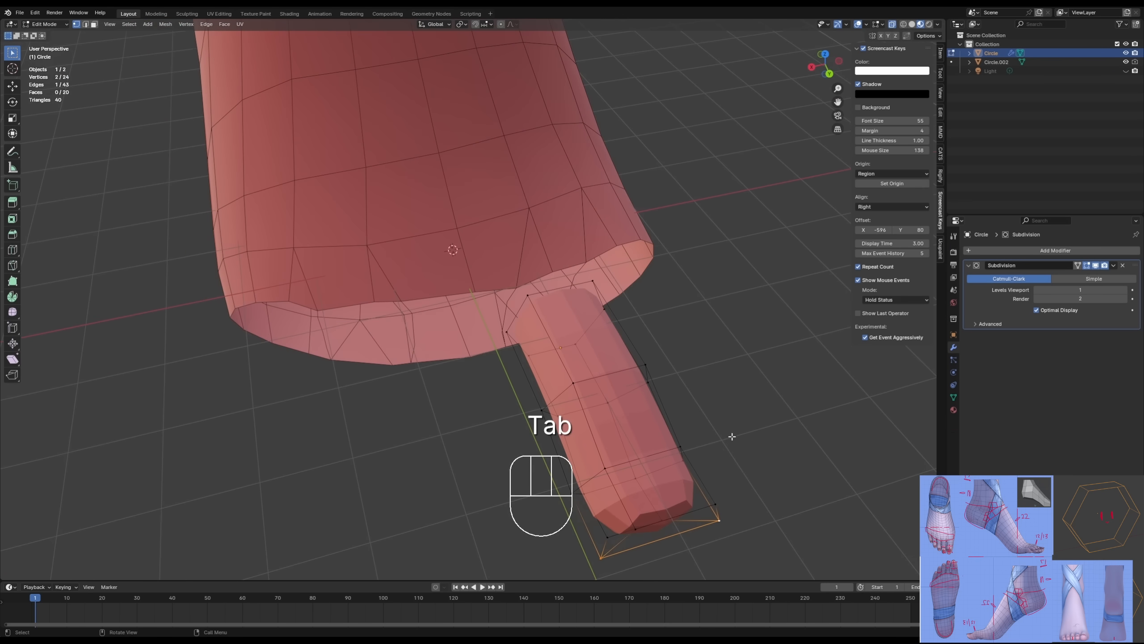
key("Tab")
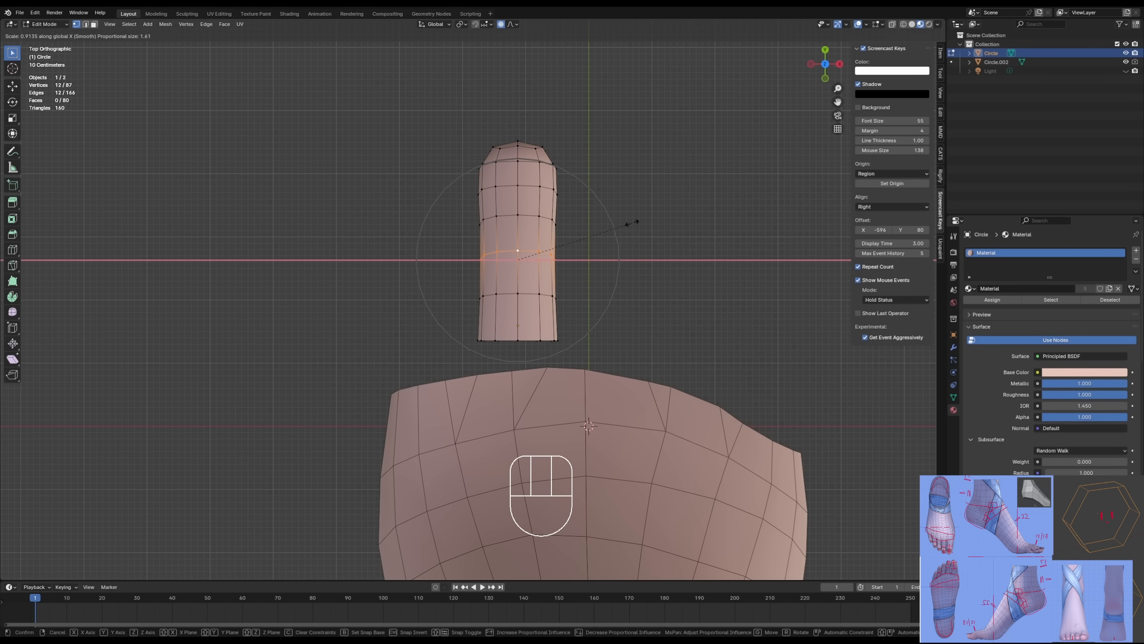
Mirror the toe across its centre and slide its tip vertices into a rounded shape.
key("ctrl+z")
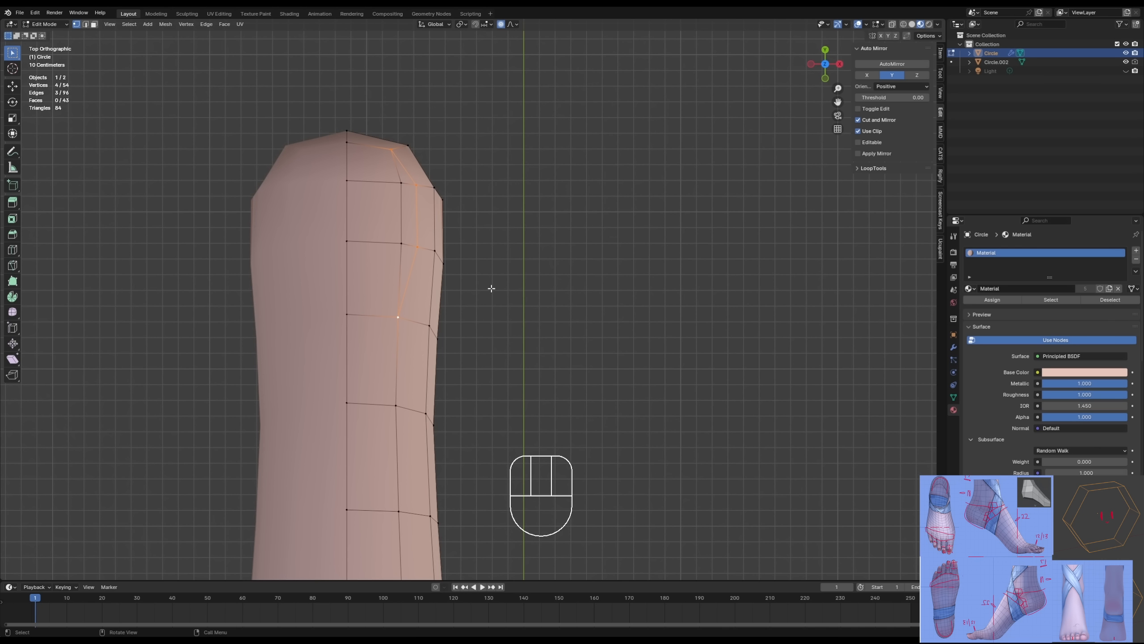
key("k")
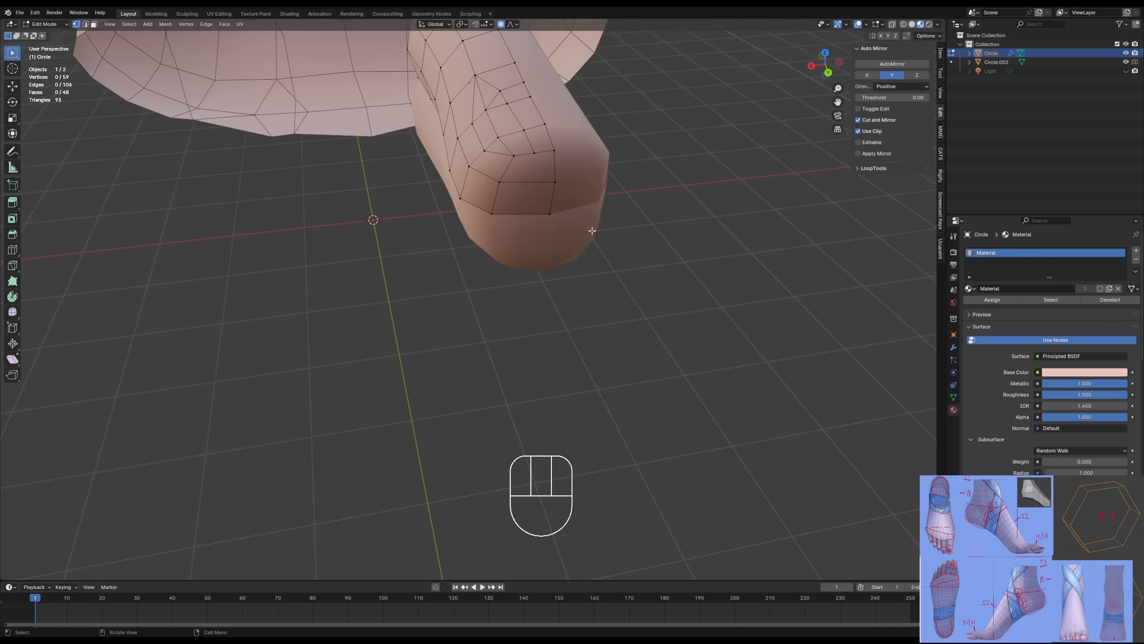
key("k")
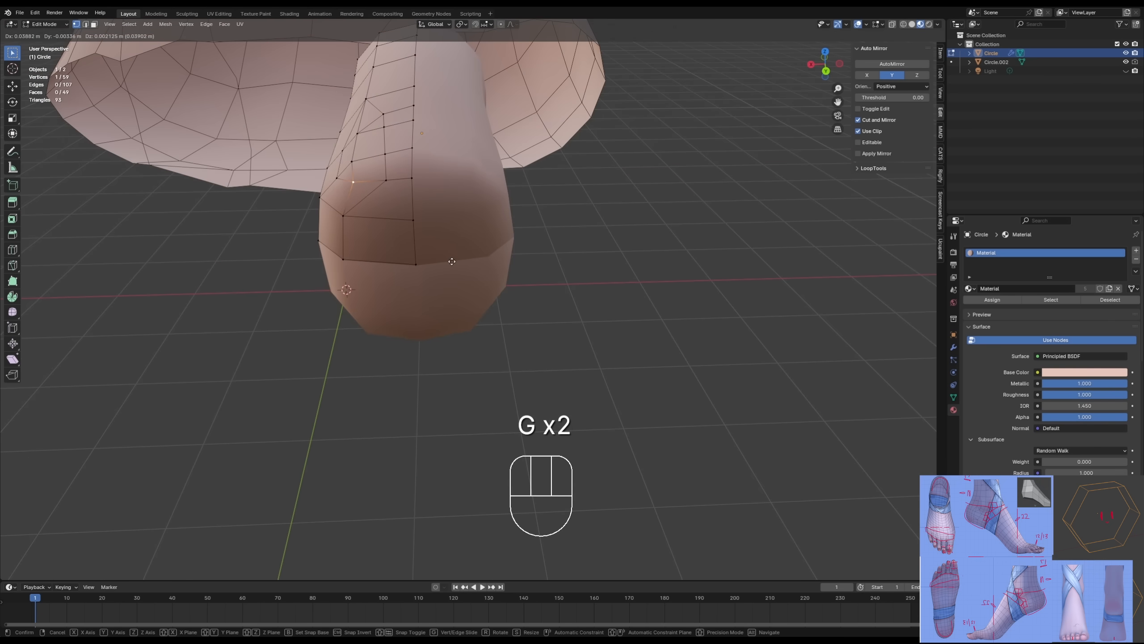
key("Tab")
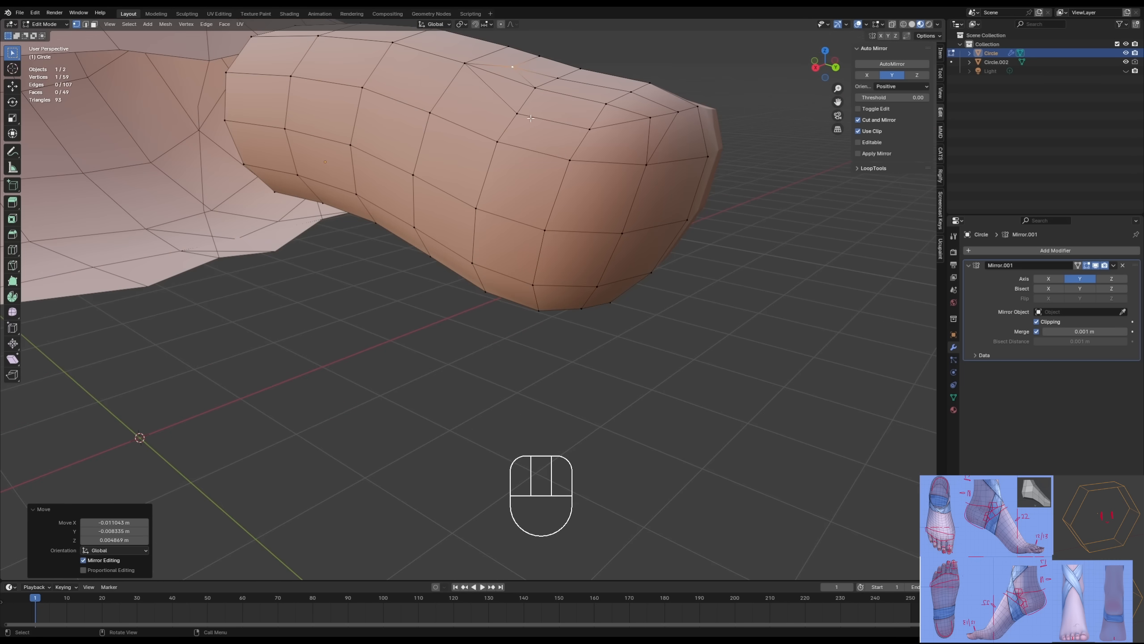
key("KP_3")
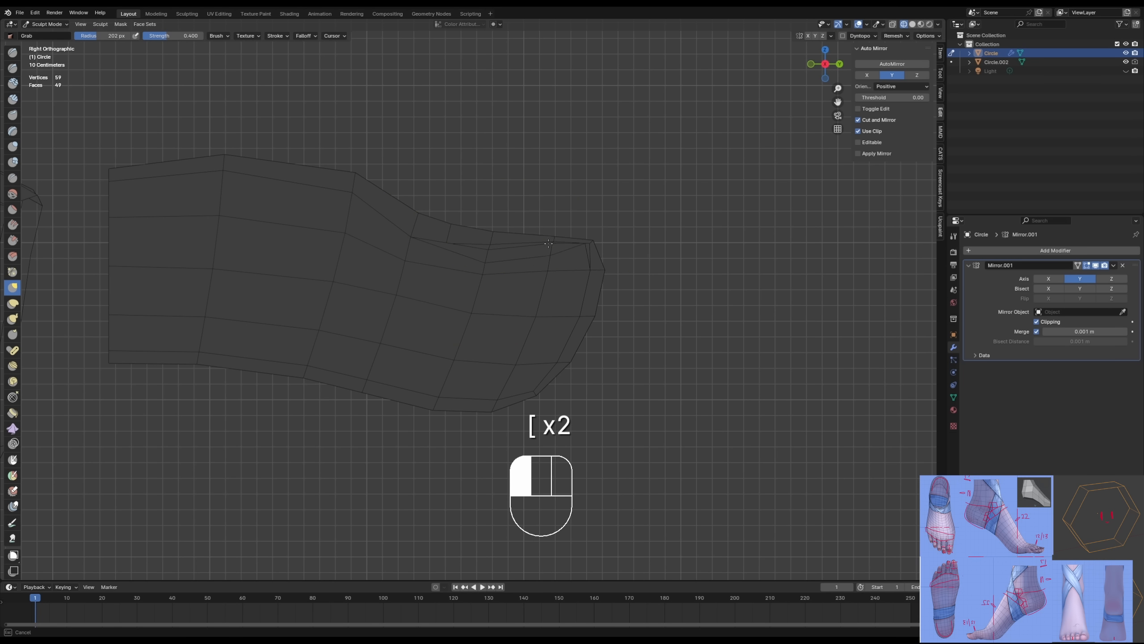
Raise the toe-top edges, cut new edges across them and move the rim edge into place.
key("Tab")
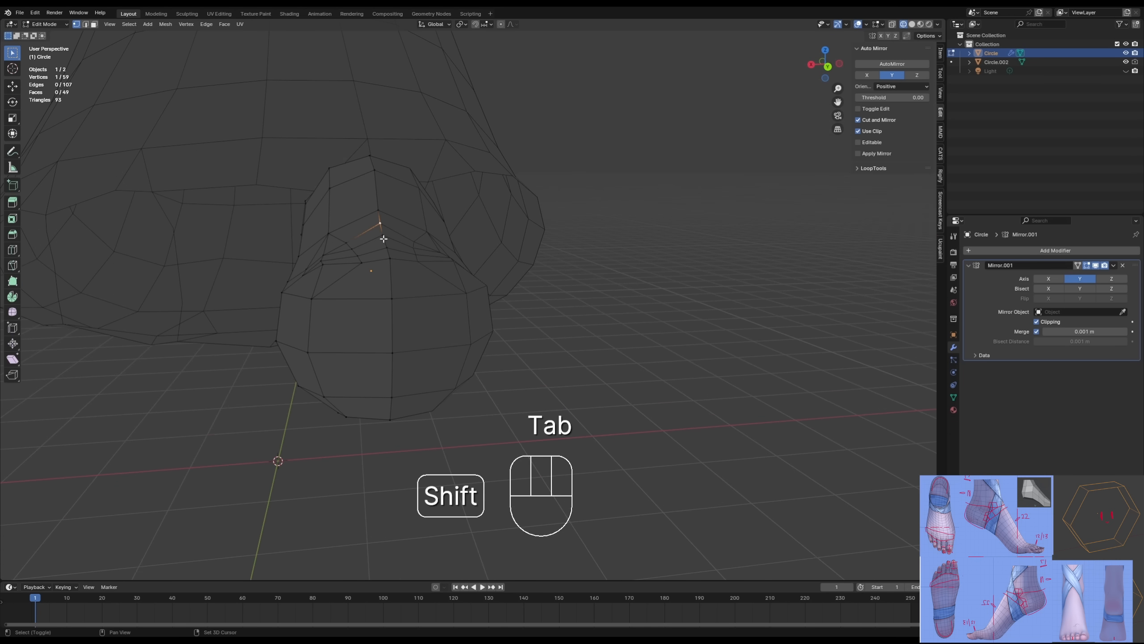
key("g")
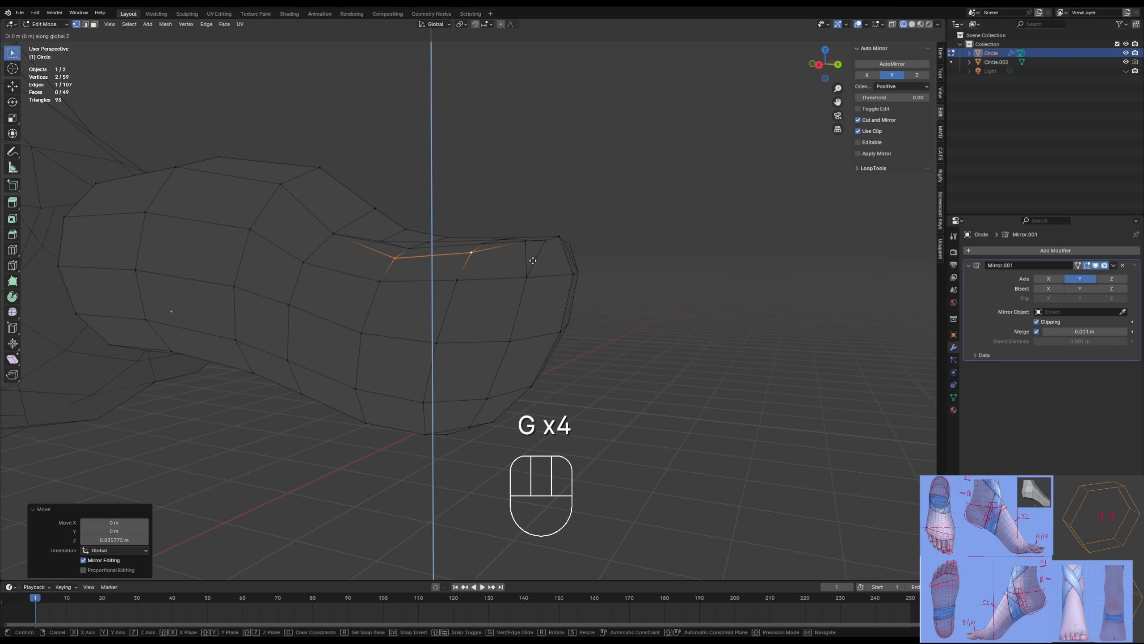
key("Tab")
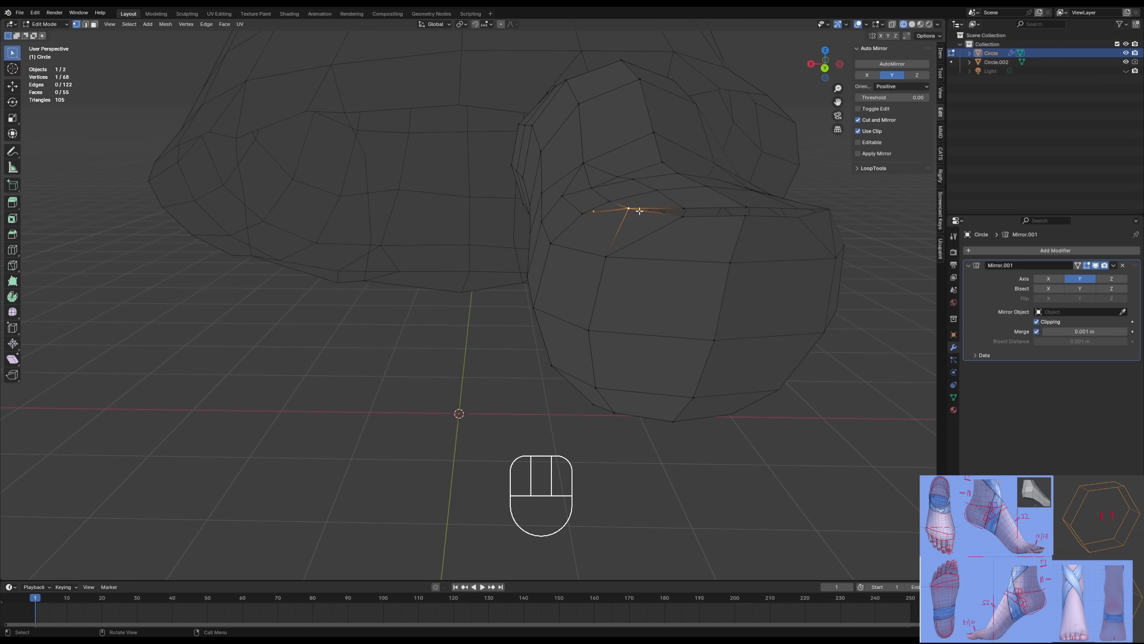
key("f")
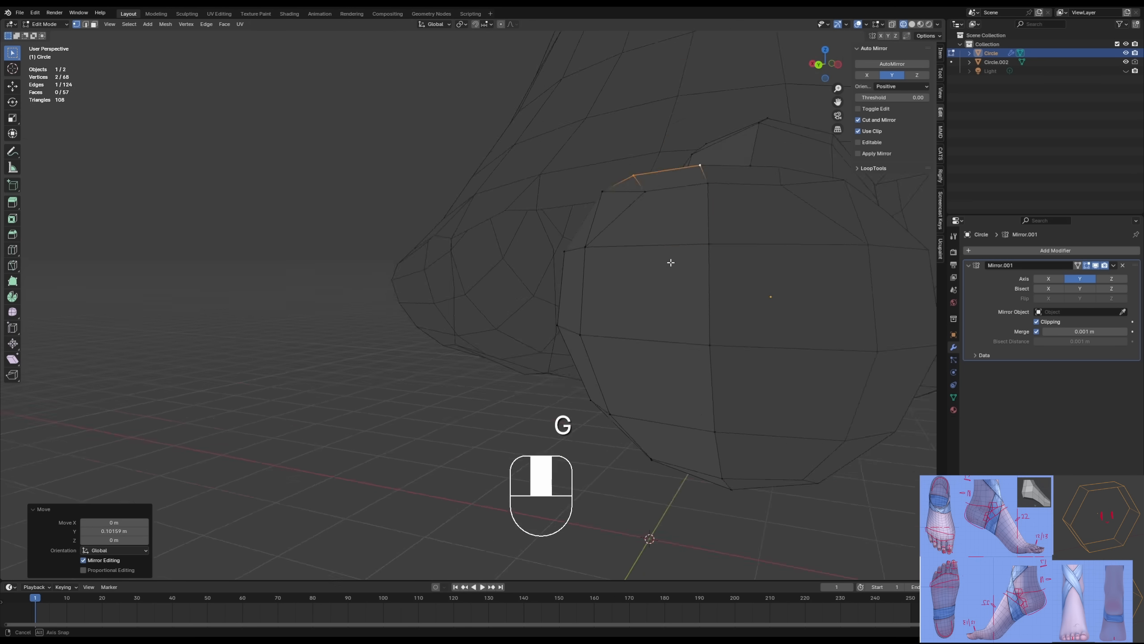
key("Ctrl+Tab")
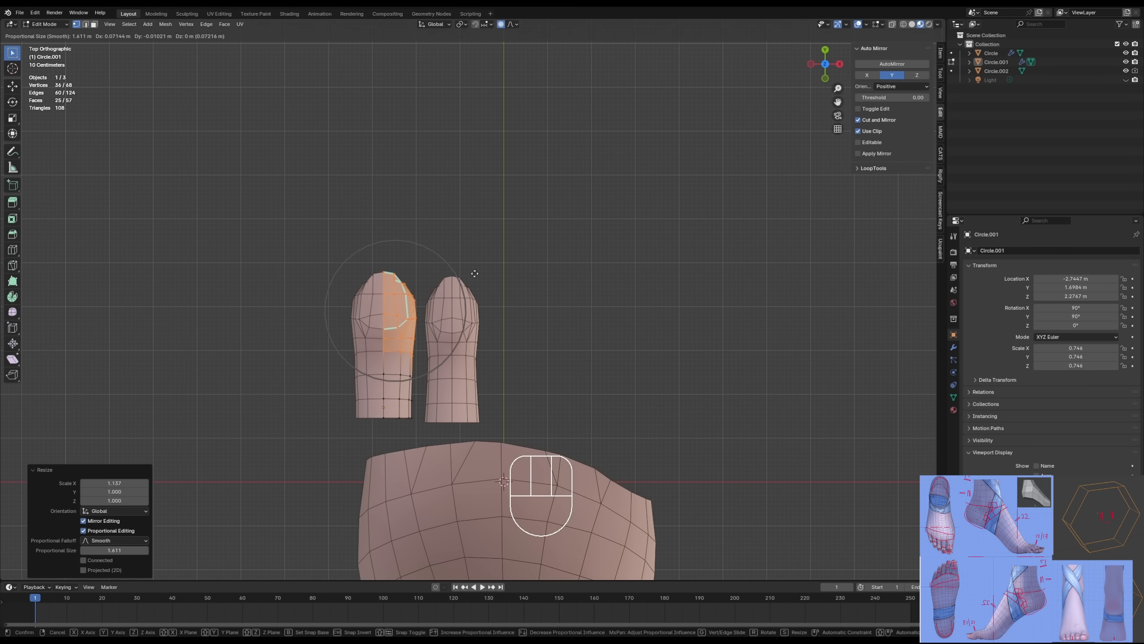
Reshape the toe tip, then duplicate, scale and angle toes into a row of five.
key("g")
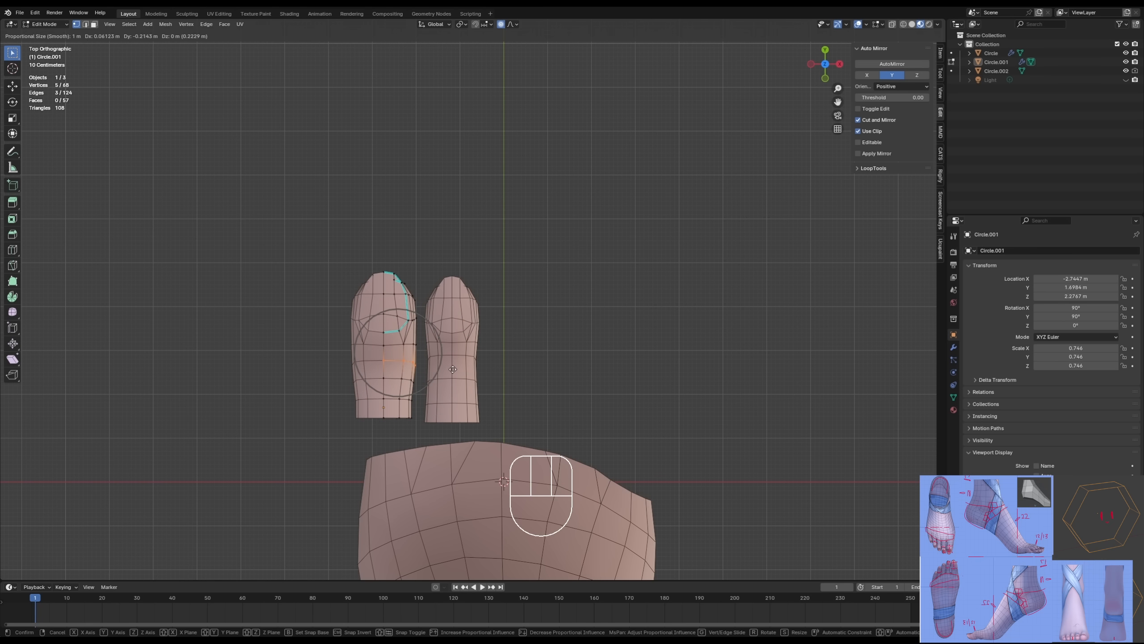
key("Shift+D")
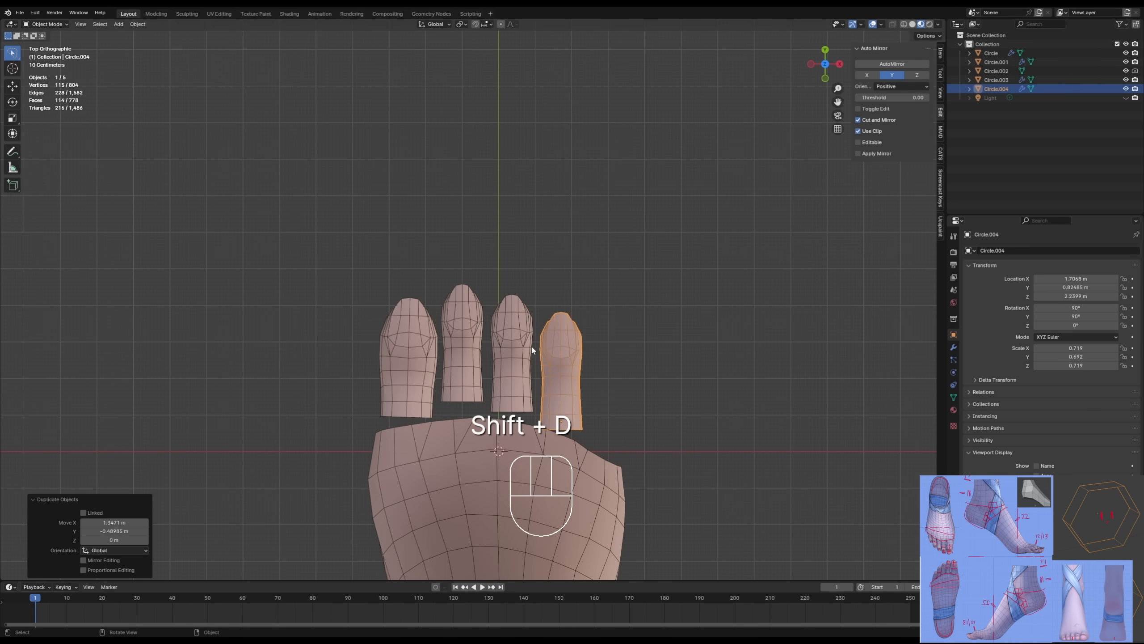
key("r")
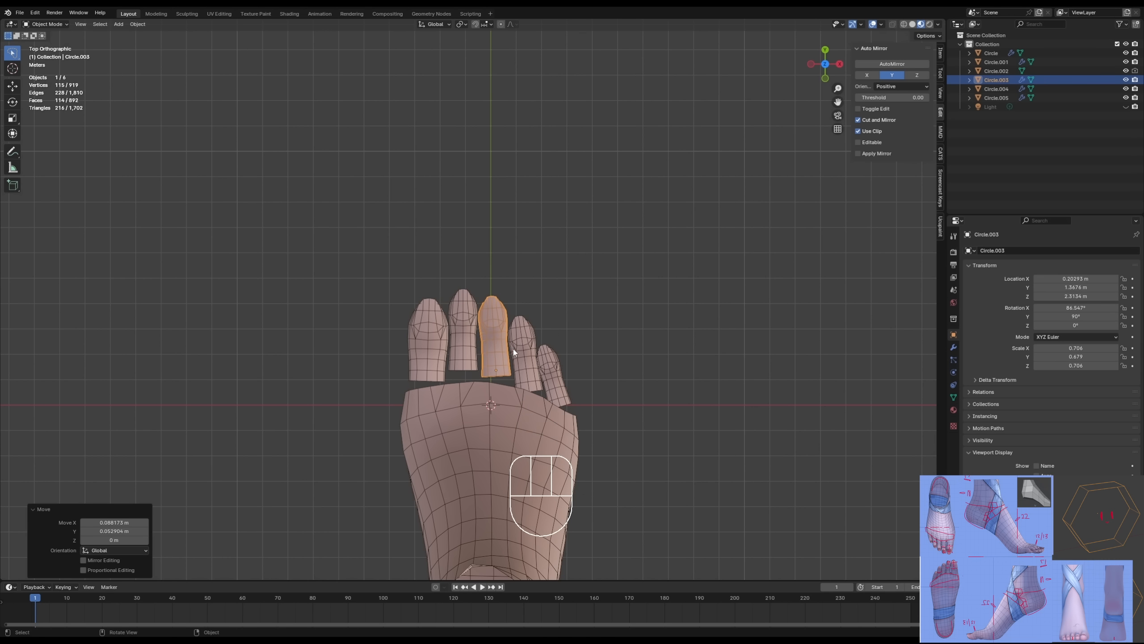
key("g")
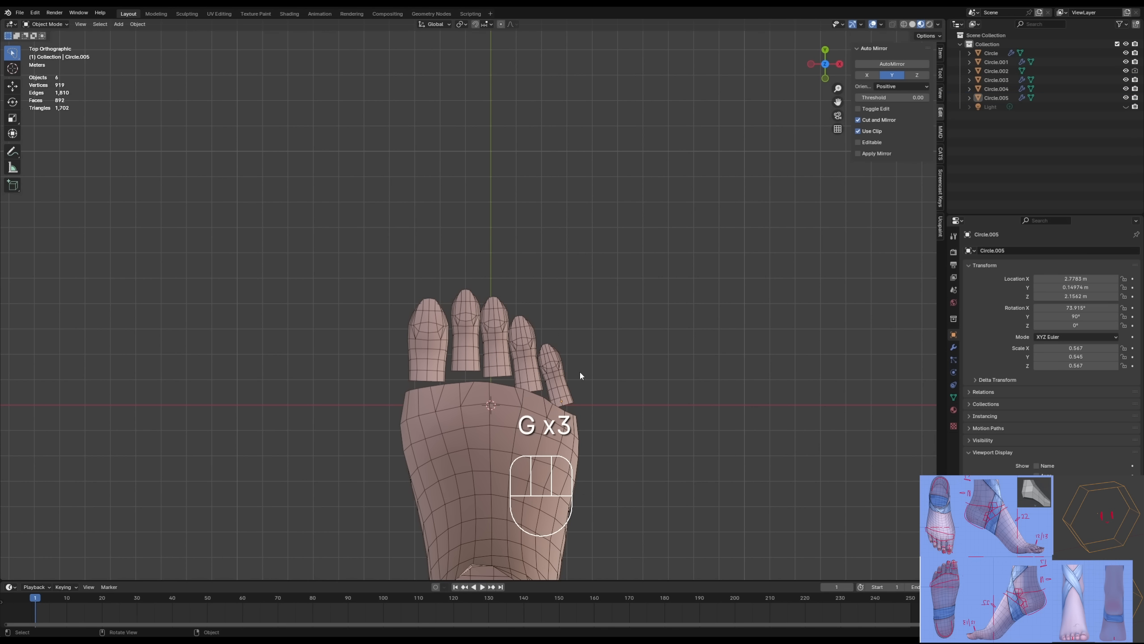
key("Tab")
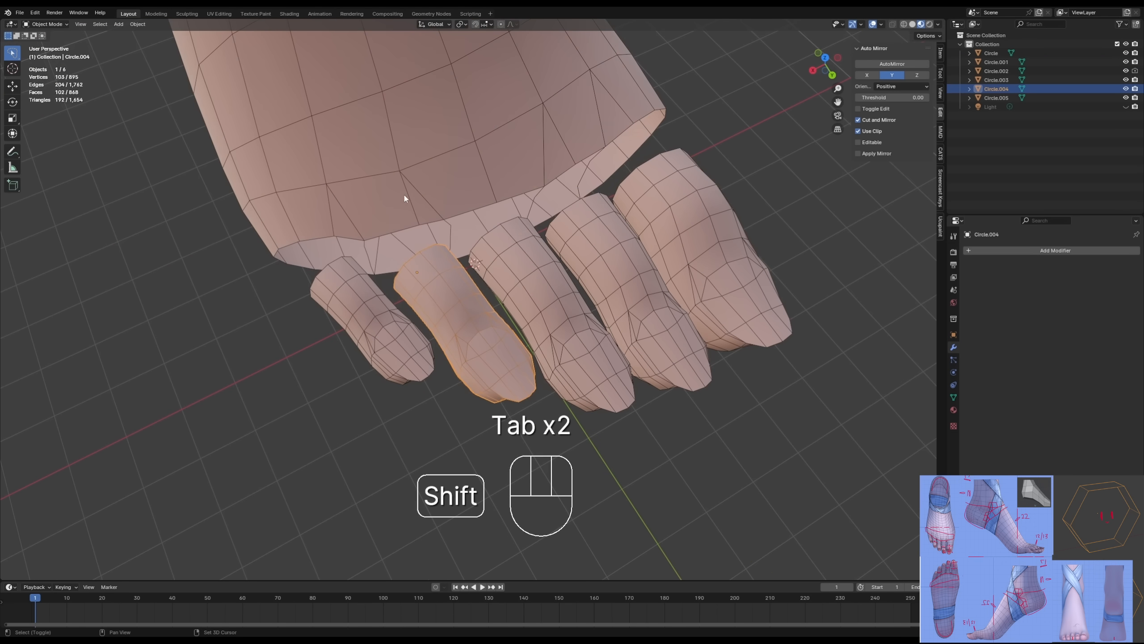
Bridge a toe's edge loop into the front of the joined foot base.
key("Tab")
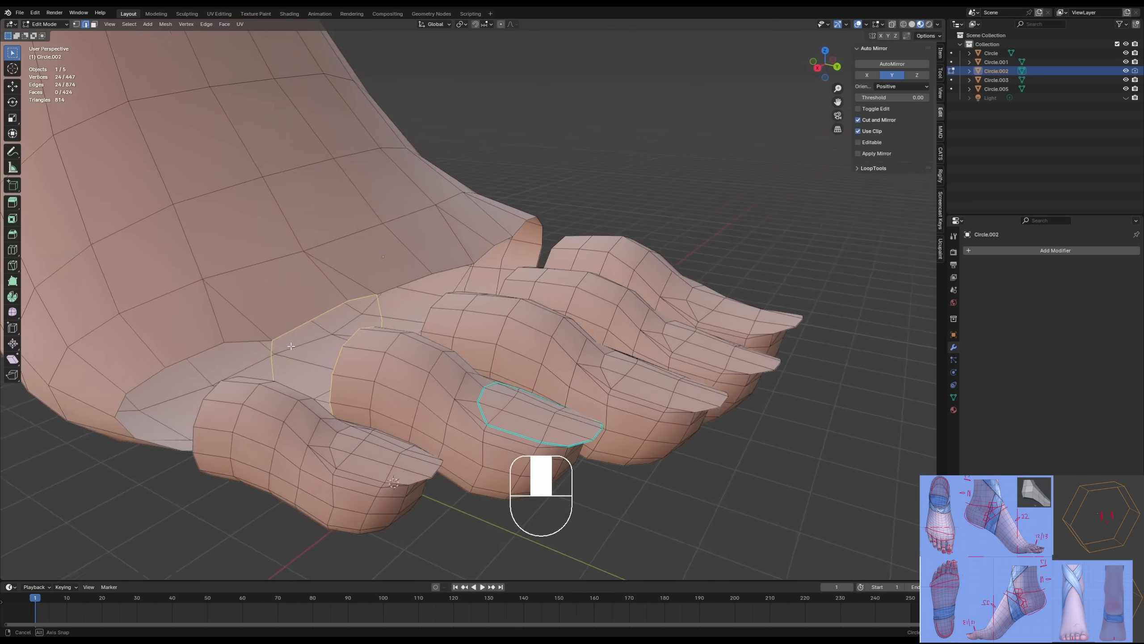
key("F3")
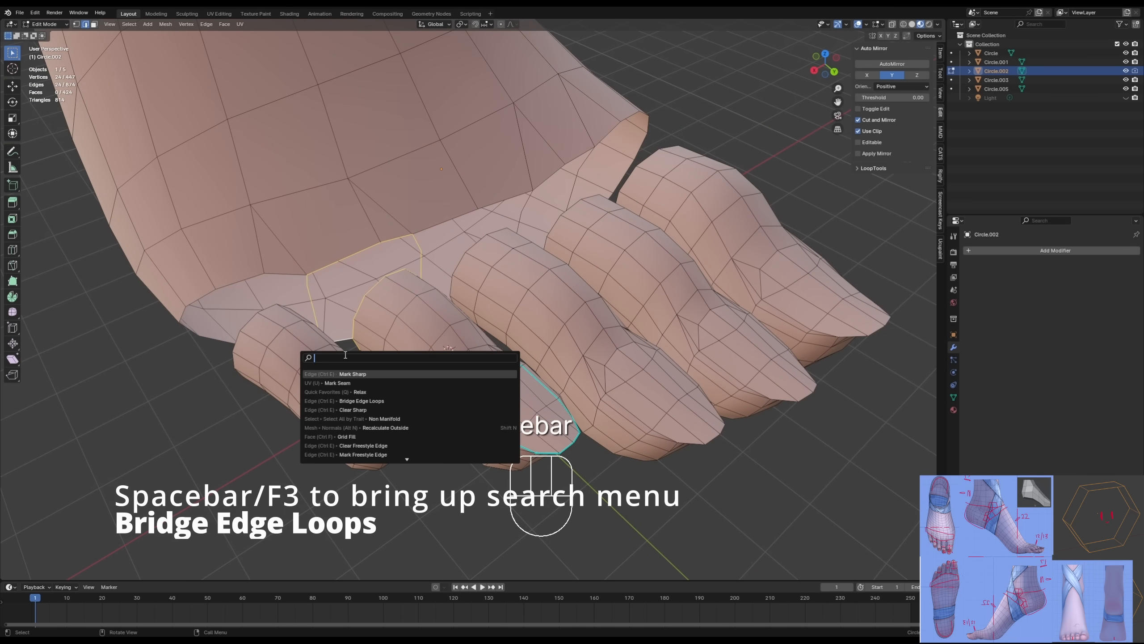
left_click(362, 400)
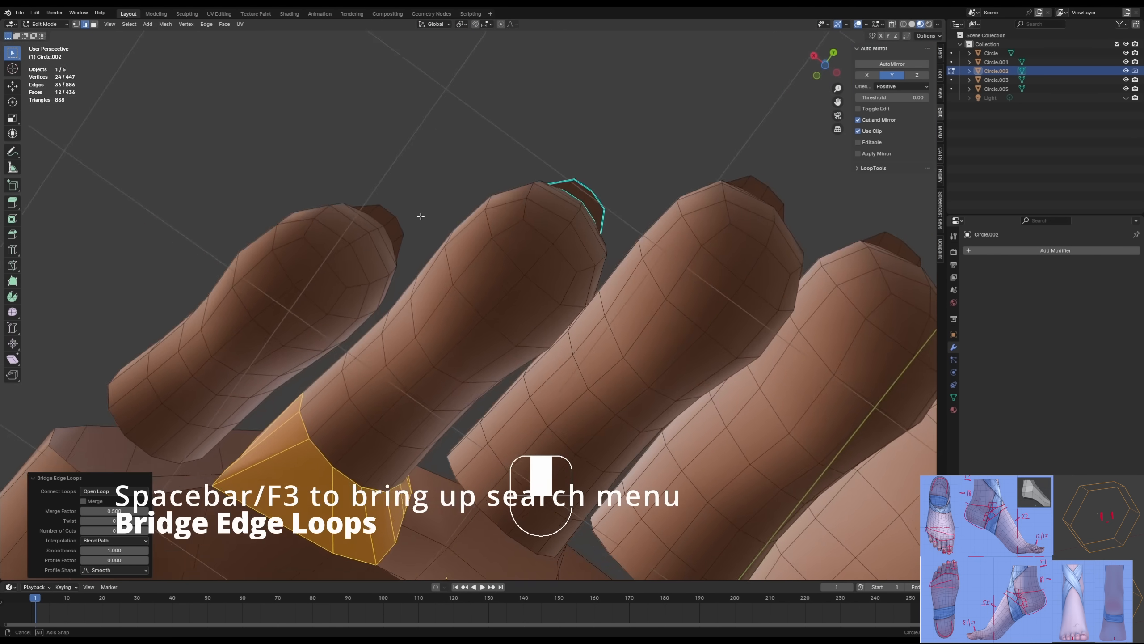
key("Space")
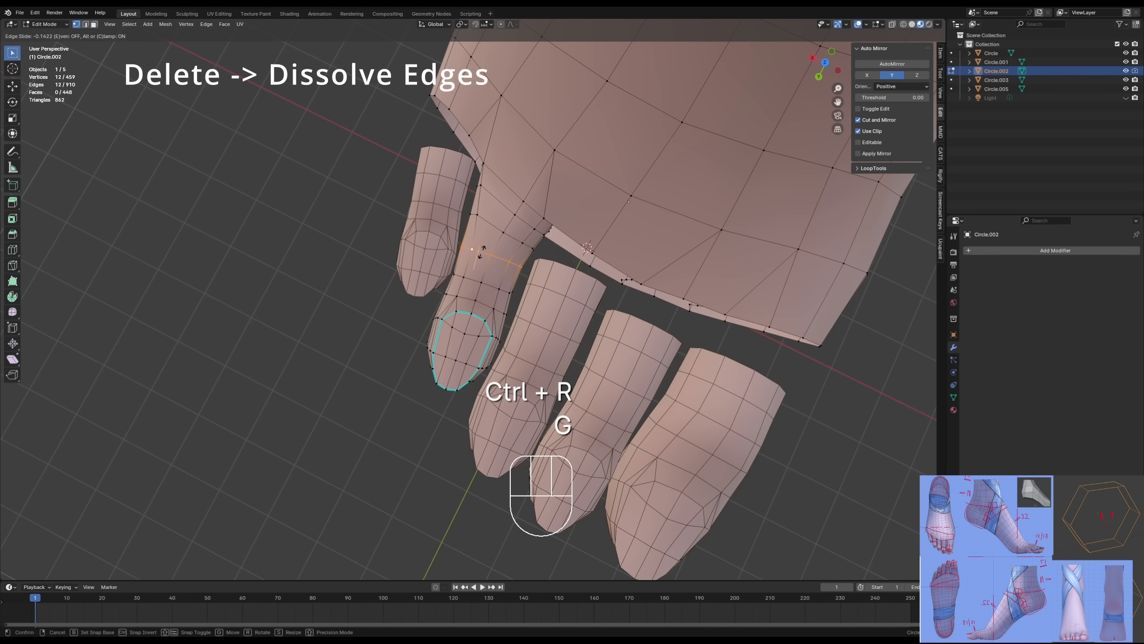
Add and slide edge loops on the toes and adjust vertices around the bridges.
key("Tab")
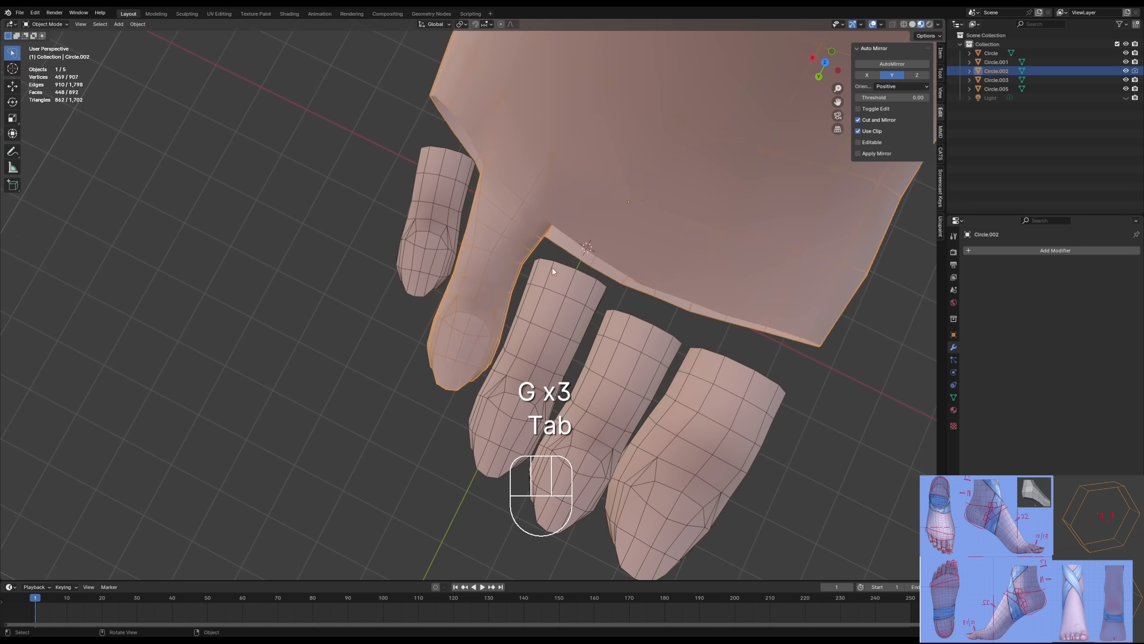
key("Tab")
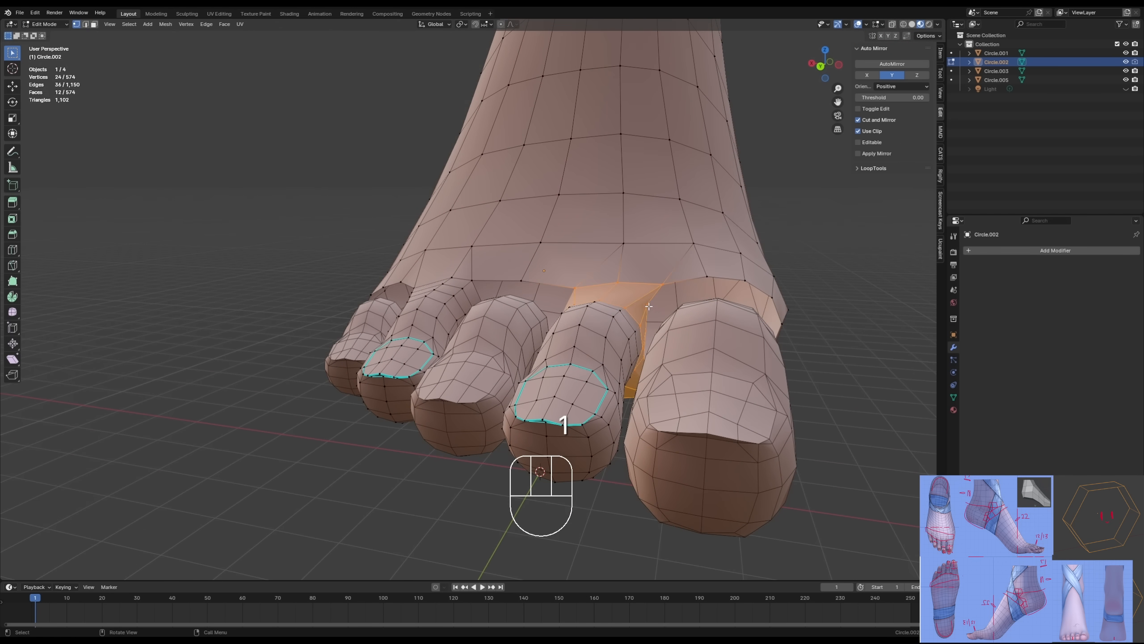
key("g")
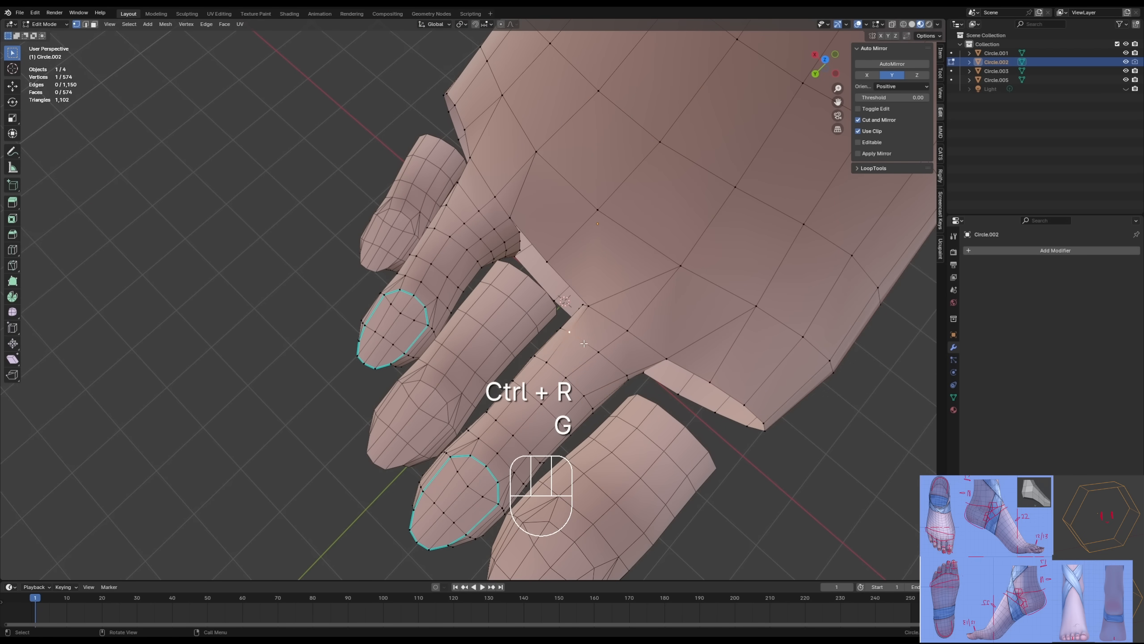
key("Tab")
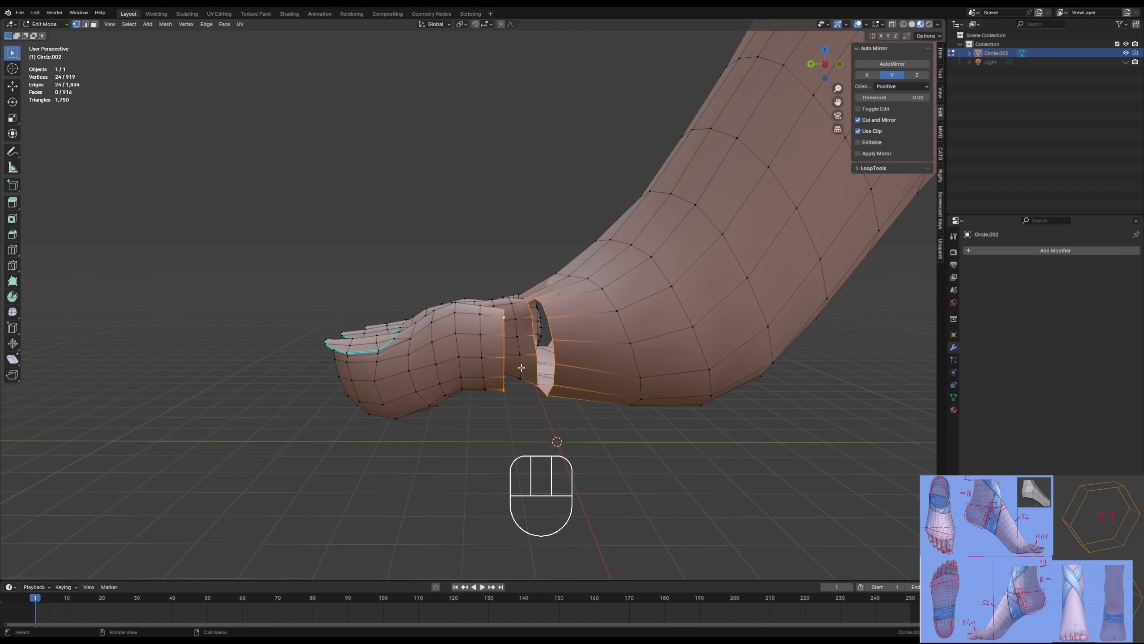
Add an ankle edge loop, position the toe tip loops, and assign each toe its own face set.
key("Space")
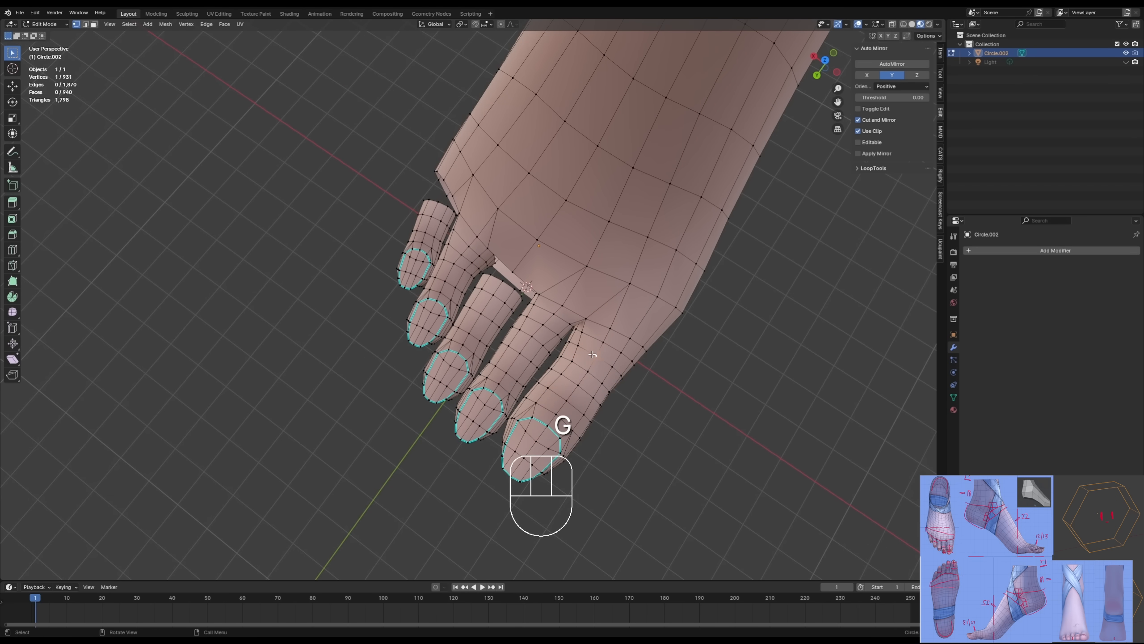
key("G")
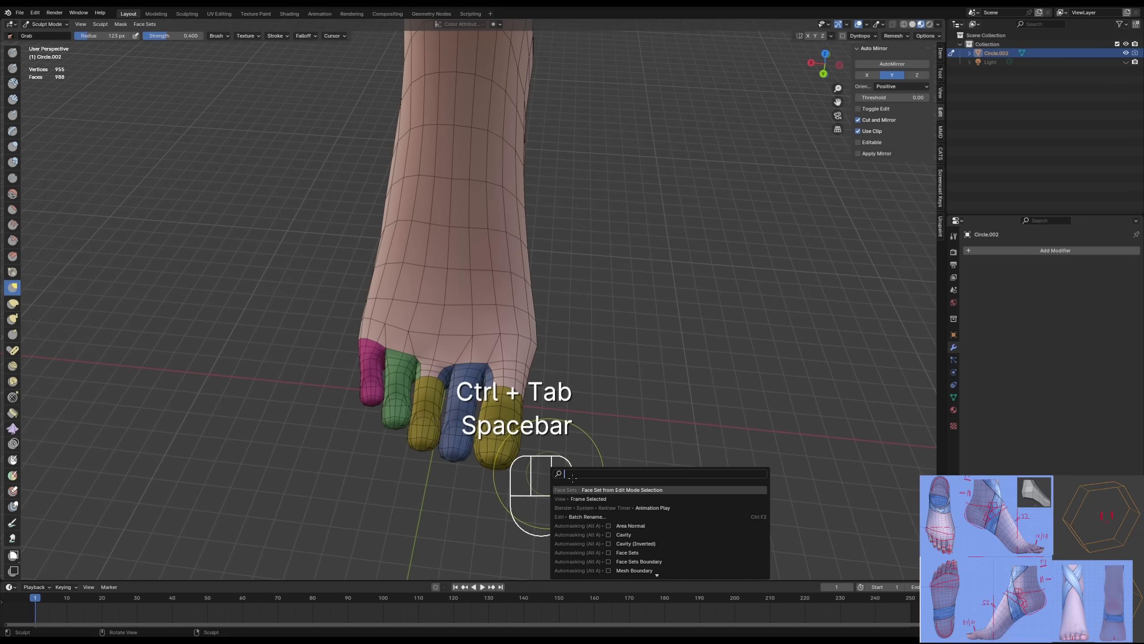
key("Tab")
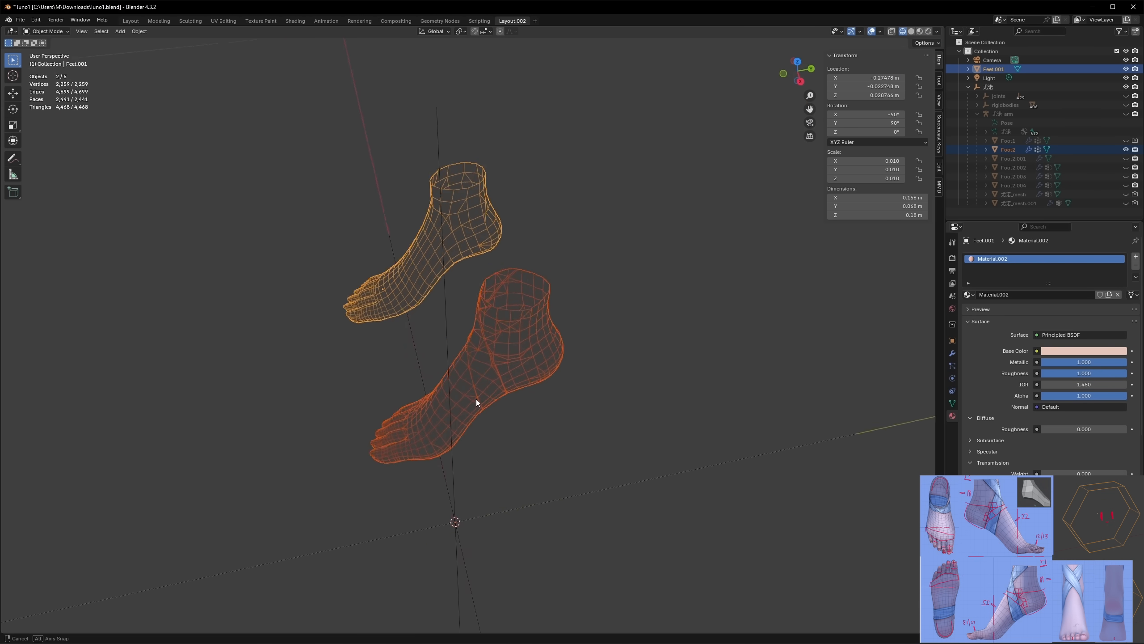
left_click_drag(476, 403, 553, 376)
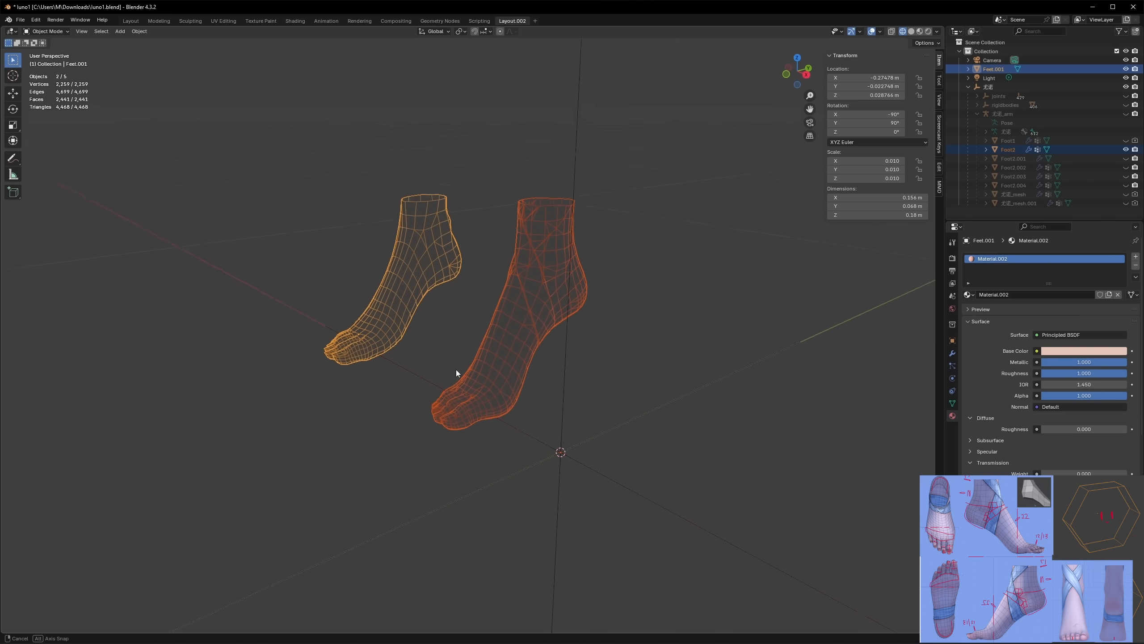
left_click_drag(456, 373, 588, 380)
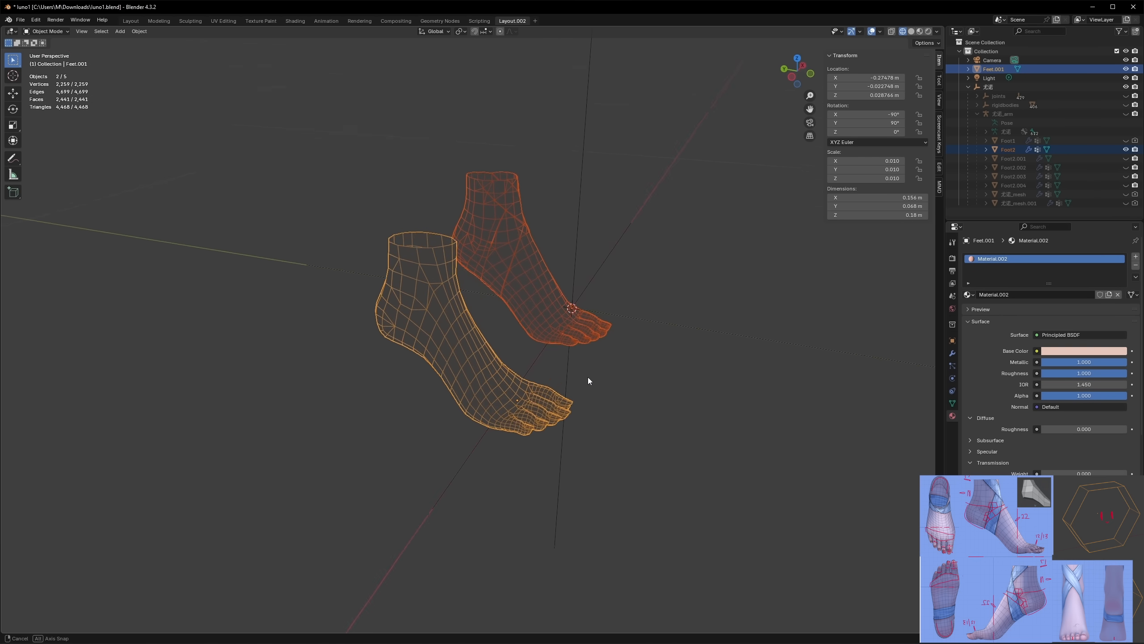
left_click_drag(588, 380, 896, 374)
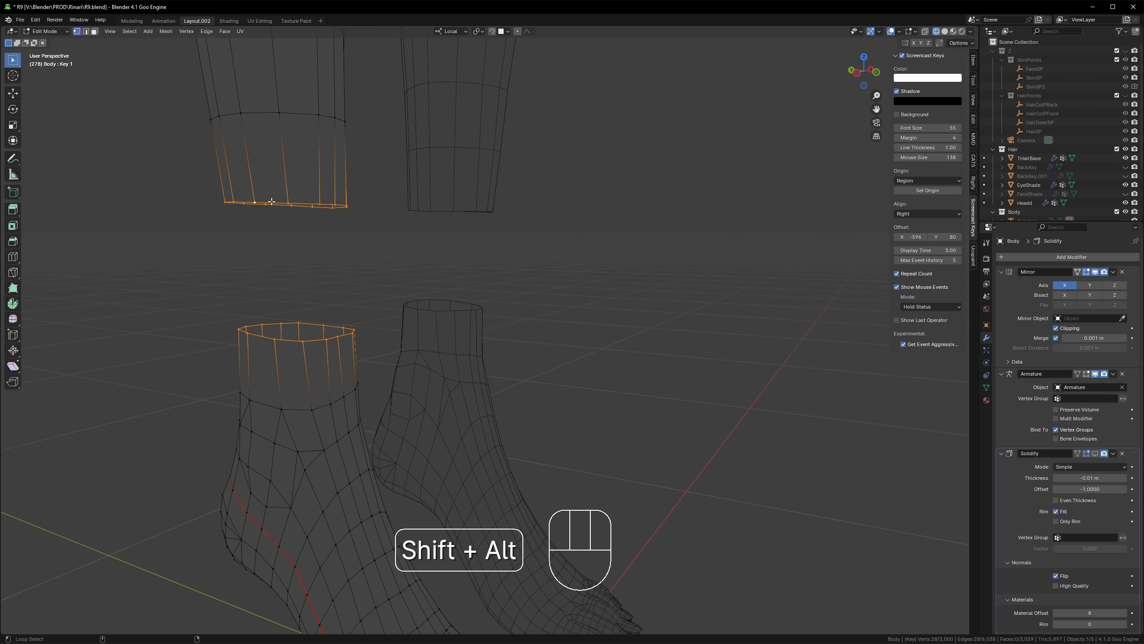
Try bridging the leg bottom to the ankle rim, then undo the bridge.
key("Space")
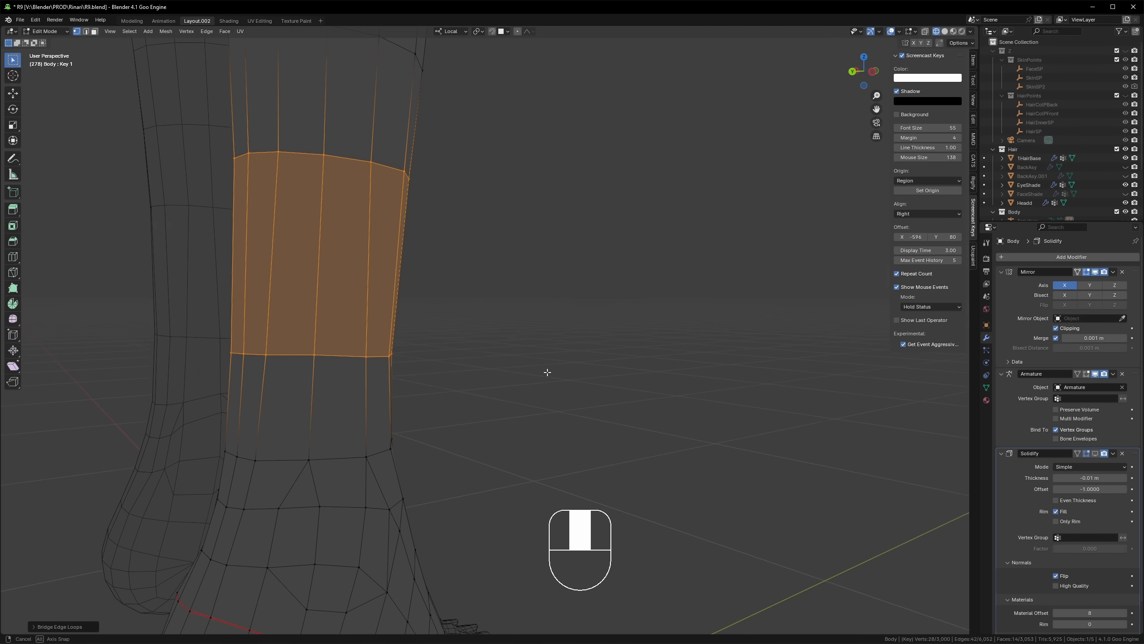
key("ctrl+z")
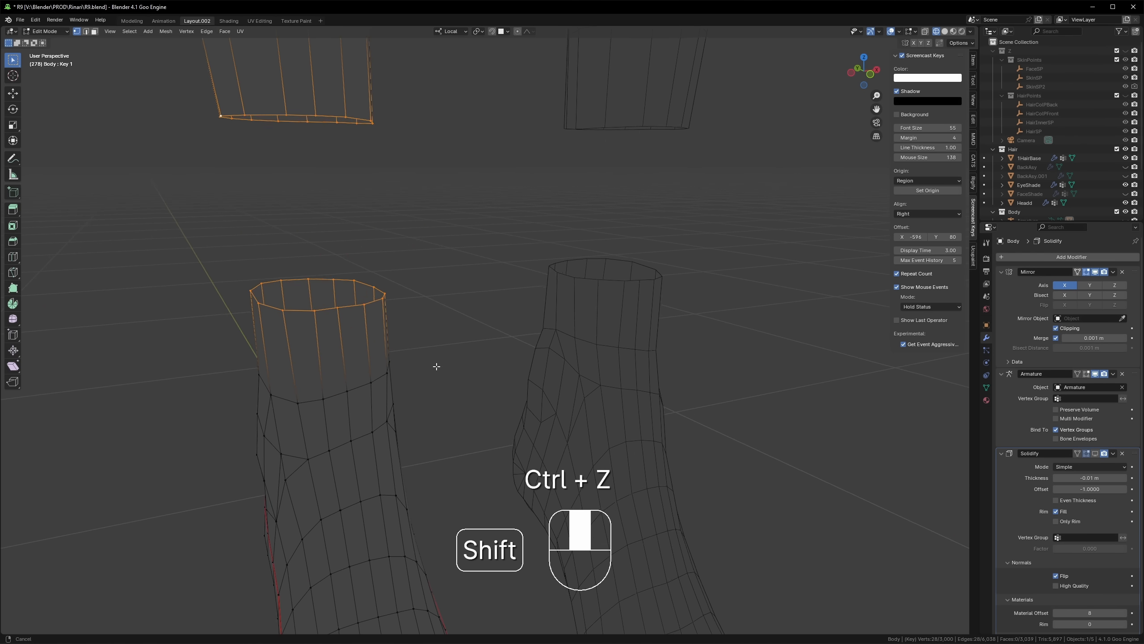
key("K")
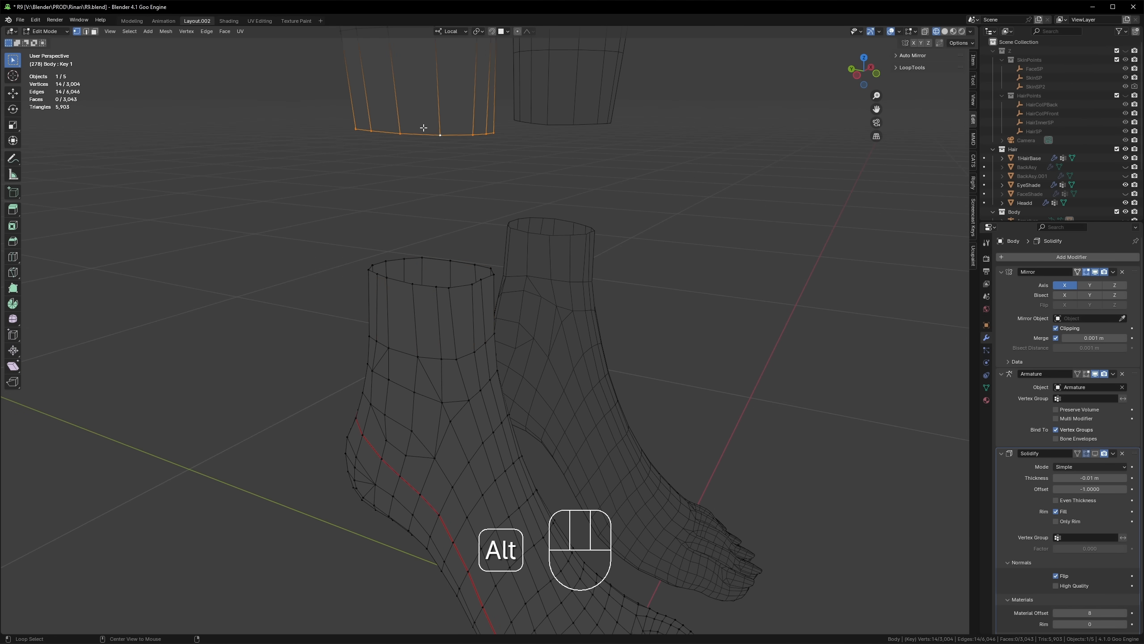
Merge pairs of ankle rim vertices to reduce the rim's vertex count to match the leg opening.
key("M")
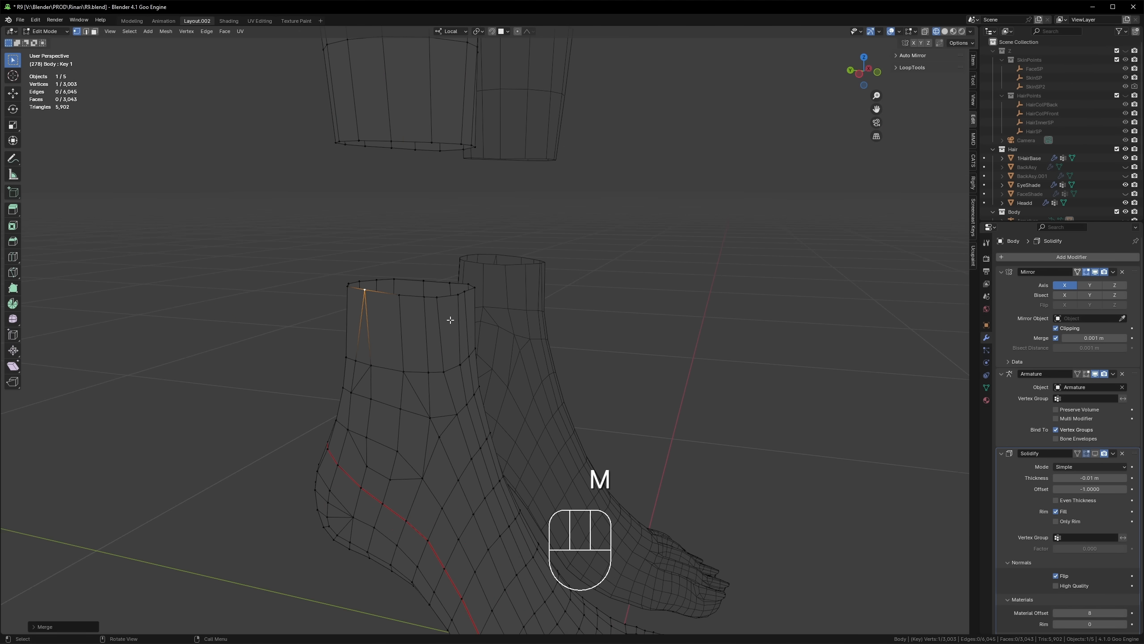
key("m")
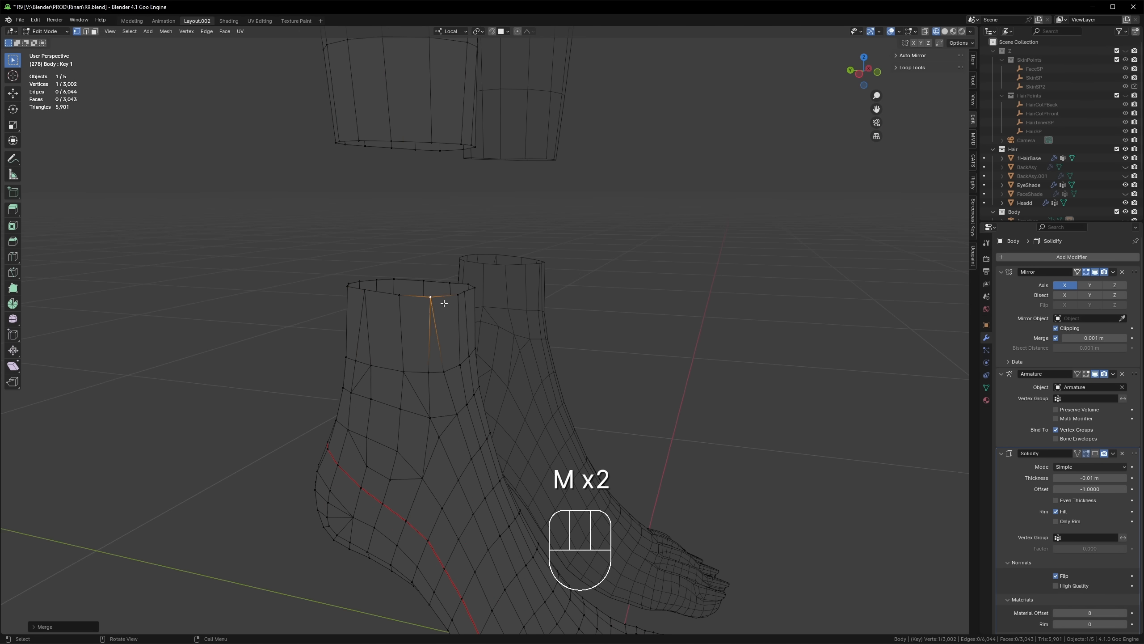
key("Alt")
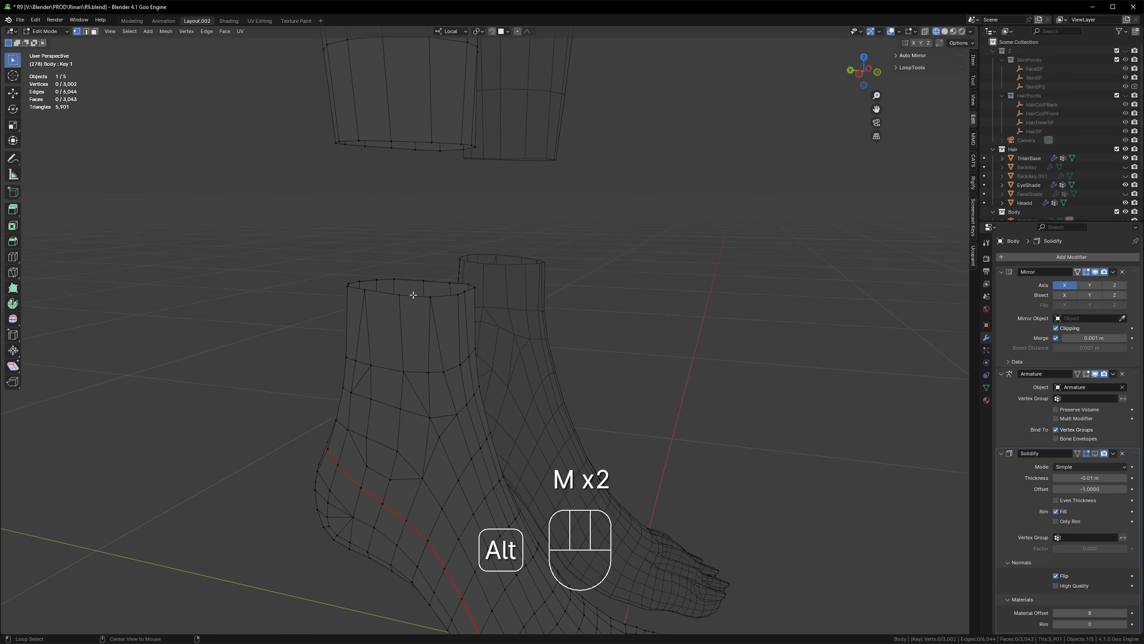
key("Space")
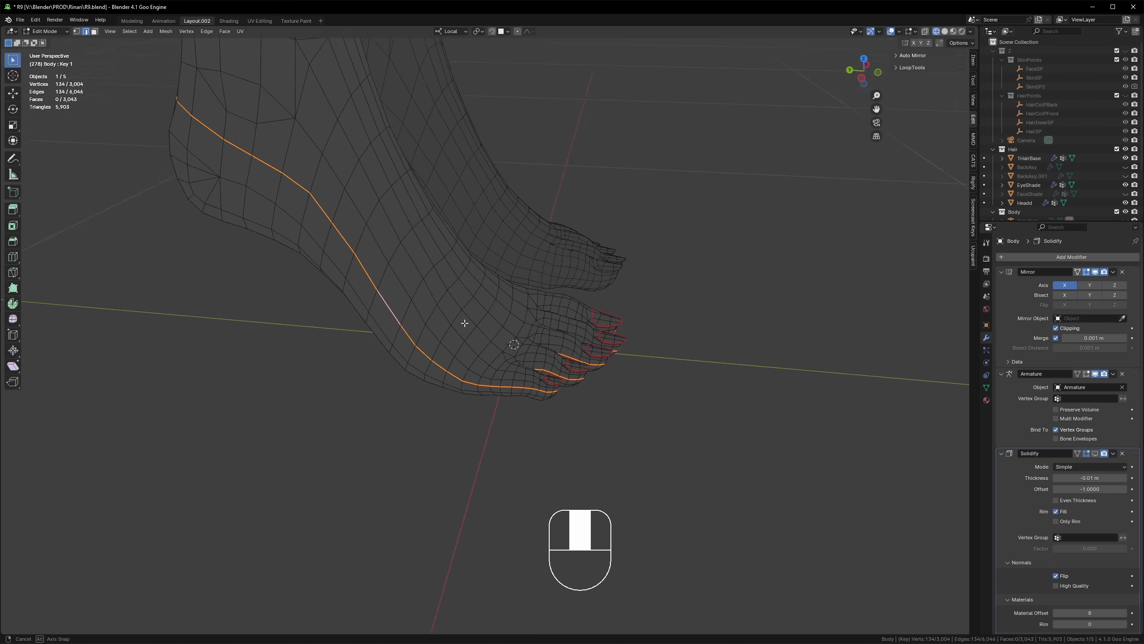
left_click_drag(464, 324, 496, 336)
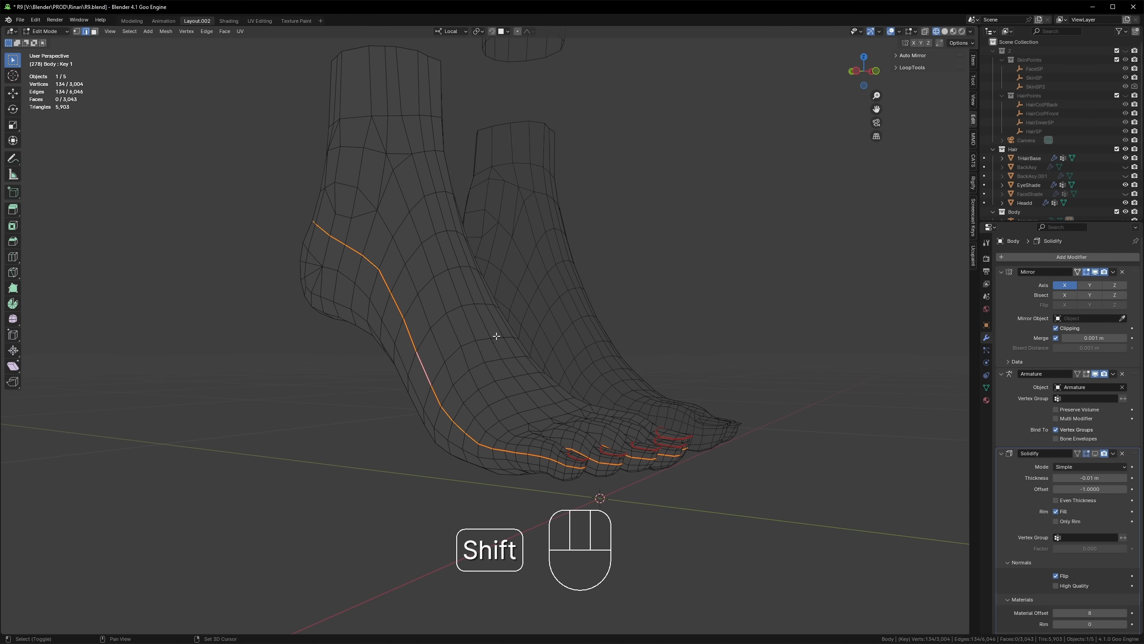